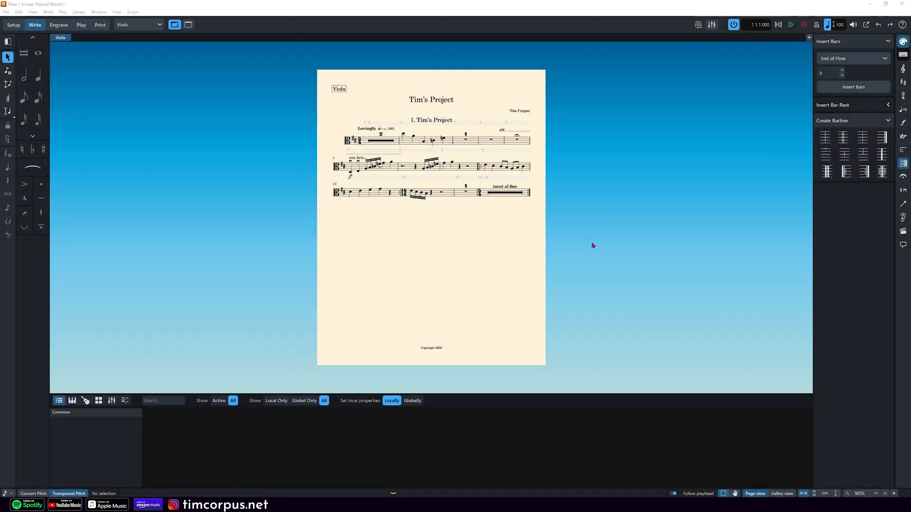
{"action": "mouse_move", "coordinate": [665, 94]}
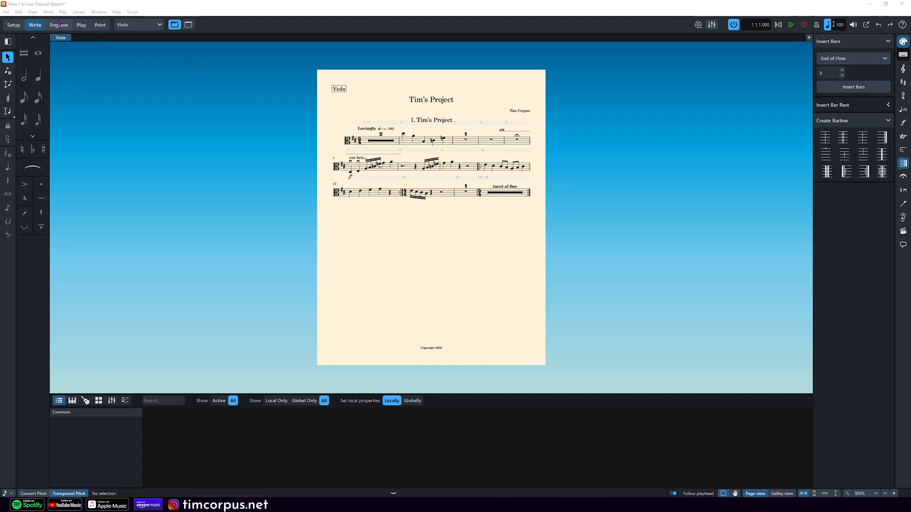
Switch the Viola part into Engrave mode
{"action": "left_click", "coordinate": [58, 25]}
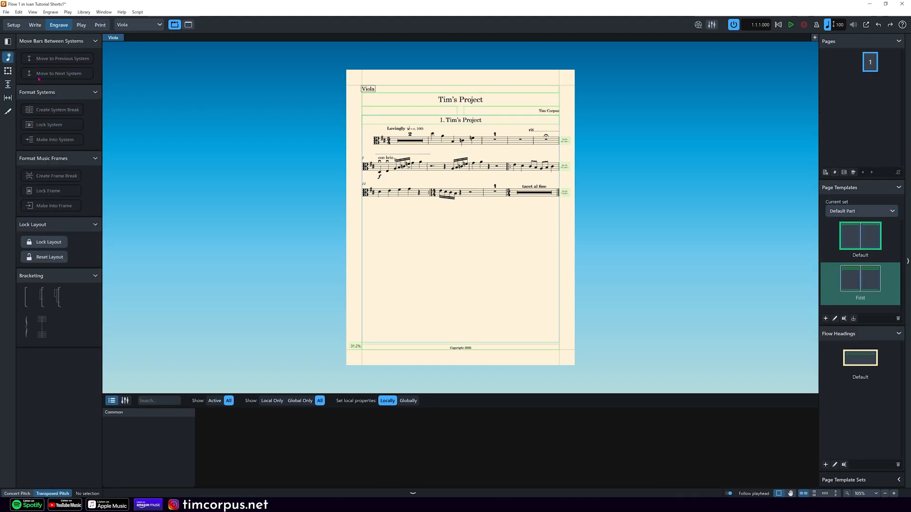
Enter frame editing so the Viola page's music and text frames are shown
{"action": "left_click", "coordinate": [7, 70]}
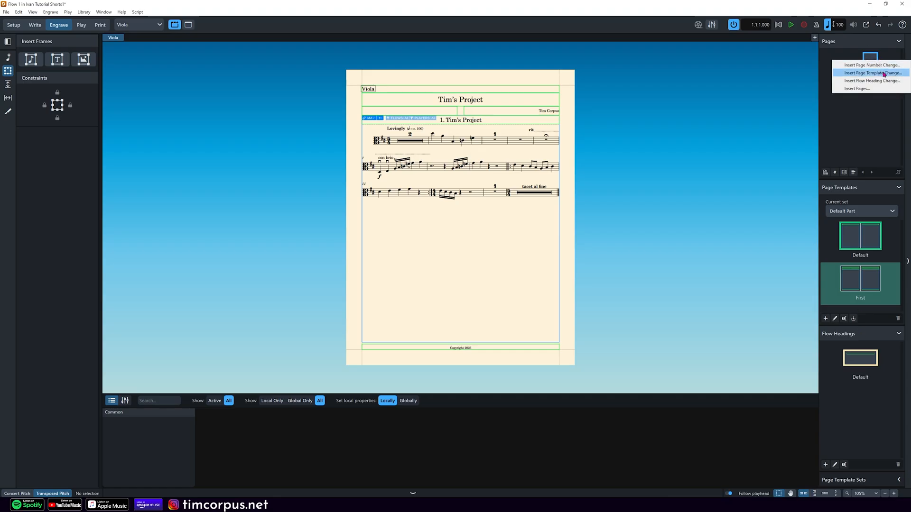
Insert a flow heading change using (None), applied to the current page only
{"action": "left_click", "coordinate": [870, 81]}
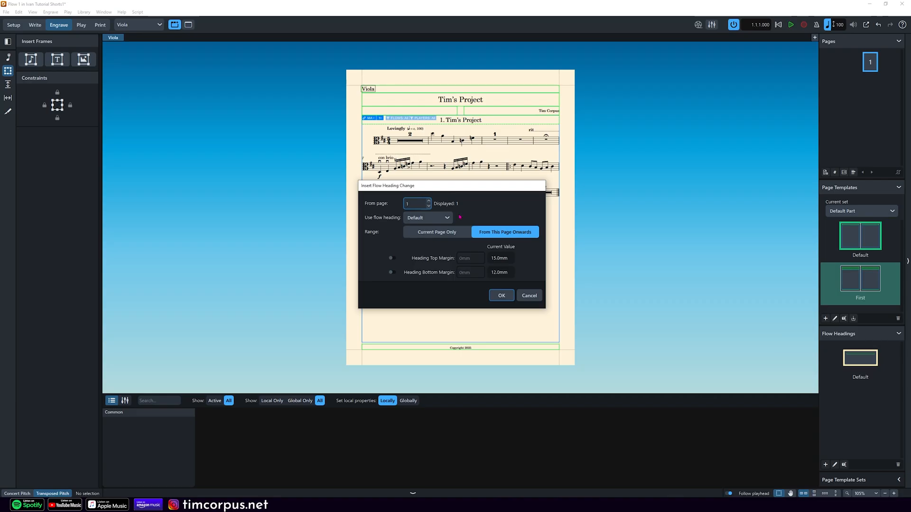
{"action": "left_click", "coordinate": [426, 218]}
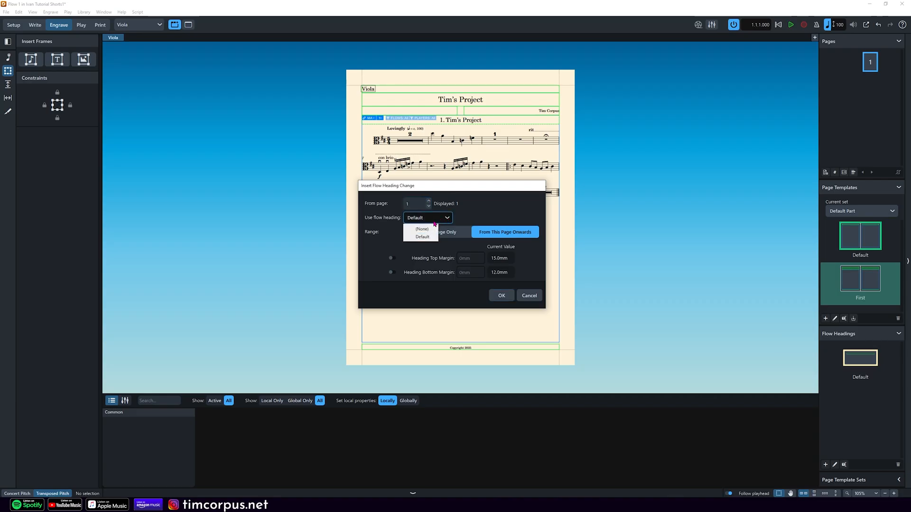
{"action": "left_click", "coordinate": [421, 228]}
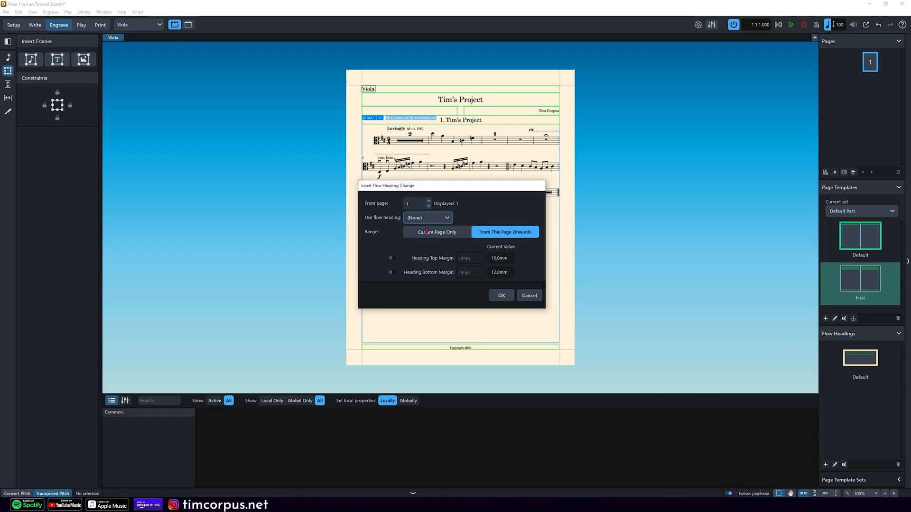
{"action": "left_click", "coordinate": [500, 295]}
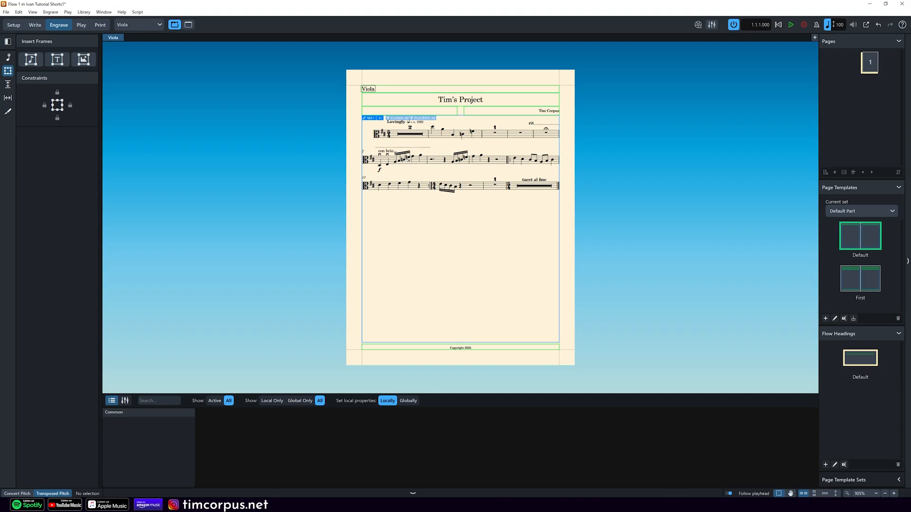
Change the layout to Full score and view it in Engrave mode
{"action": "left_click", "coordinate": [34, 25]}
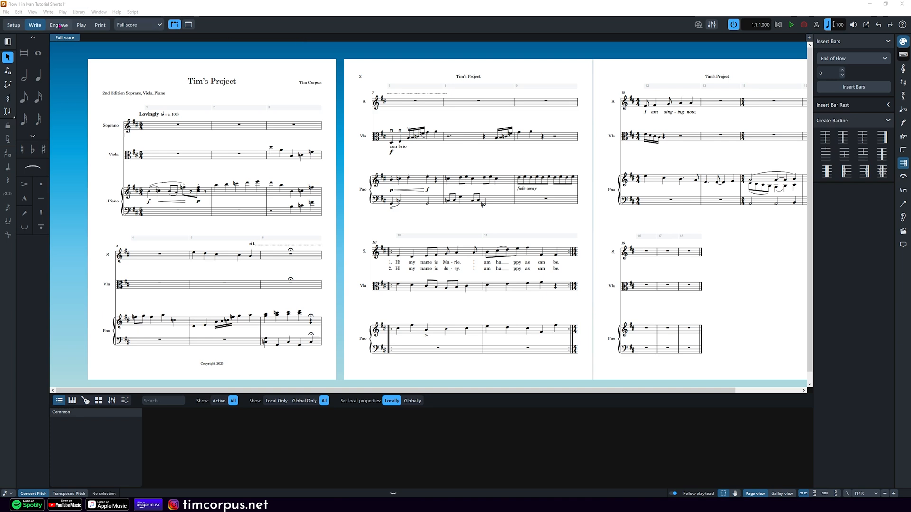
{"action": "left_click", "coordinate": [57, 25]}
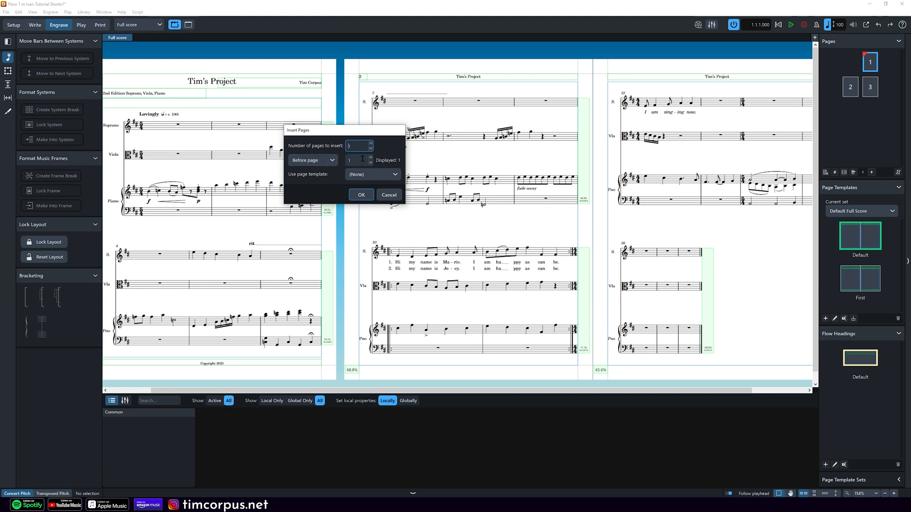
Insert 1 blank page before page 1 with no page template
{"action": "left_click", "coordinate": [313, 160]}
{"action": "type", "text": "2"}
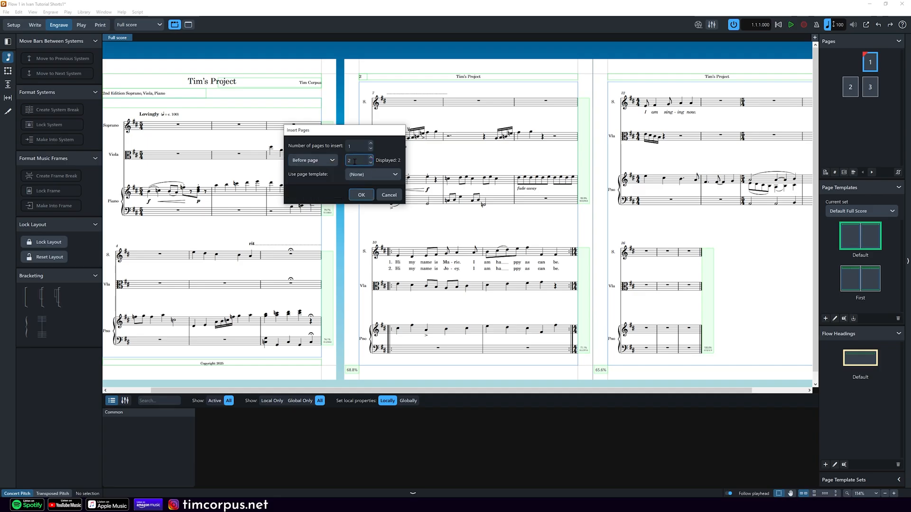
{"action": "left_click", "coordinate": [370, 161]}
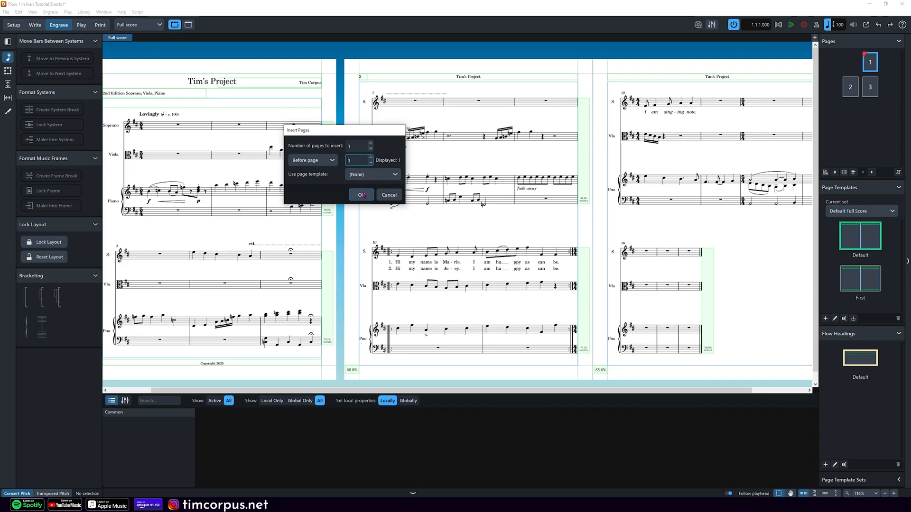
{"action": "left_click", "coordinate": [360, 194]}
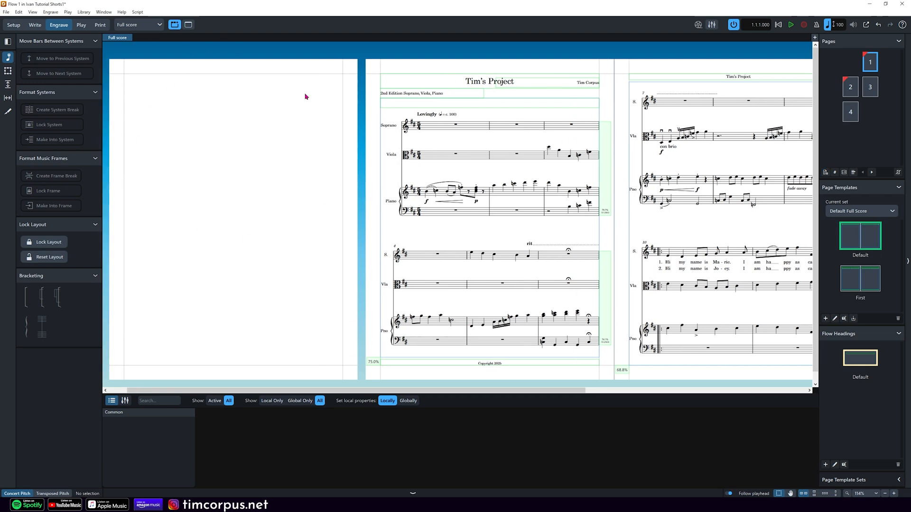
{"action": "mouse_move", "coordinate": [270, 103]}
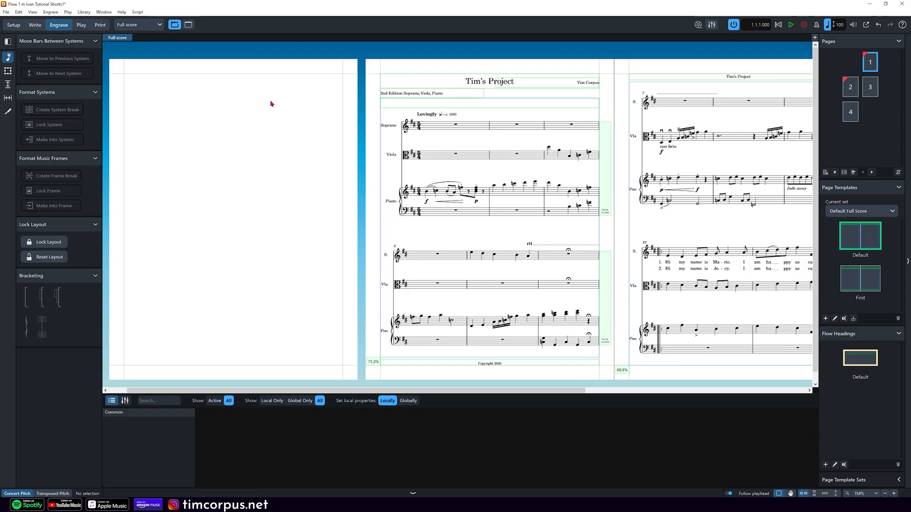
{"action": "mouse_move", "coordinate": [266, 95]}
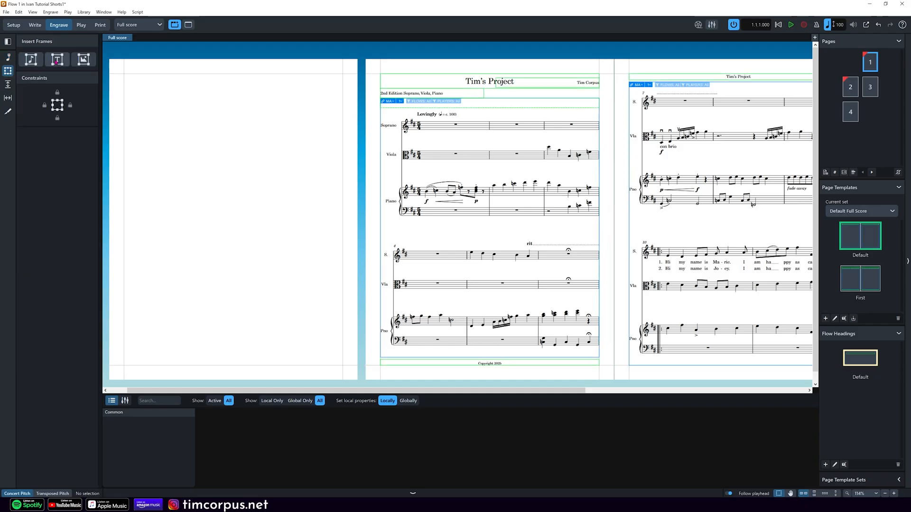
Draw a text frame across the top of the new blank page 1
{"action": "left_click", "coordinate": [57, 59]}
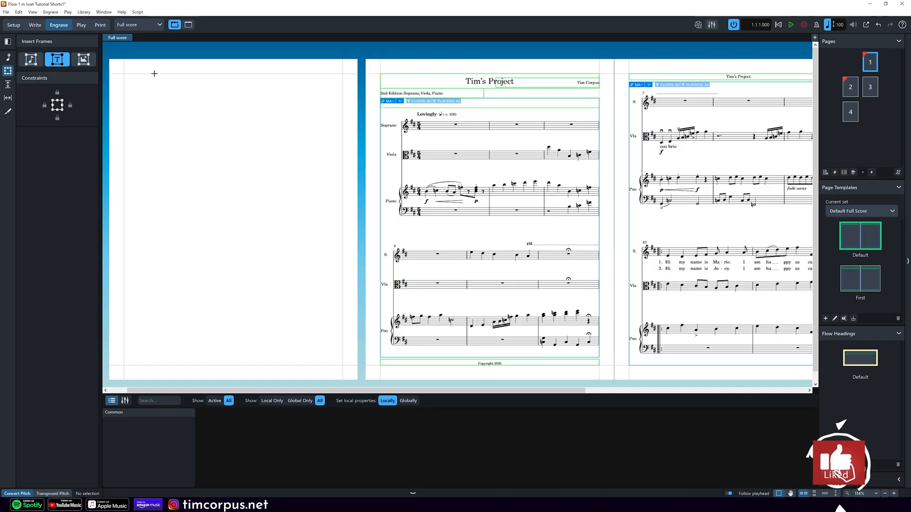
{"action": "left_click_drag", "start_coordinate": [154, 73], "coordinate": [277, 96]}
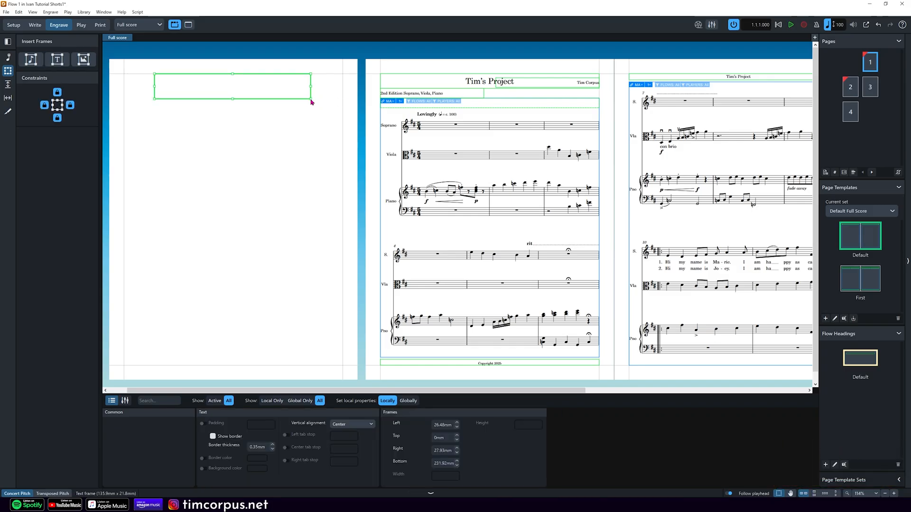
{"action": "mouse_move", "coordinate": [244, 82]}
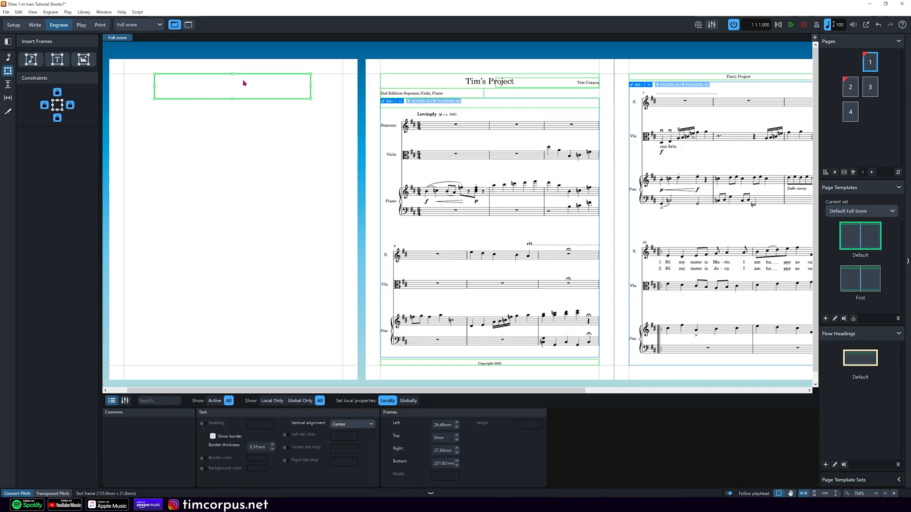
{"action": "mouse_move", "coordinate": [218, 83]}
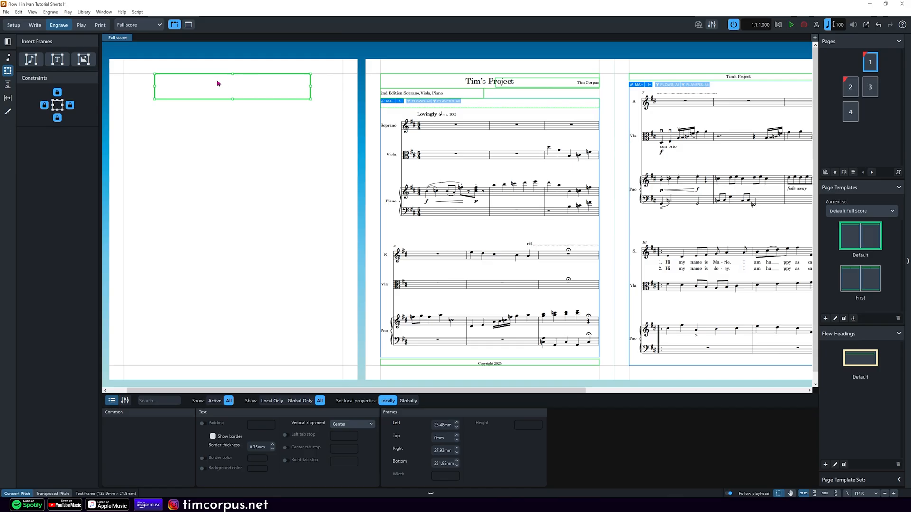
Enter the text Tim's Project into the new frame, then glance at the File menu
{"action": "double_click", "coordinate": [232, 86]}
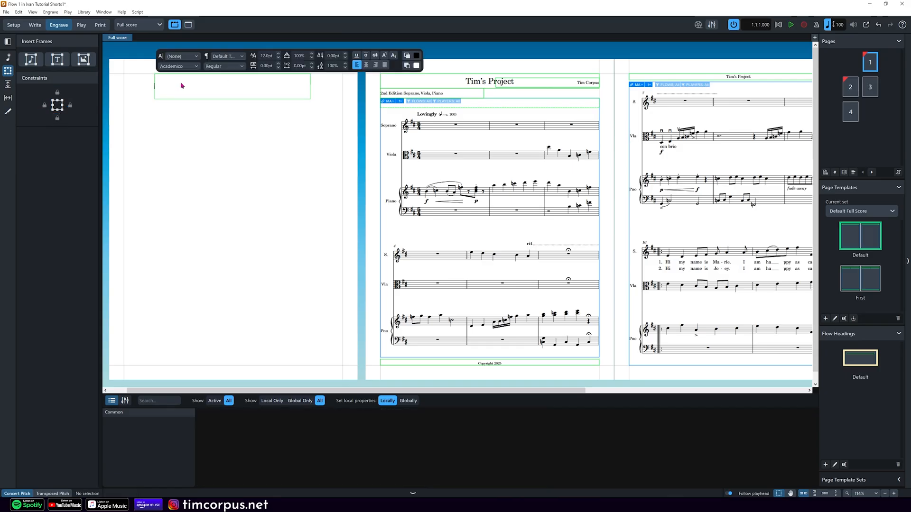
{"action": "type", "text": "Tim's Project"}
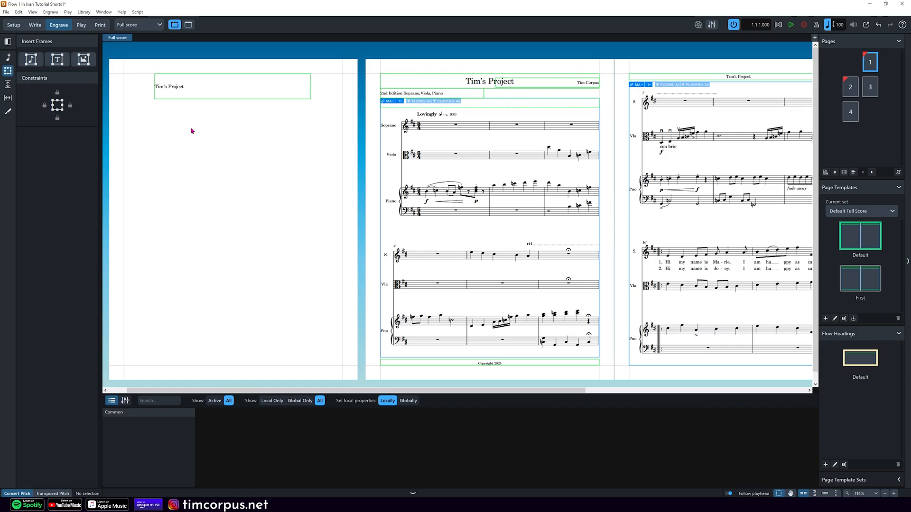
{"action": "mouse_move", "coordinate": [245, 86]}
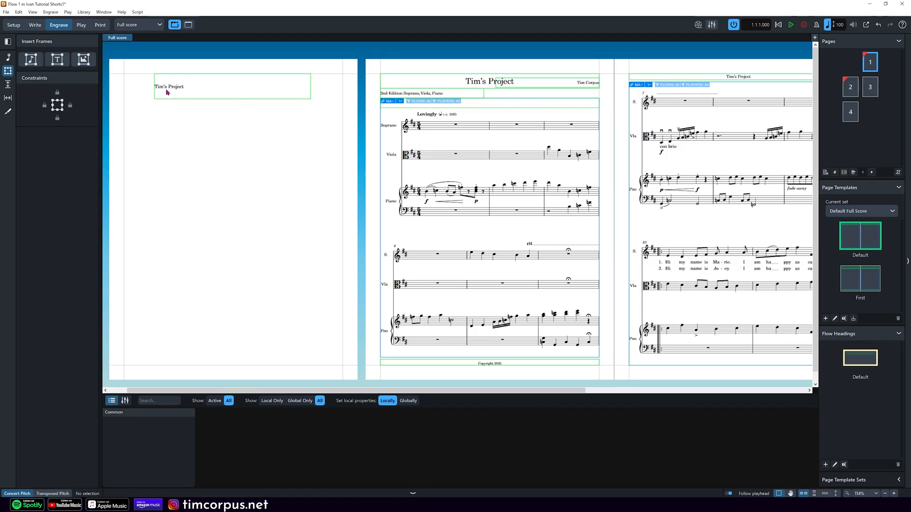
{"action": "mouse_move", "coordinate": [502, 90]}
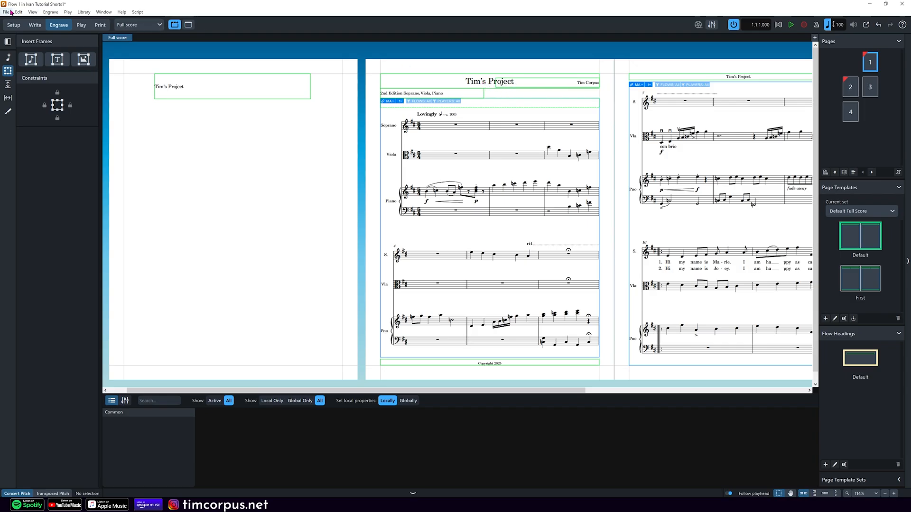
{"action": "left_click", "coordinate": [6, 11]}
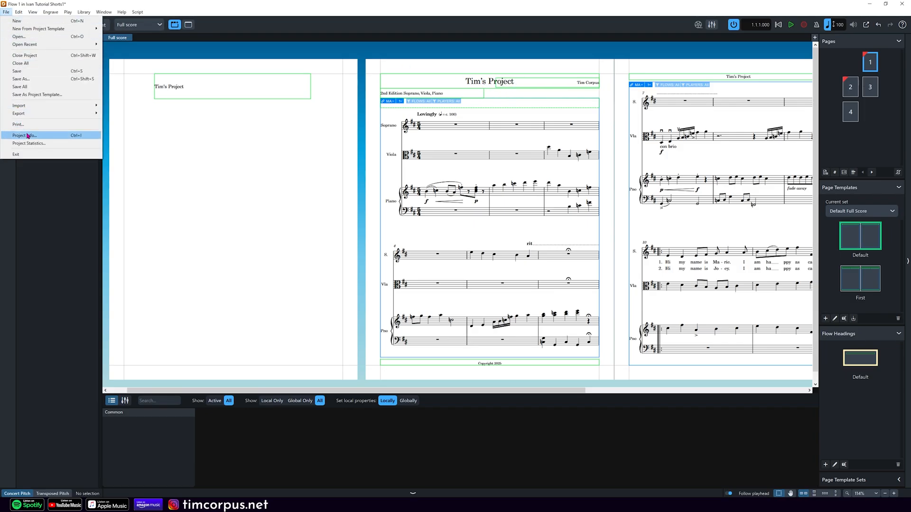
{"action": "left_click", "coordinate": [58, 24]}
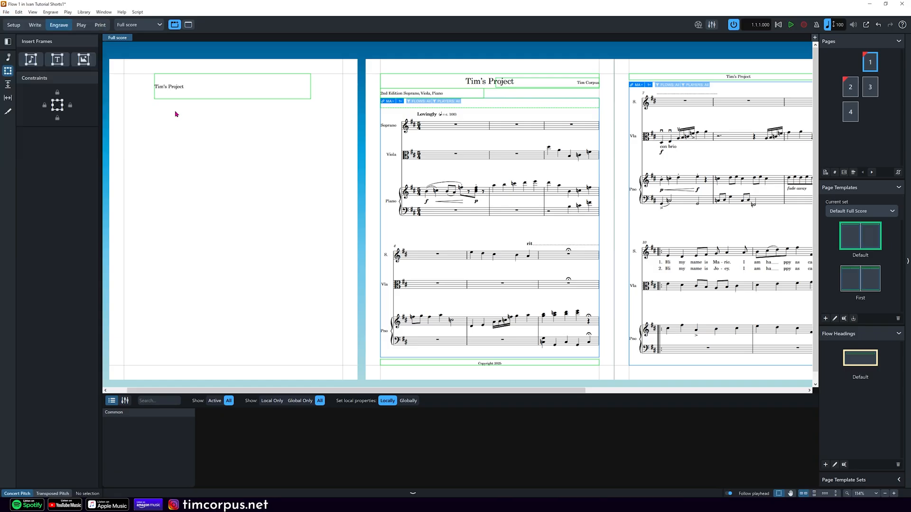
{"action": "mouse_move", "coordinate": [192, 95]}
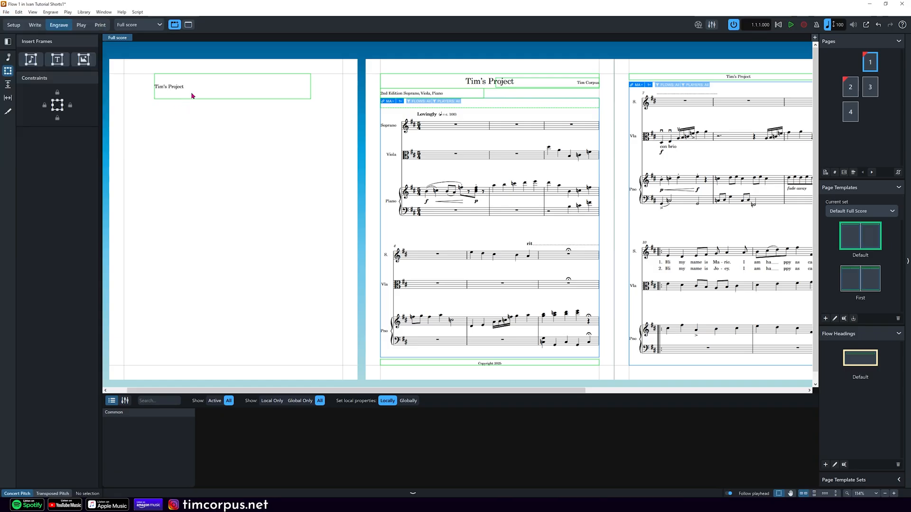
Replace the frame's text with a project-information field from the insert menu
{"action": "double_click", "coordinate": [169, 86]}
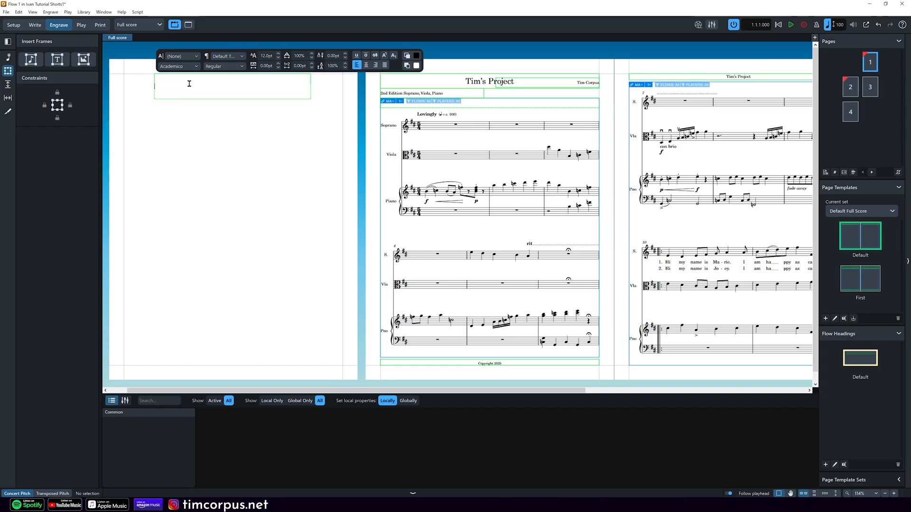
{"action": "right_click", "coordinate": [189, 87]}
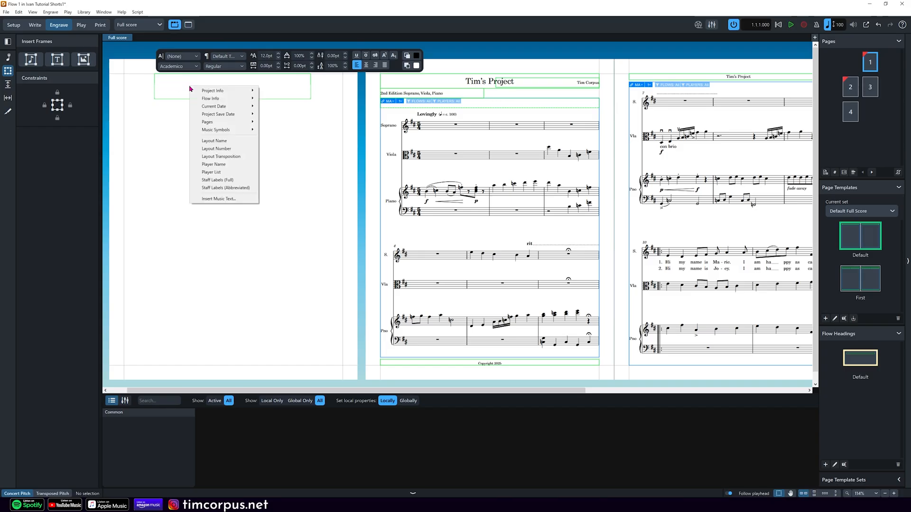
{"action": "mouse_move", "coordinate": [212, 90]}
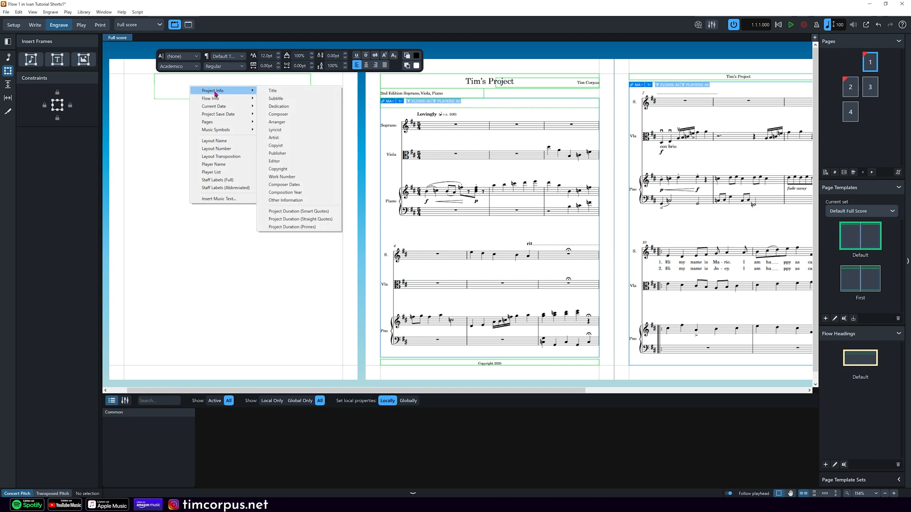
{"action": "mouse_move", "coordinate": [276, 98]}
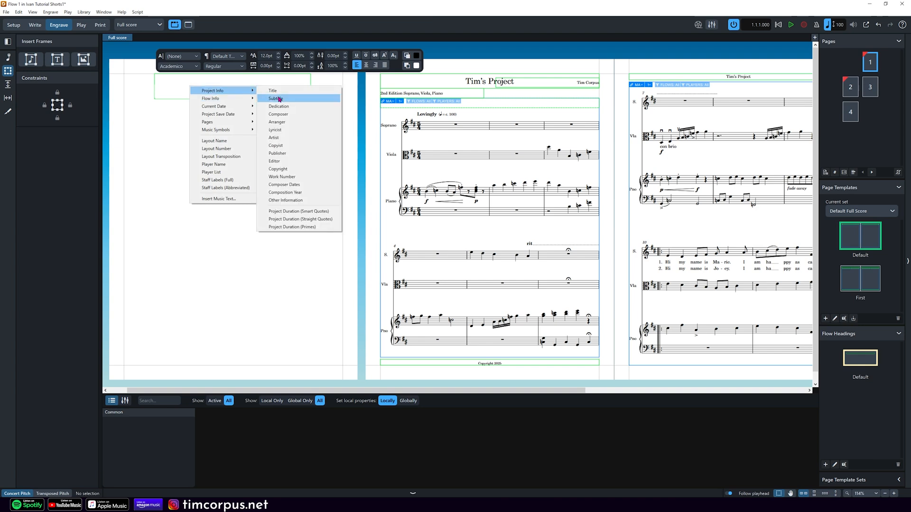
{"action": "left_click", "coordinate": [272, 90]}
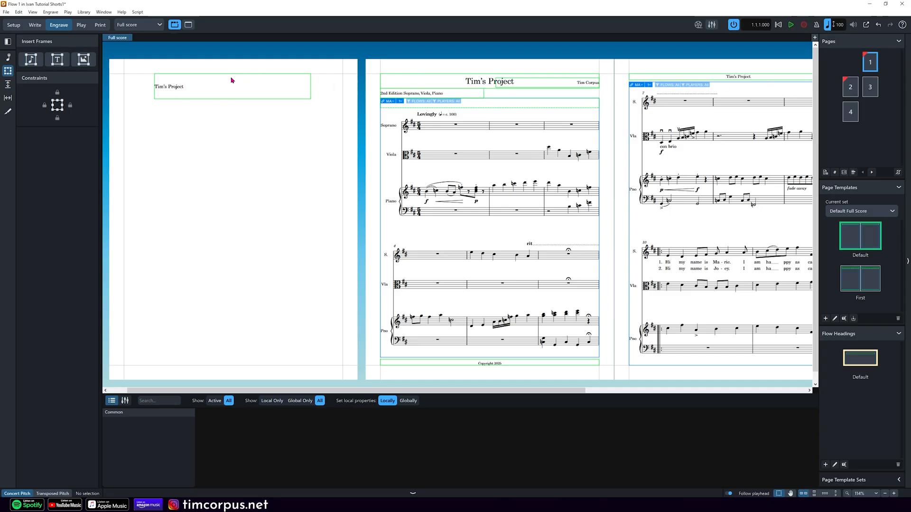
{"action": "mouse_move", "coordinate": [228, 86]}
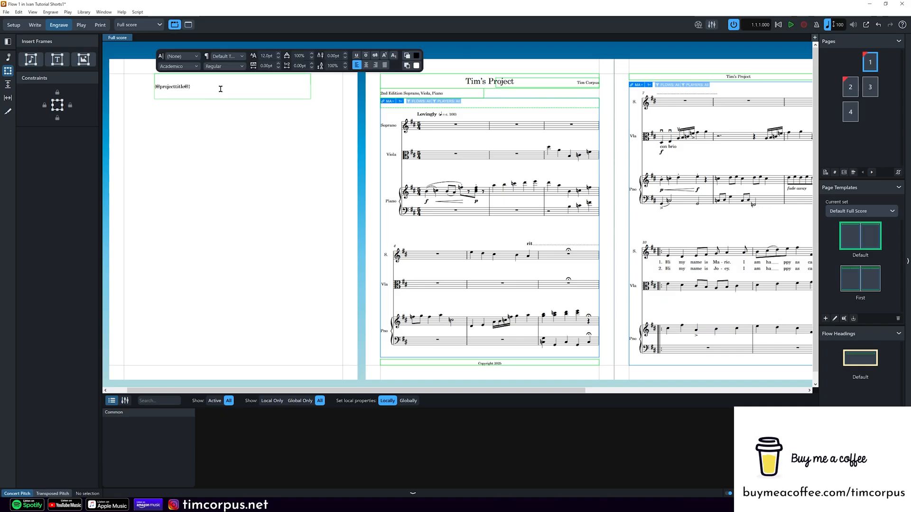
Centre the title text and give it the Title paragraph style
{"action": "double_click", "coordinate": [172, 87]}
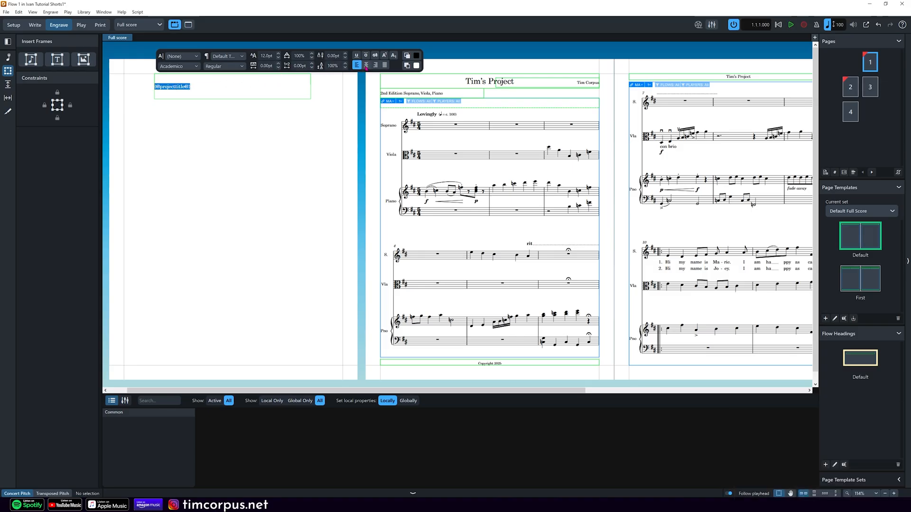
{"action": "left_click", "coordinate": [365, 65]}
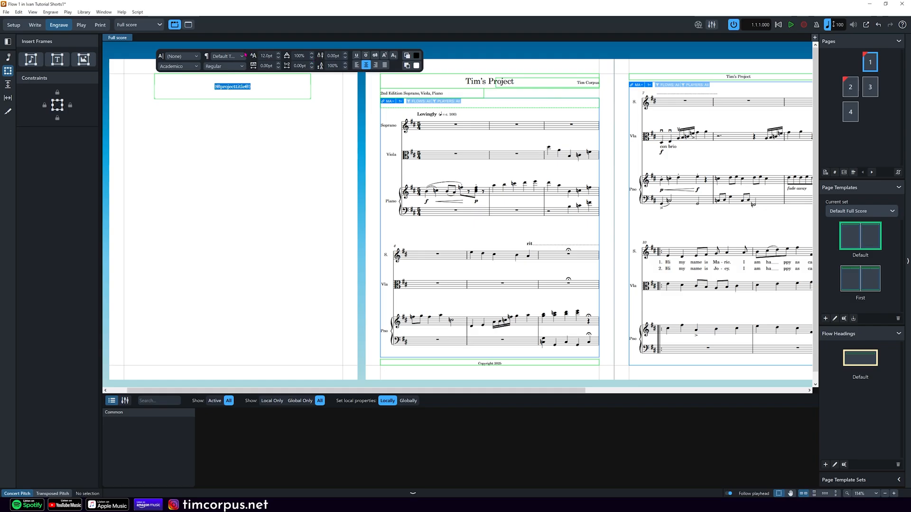
{"action": "mouse_move", "coordinate": [225, 56]}
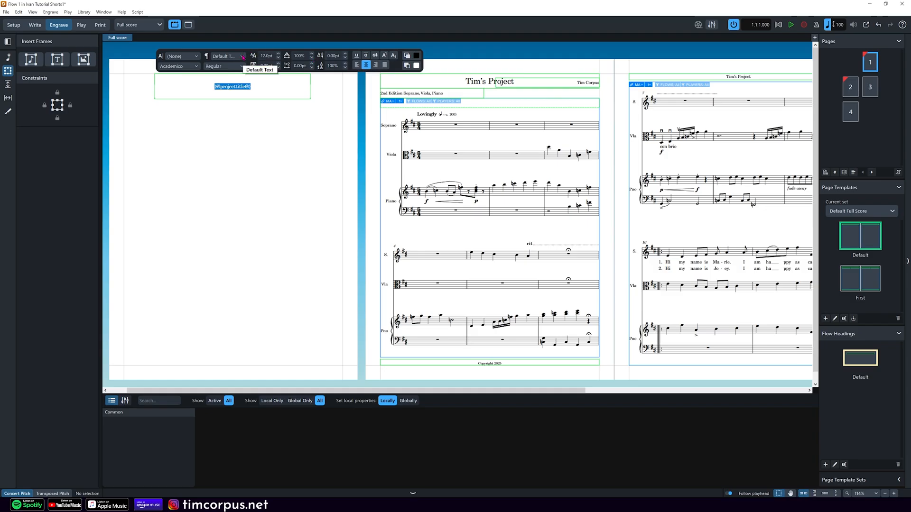
{"action": "left_click", "coordinate": [226, 56]}
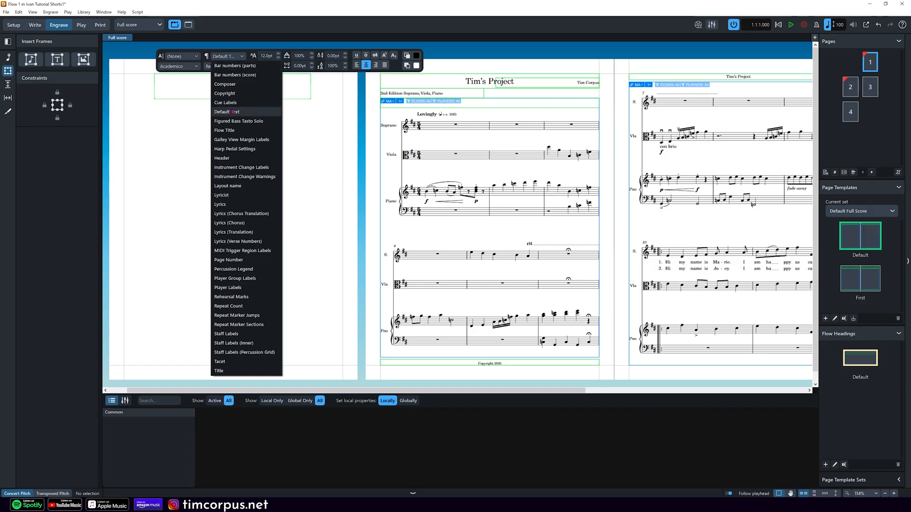
{"action": "mouse_move", "coordinate": [233, 269]}
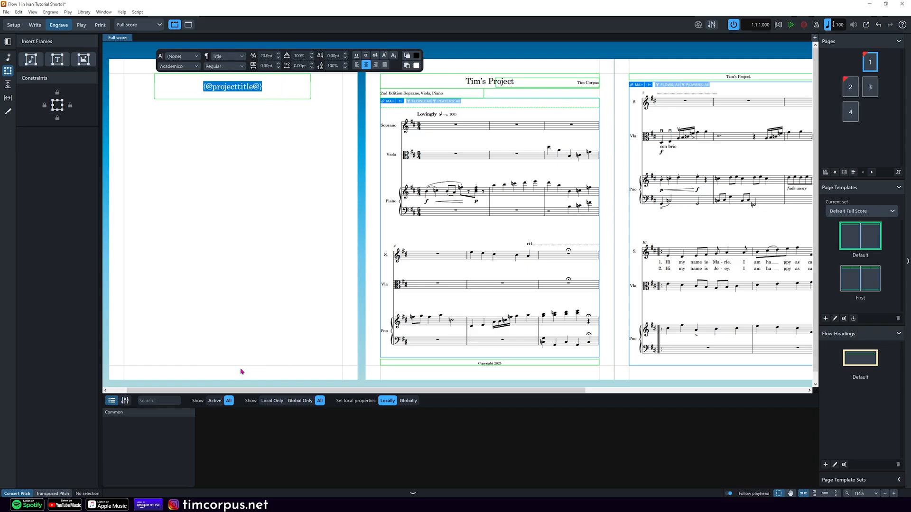
{"action": "left_click", "coordinate": [272, 165]}
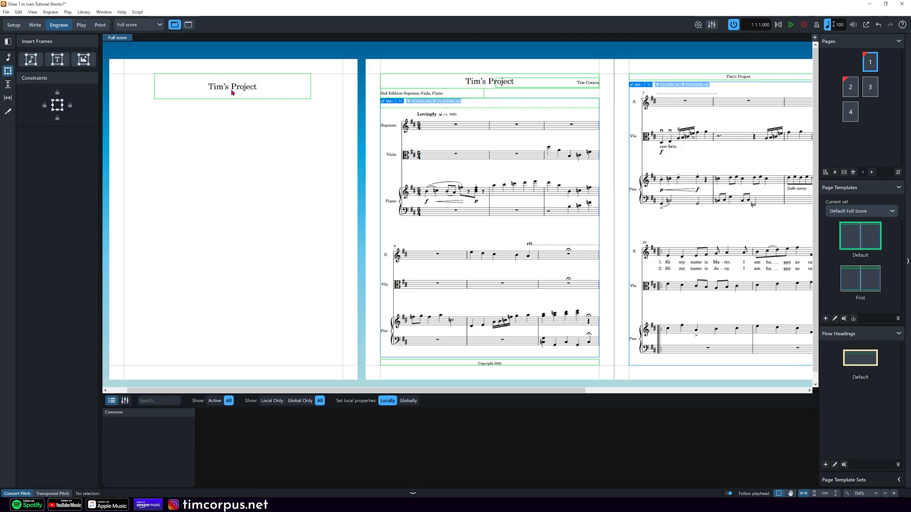
{"action": "mouse_move", "coordinate": [325, 98]}
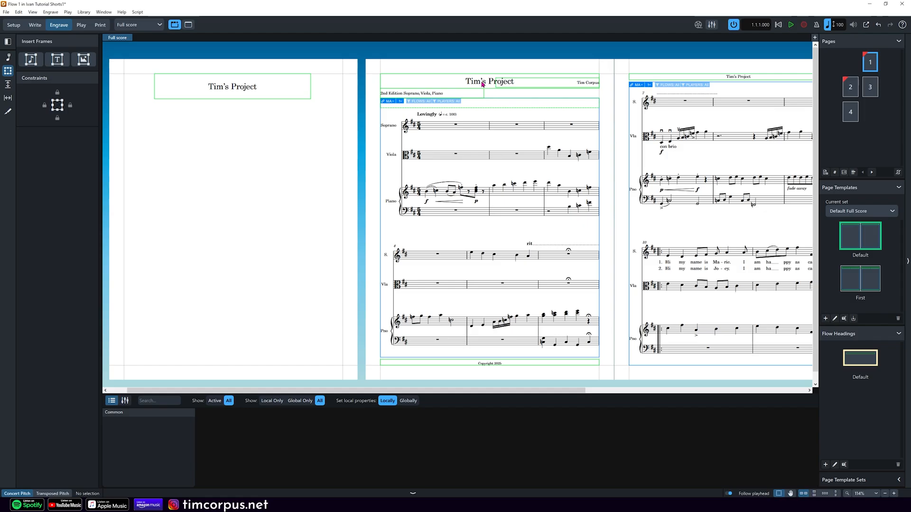
Raise the title's font size to 26pt, make it Bold, and return to Write mode
{"action": "double_click", "coordinate": [232, 86]}
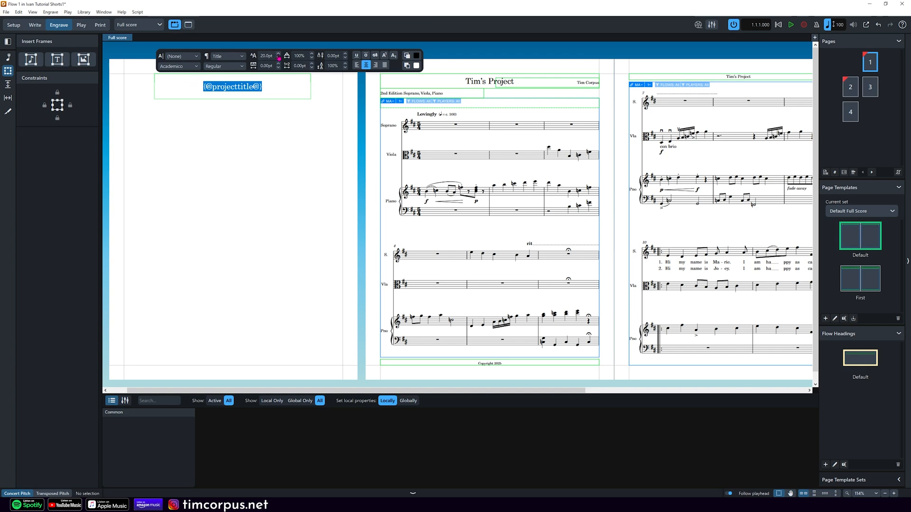
{"action": "left_click", "coordinate": [279, 54]}
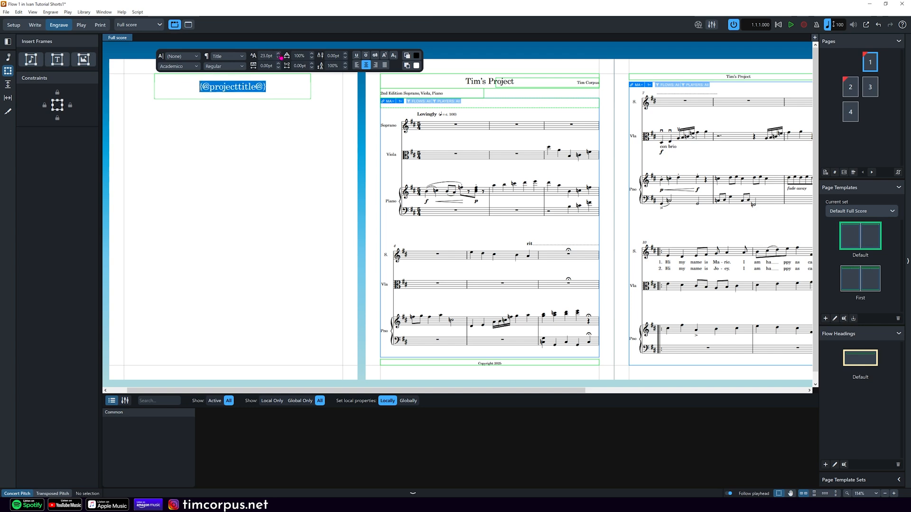
{"action": "left_click", "coordinate": [279, 52]}
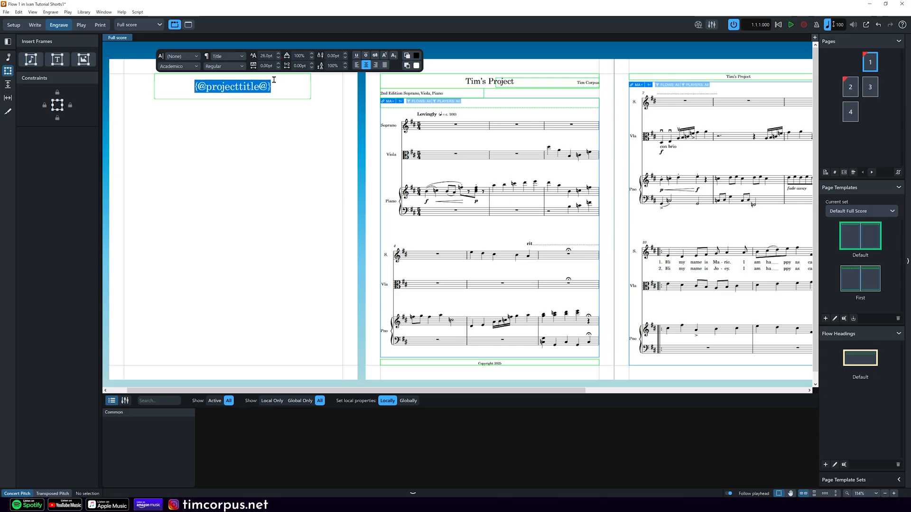
{"action": "left_click", "coordinate": [240, 66]}
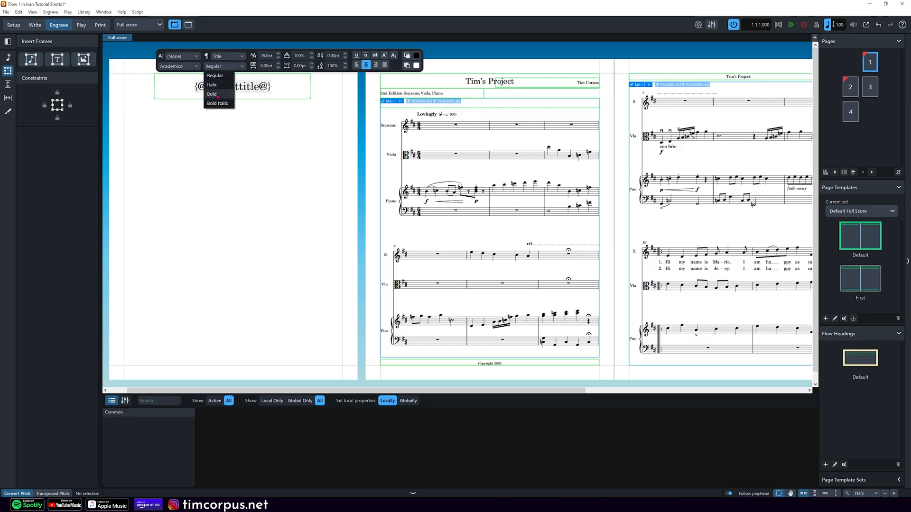
{"action": "left_click", "coordinate": [34, 24]}
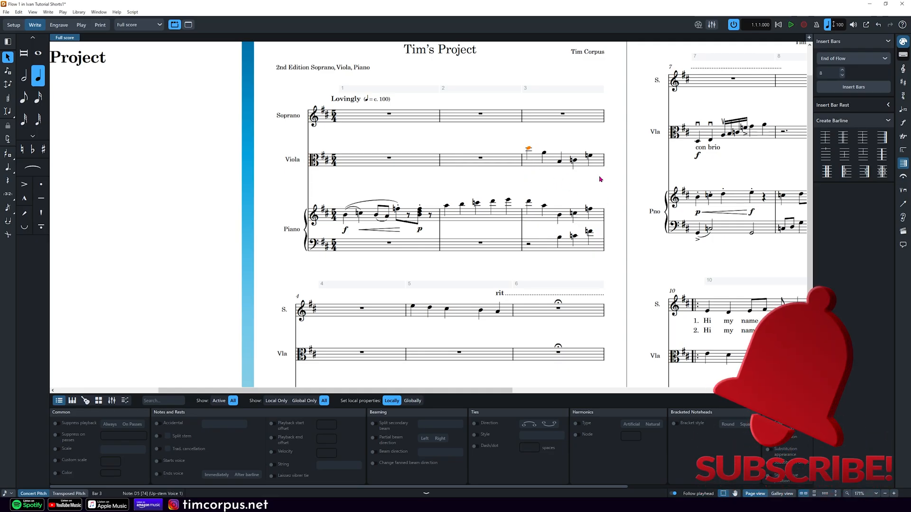
{"action": "mouse_move", "coordinate": [637, 189]}
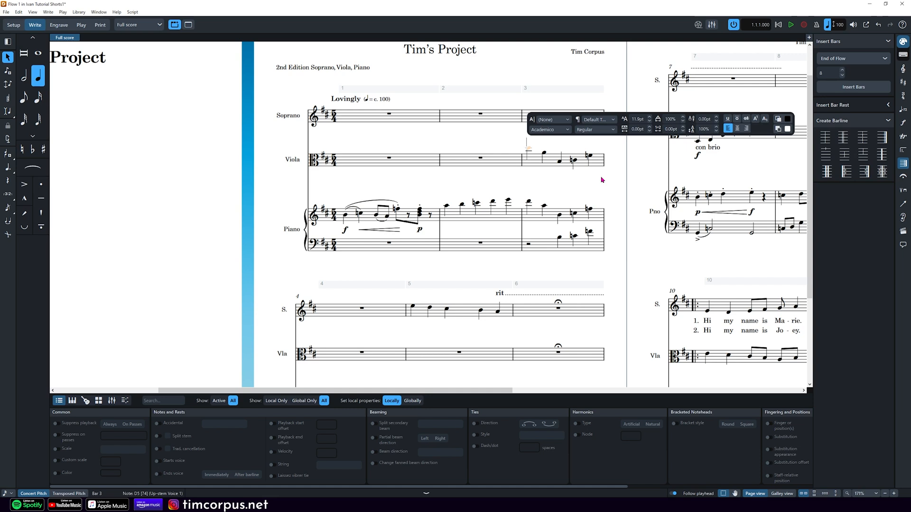
Add the Shift+X text "A special note for players and listeners." above the viola at bar 3
{"action": "type", "text": "A special note for"}
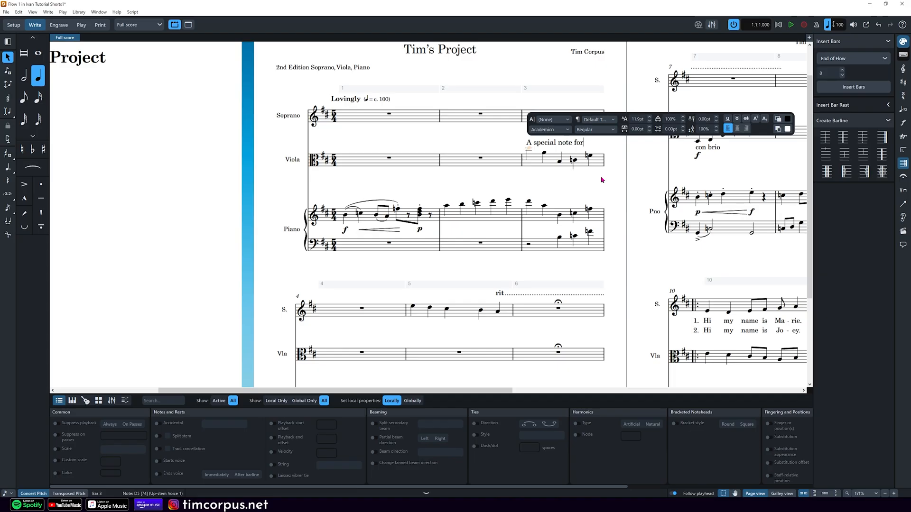
{"action": "mouse_move", "coordinate": [627, 151]}
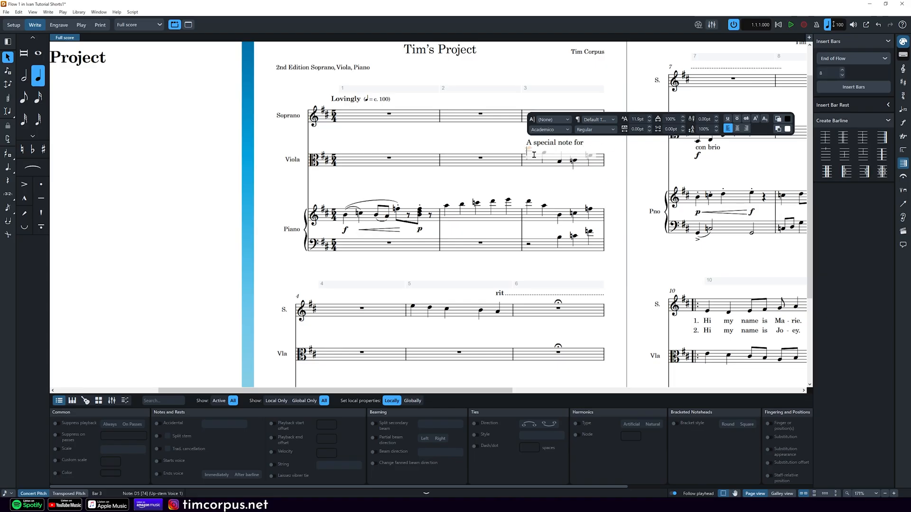
{"action": "type", "text": "players and"}
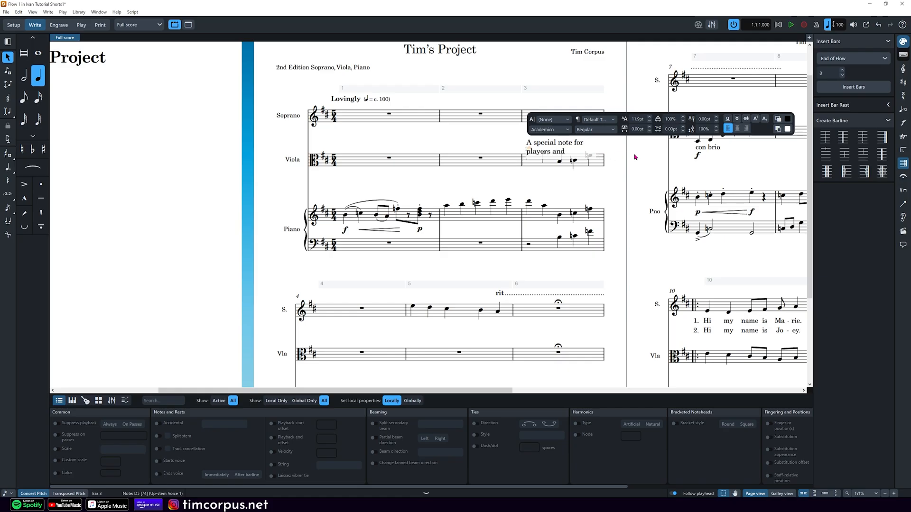
{"action": "type", "text": "listener"}
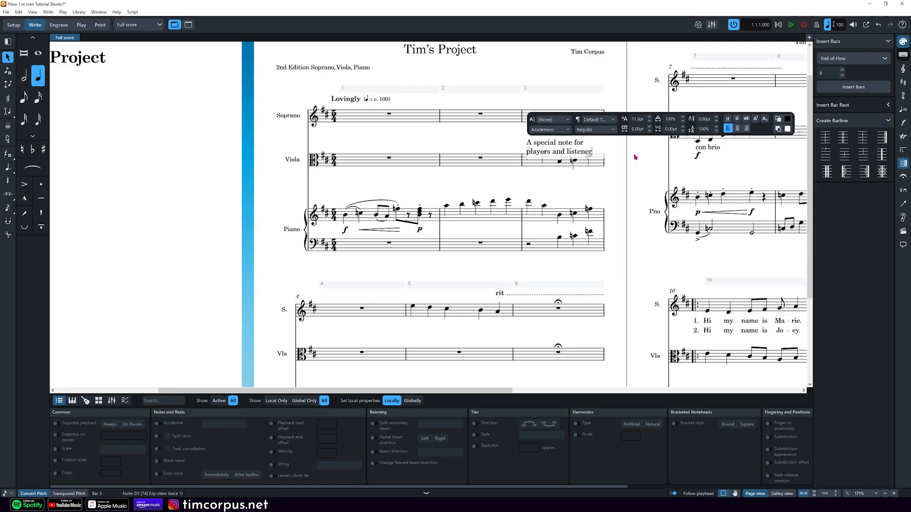
{"action": "type", "text": "s."}
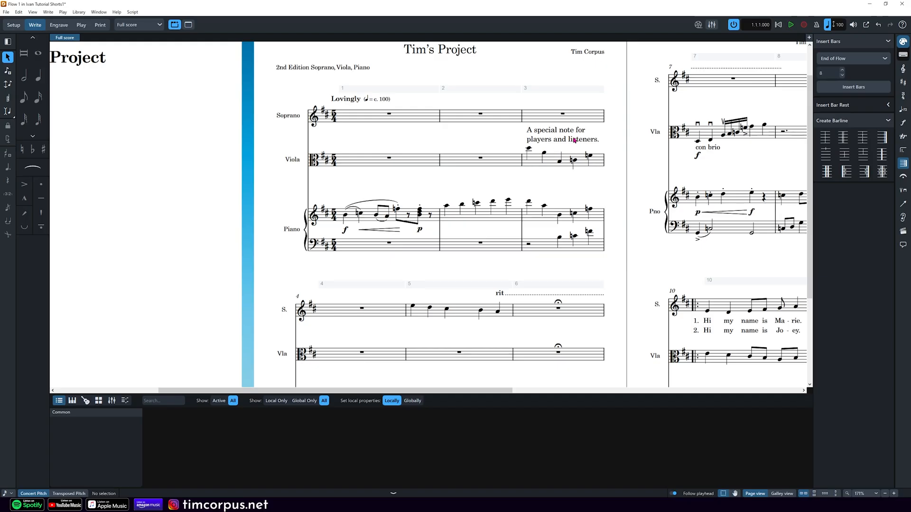
Move the special-note text below the viola staff in bar 3 and give it a border
{"action": "left_click", "coordinate": [561, 135]}
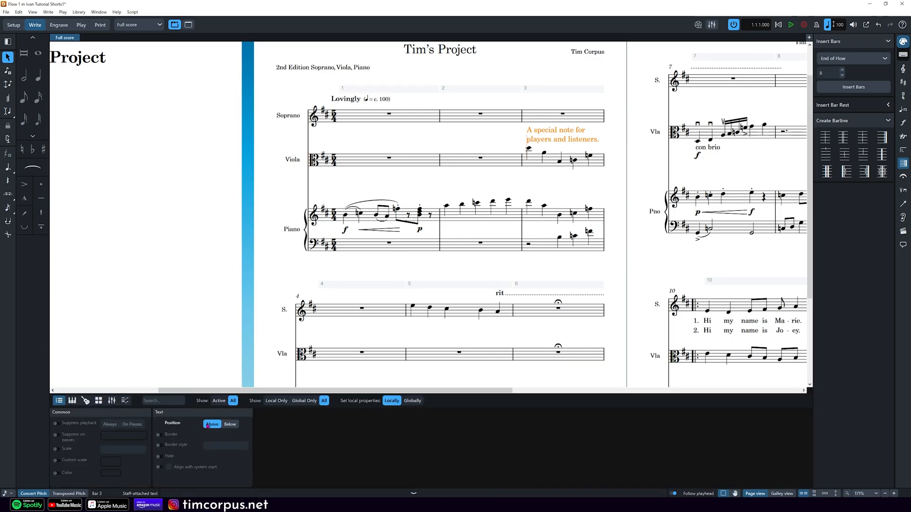
{"action": "left_click", "coordinate": [229, 424]}
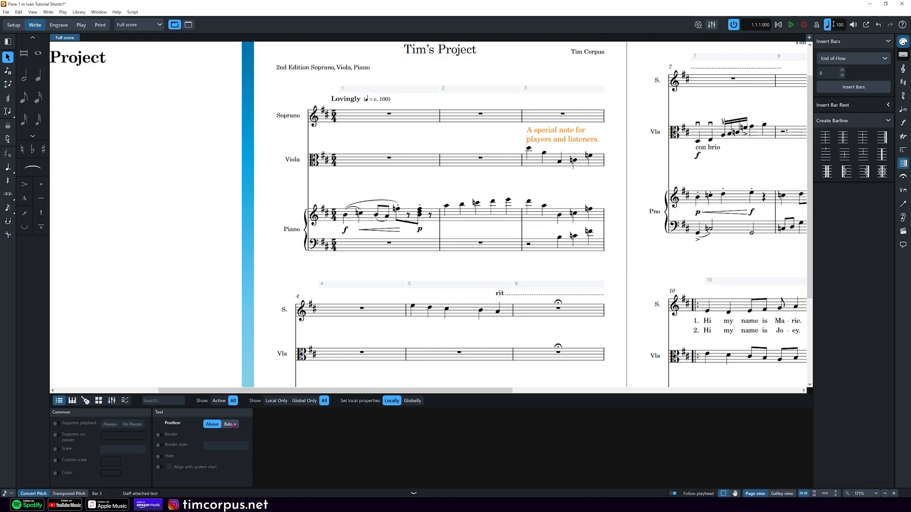
{"action": "left_click", "coordinate": [230, 424]}
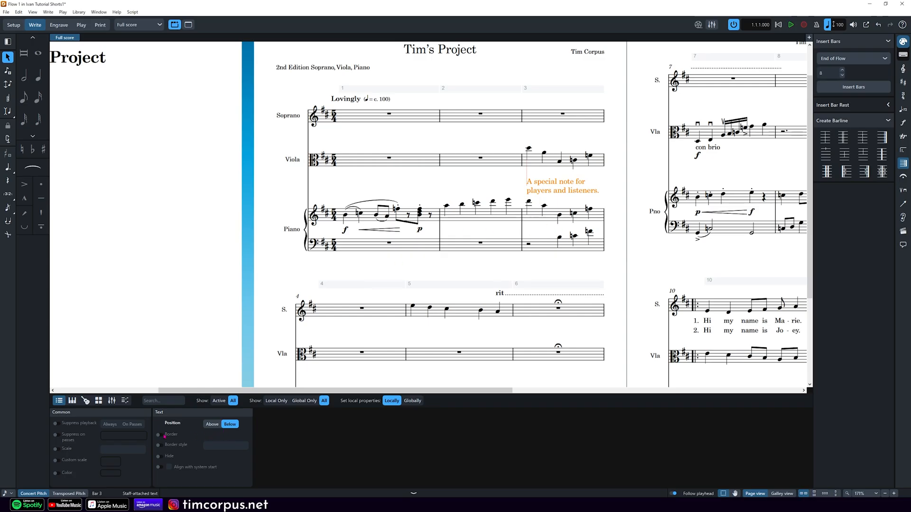
{"action": "left_click", "coordinate": [160, 434]}
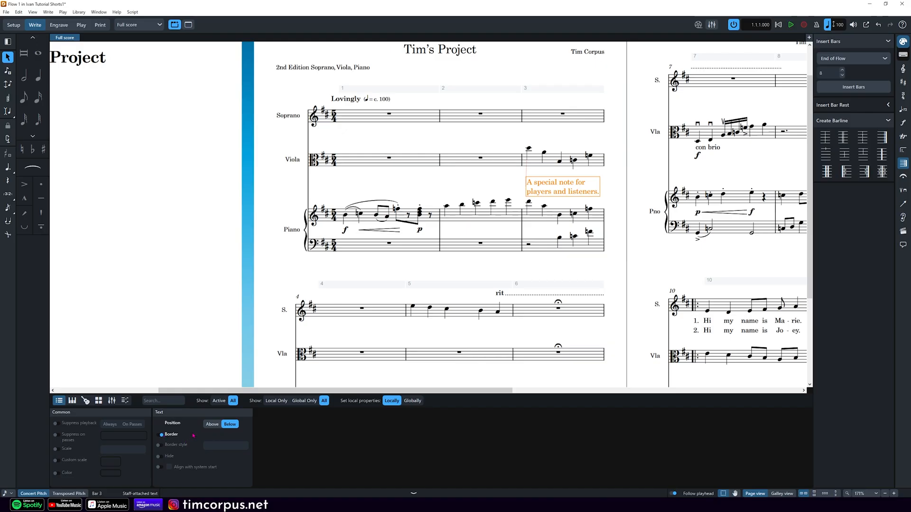
Try rounded-rectangle and capsule borders, then settle on the angled-ends rectangle style
{"action": "left_click", "coordinate": [158, 445]}
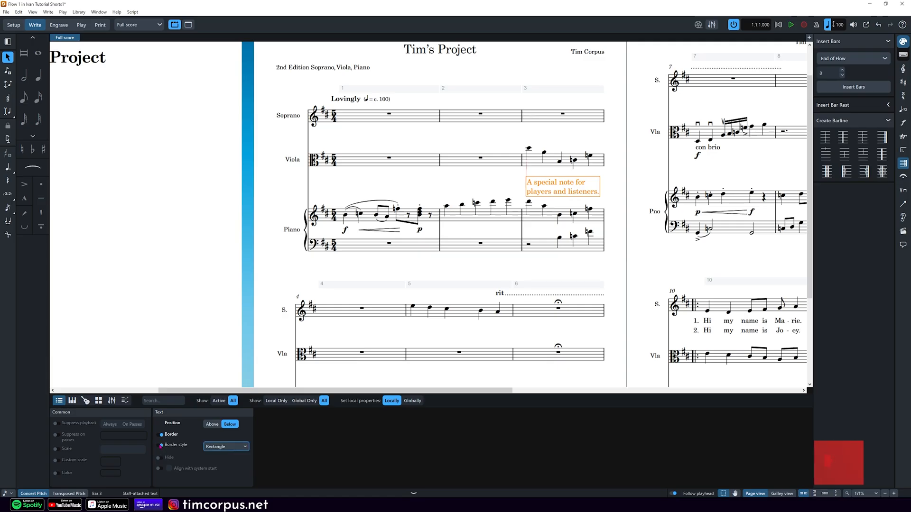
{"action": "left_click", "coordinate": [226, 447]}
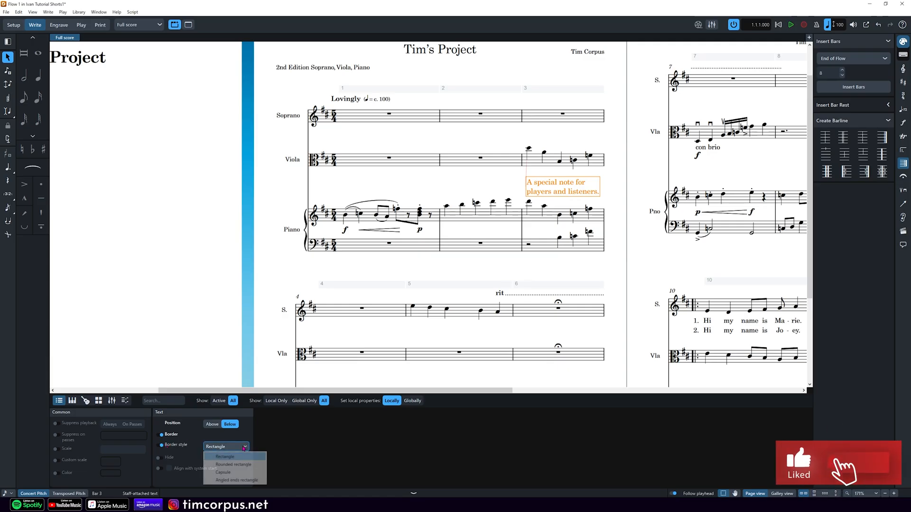
{"action": "left_click", "coordinate": [232, 464]}
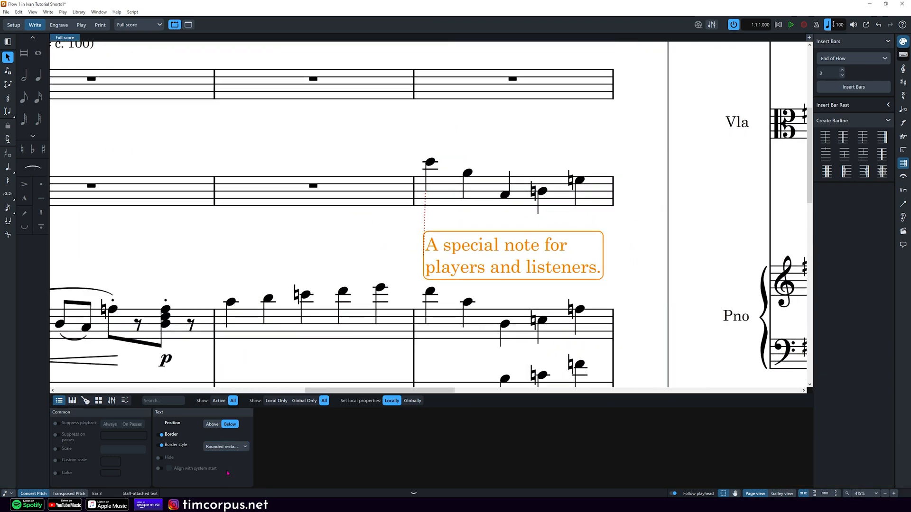
{"action": "left_click", "coordinate": [225, 446]}
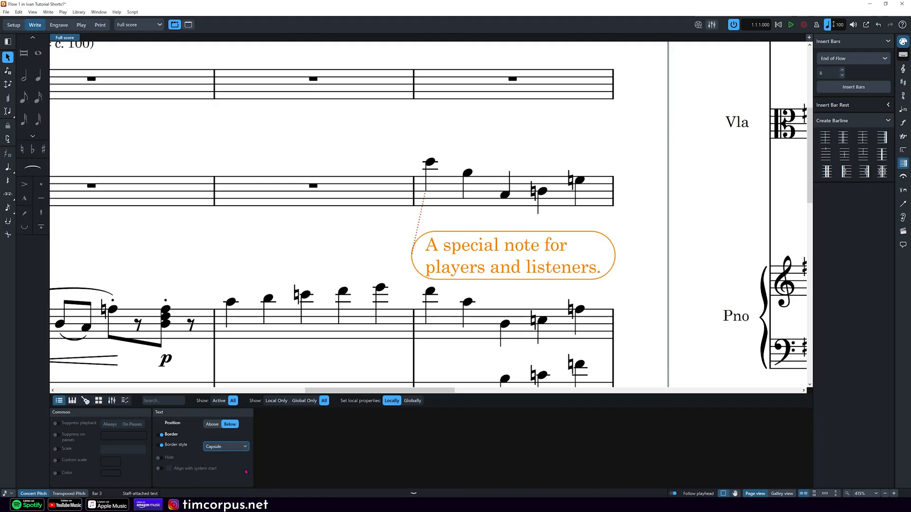
{"action": "left_click", "coordinate": [226, 445]}
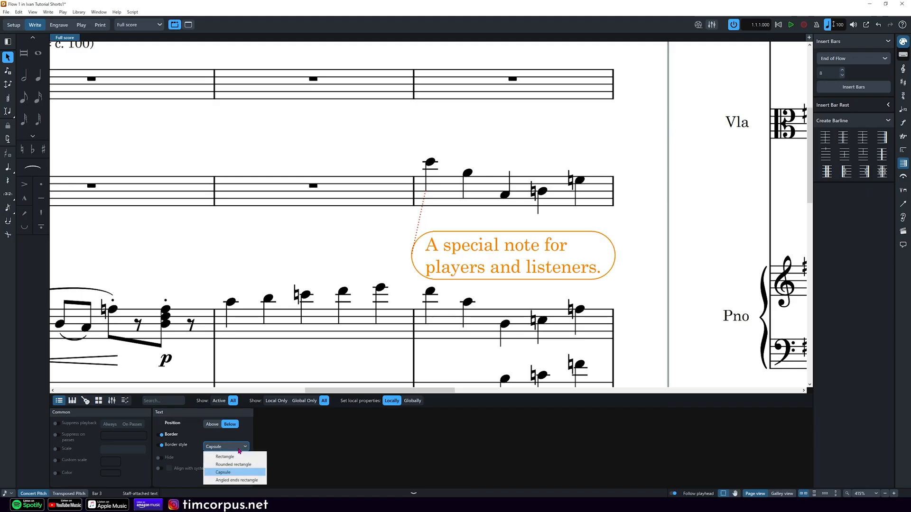
{"action": "left_click", "coordinate": [235, 479]}
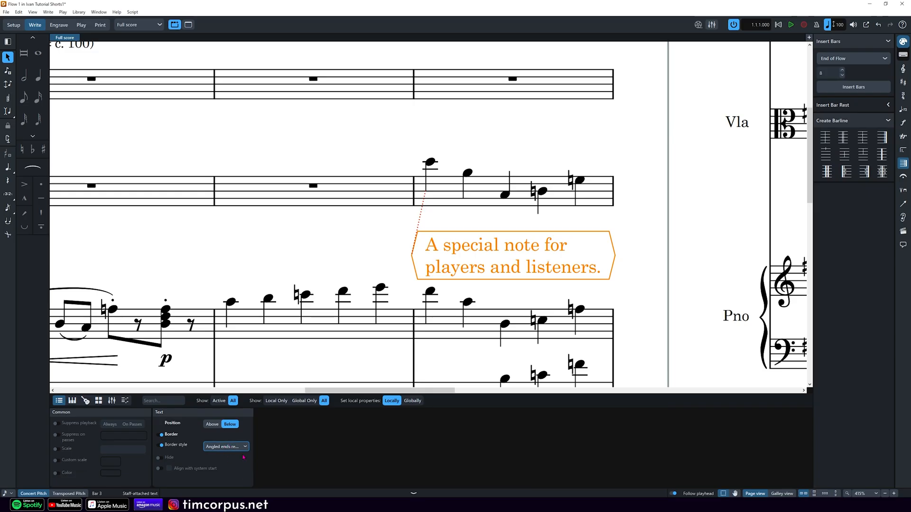
{"action": "left_click", "coordinate": [253, 360]}
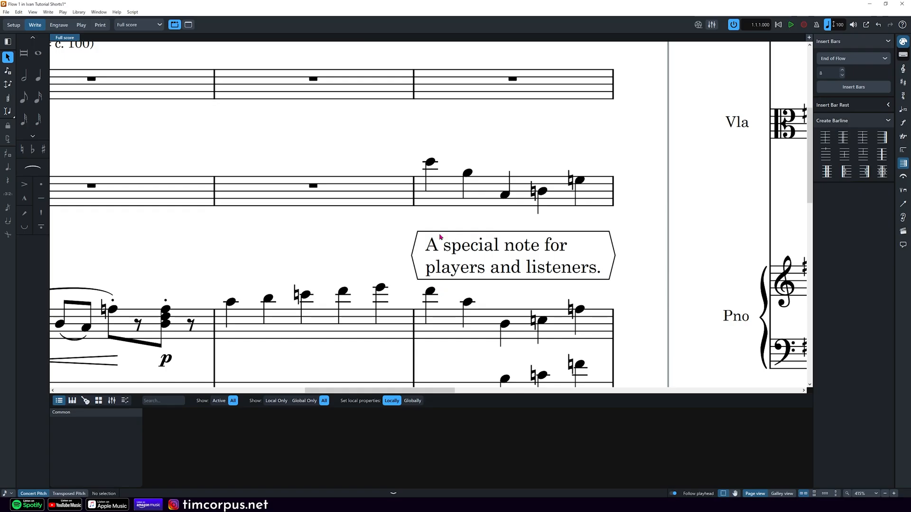
{"action": "mouse_move", "coordinate": [569, 328]}
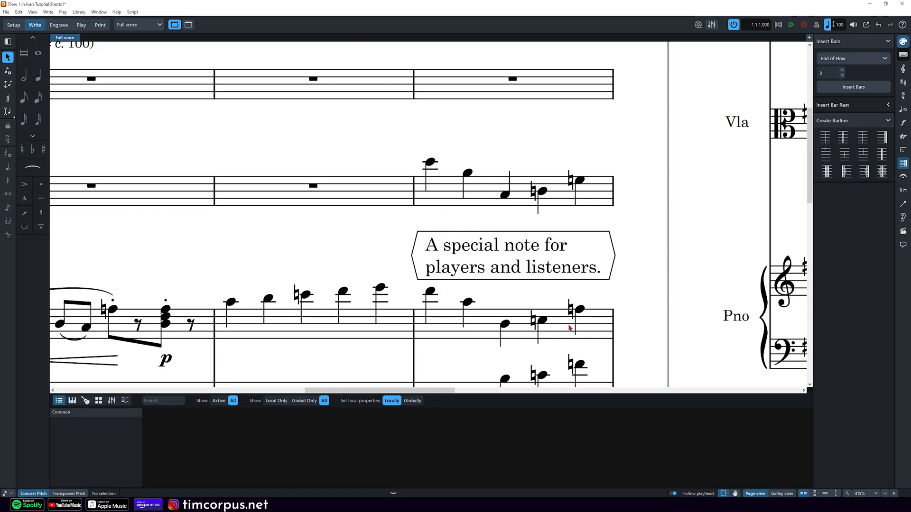
Set the bordered text's scale to Cue, after briefly trying the smaller Cue grace size
{"action": "left_click", "coordinate": [513, 256]}
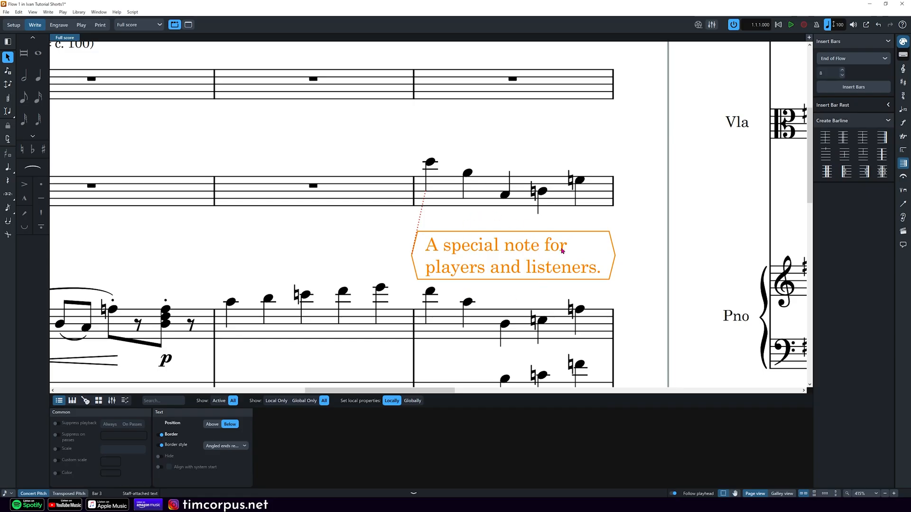
{"action": "mouse_move", "coordinate": [506, 211]}
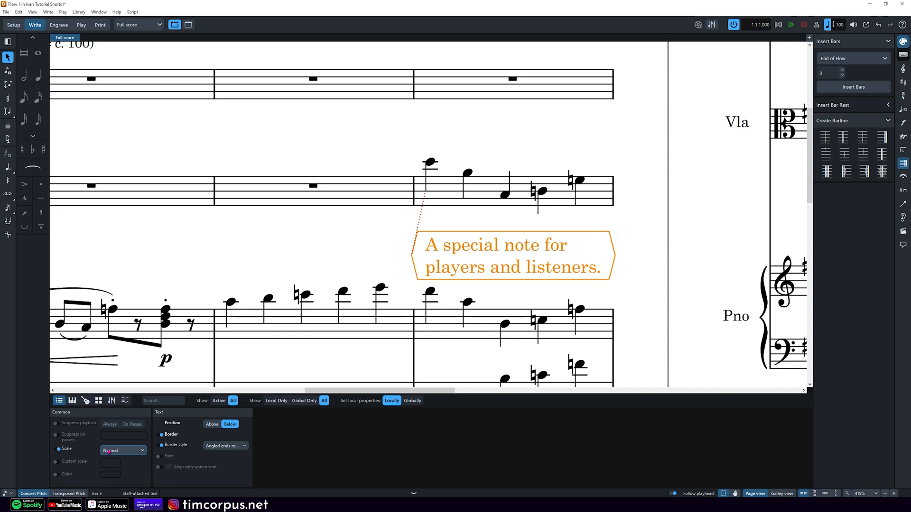
{"action": "left_click", "coordinate": [122, 450]}
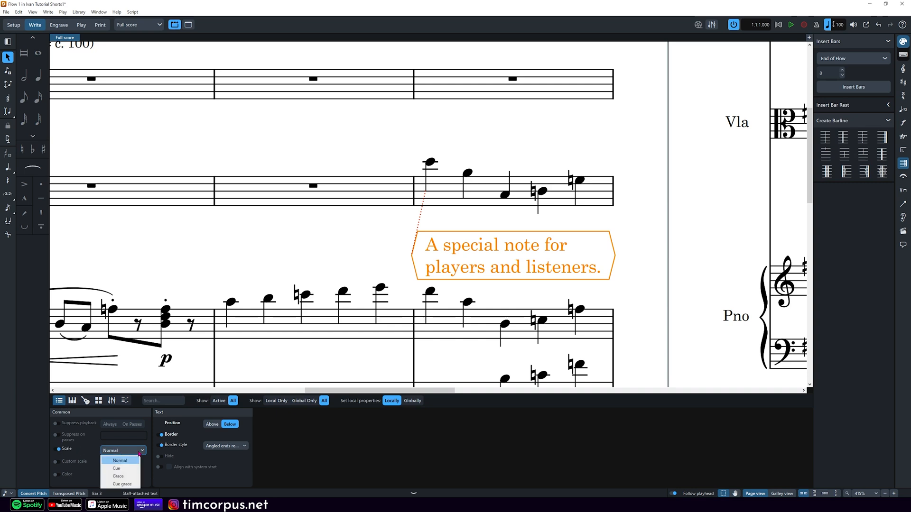
{"action": "mouse_move", "coordinate": [118, 475]}
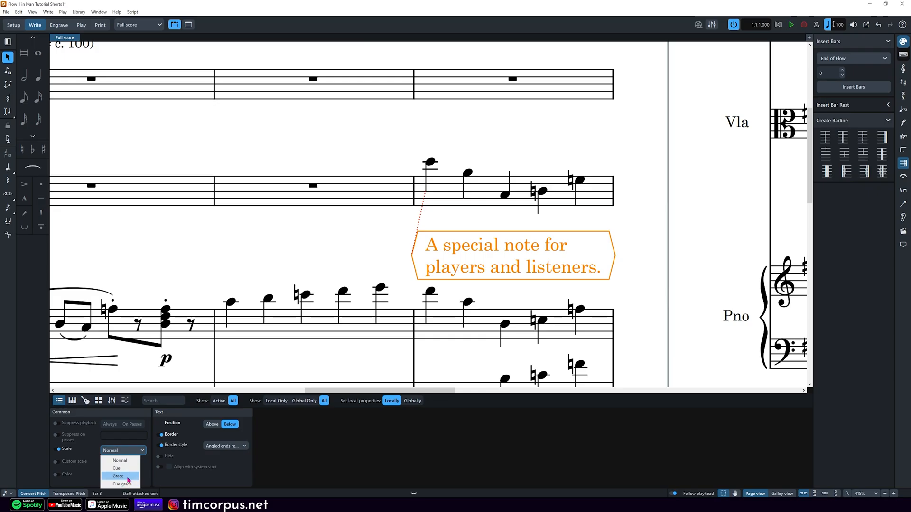
{"action": "left_click", "coordinate": [116, 468]}
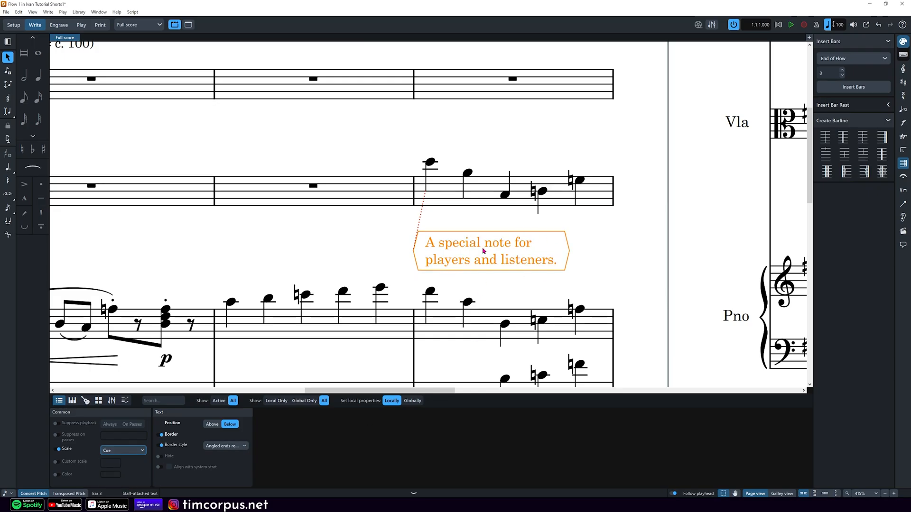
{"action": "left_click", "coordinate": [142, 450]}
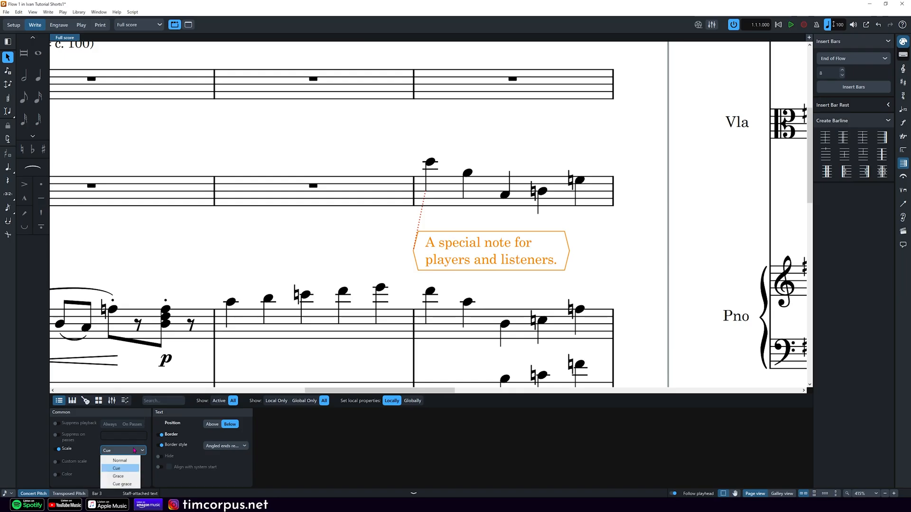
{"action": "left_click", "coordinate": [117, 477]}
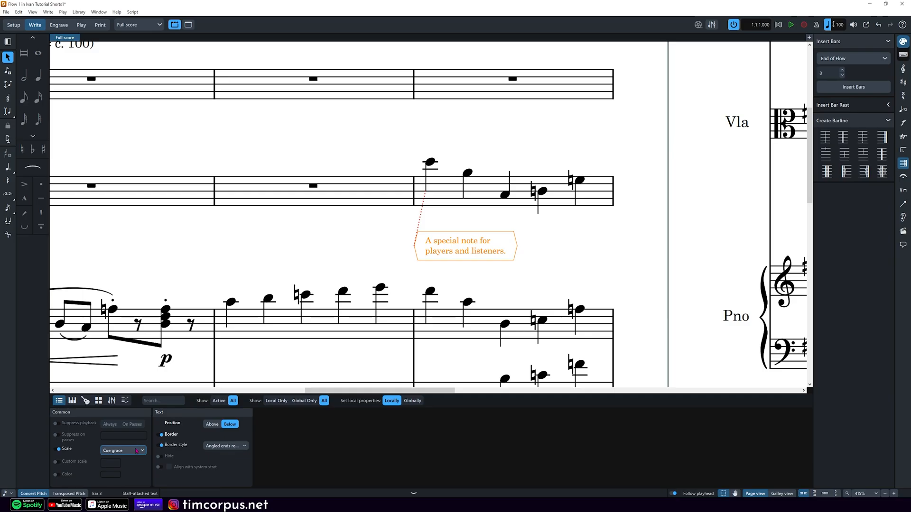
{"action": "mouse_move", "coordinate": [135, 451]}
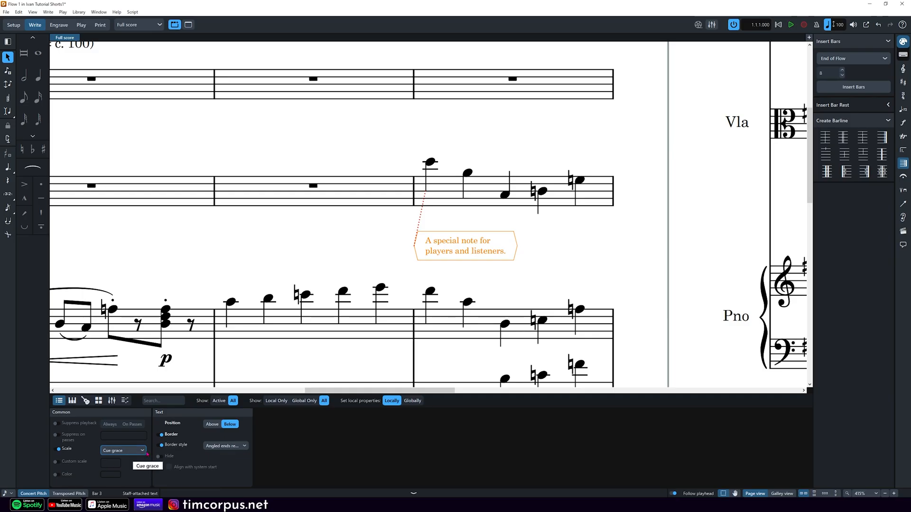
{"action": "left_click", "coordinate": [122, 450]}
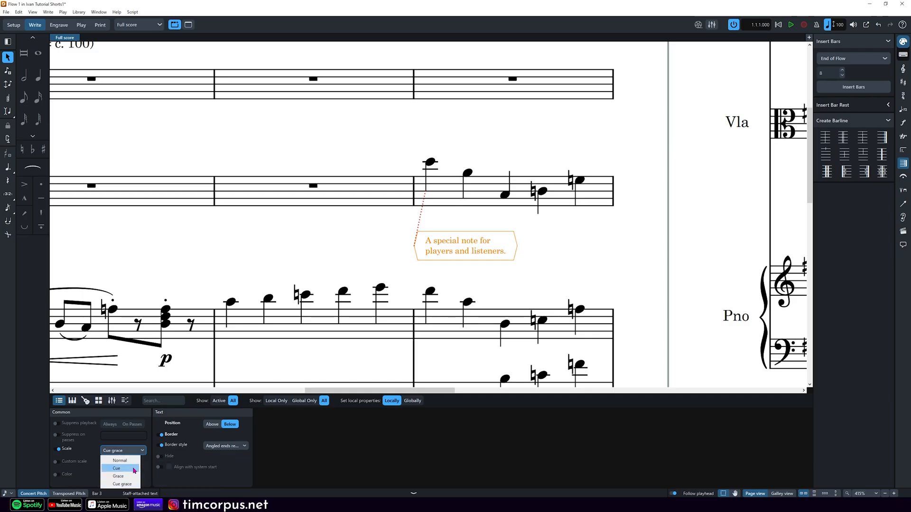
{"action": "left_click", "coordinate": [116, 468]}
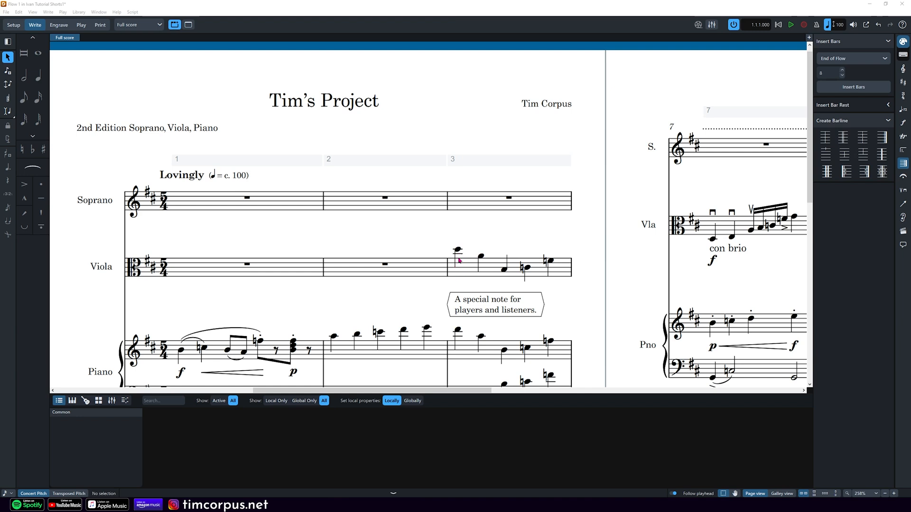
Enter a grace note before the first viola note in bar 3 and toggle its grace-note type
{"action": "left_click", "coordinate": [458, 251]}
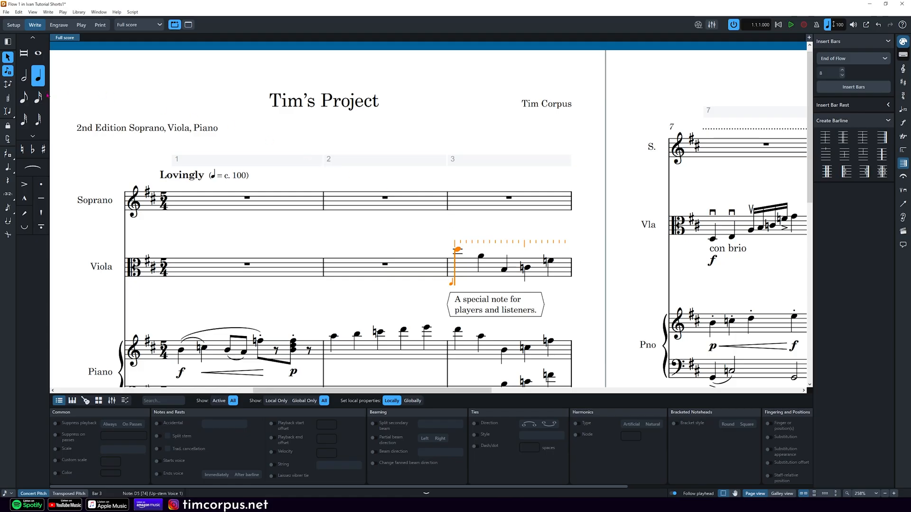
{"action": "left_click", "coordinate": [24, 97]}
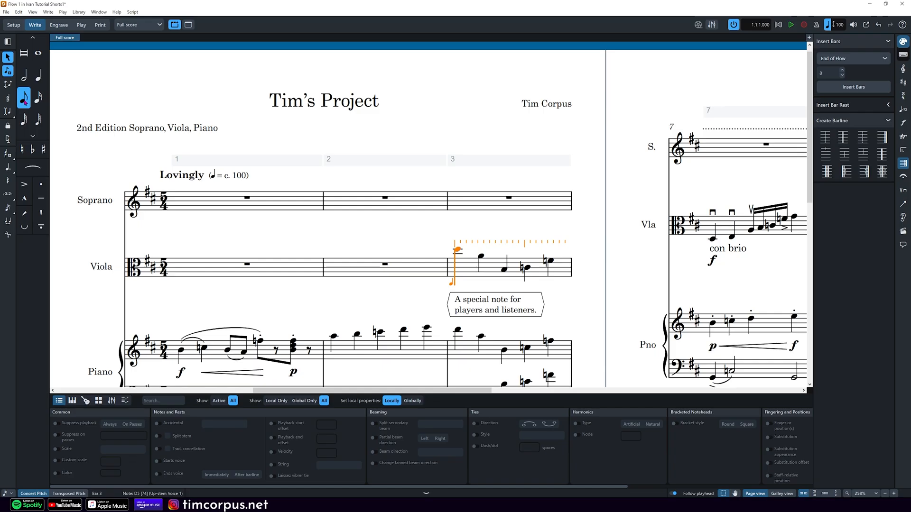
{"action": "mouse_move", "coordinate": [8, 207]}
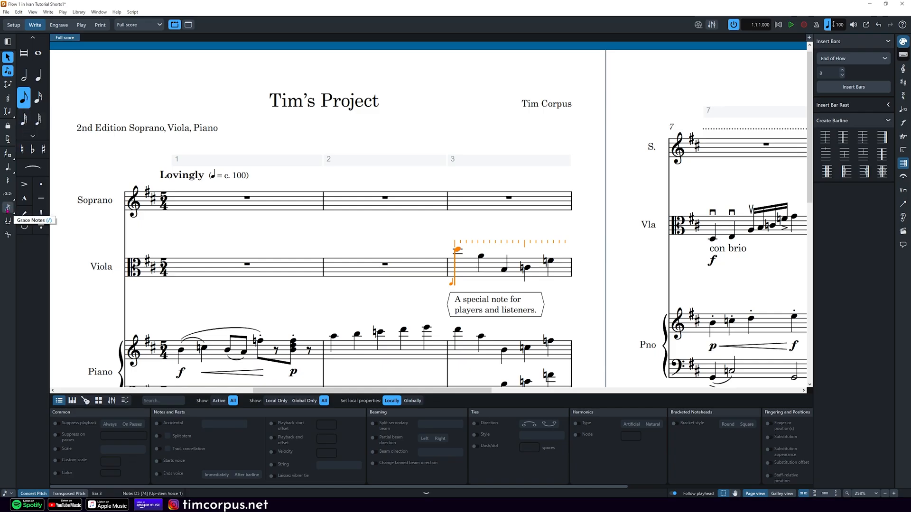
{"action": "left_click", "coordinate": [8, 208]}
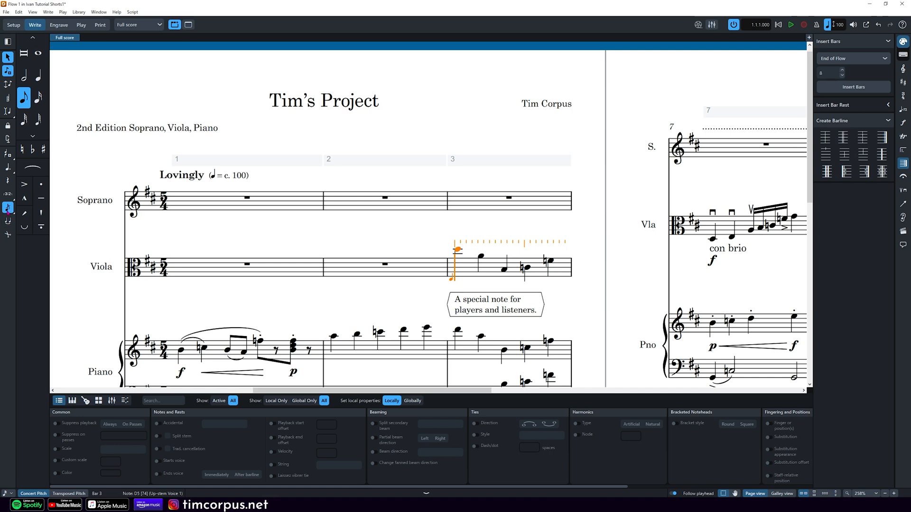
{"action": "mouse_move", "coordinate": [506, 254]}
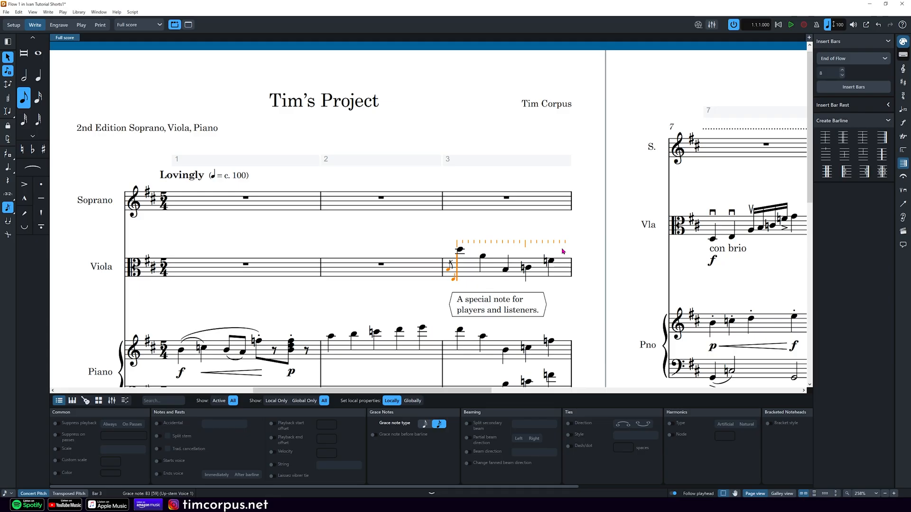
{"action": "mouse_move", "coordinate": [487, 377]}
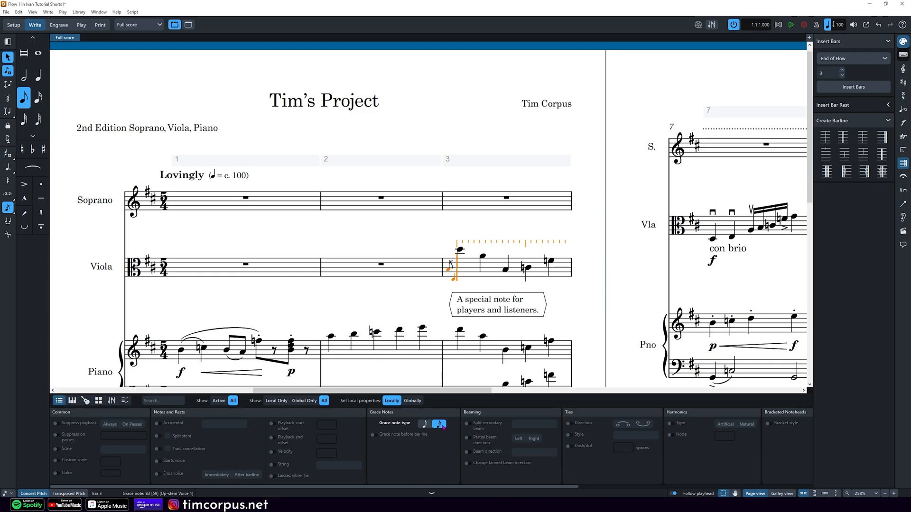
{"action": "left_click", "coordinate": [424, 423]}
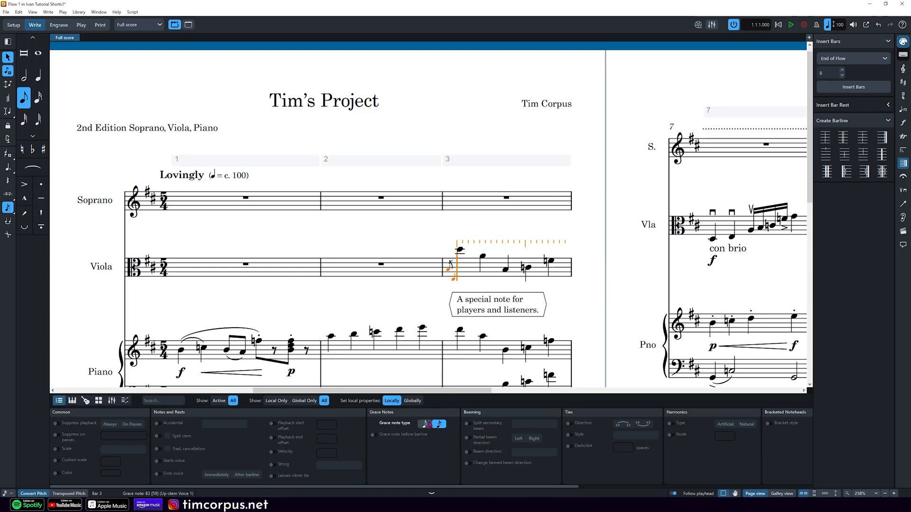
{"action": "left_click", "coordinate": [425, 423]}
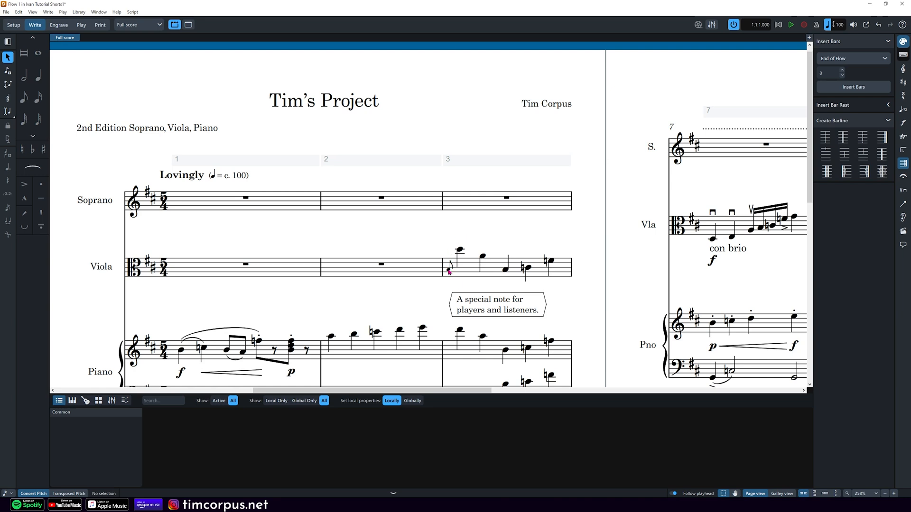
Add a glissando line linking the grace note to the first viola note in bar 3
{"action": "left_click", "coordinate": [23, 97]}
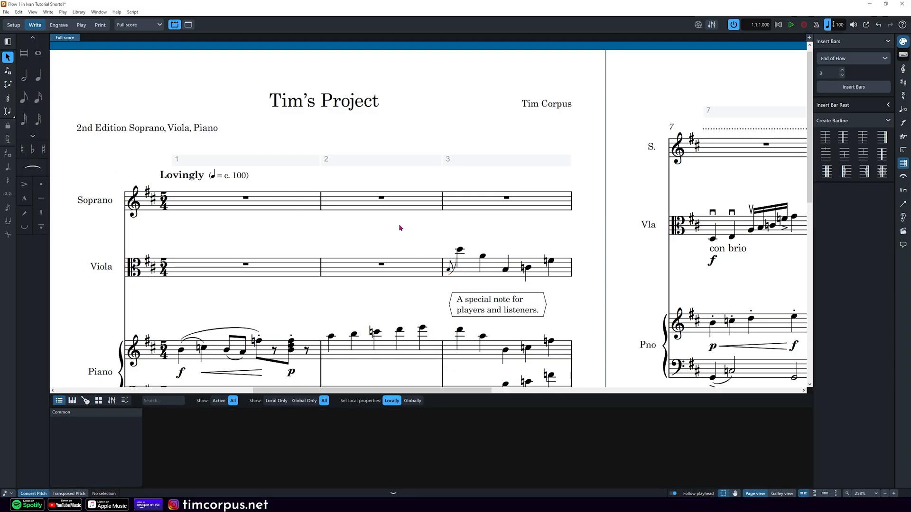
{"action": "mouse_move", "coordinate": [401, 227]}
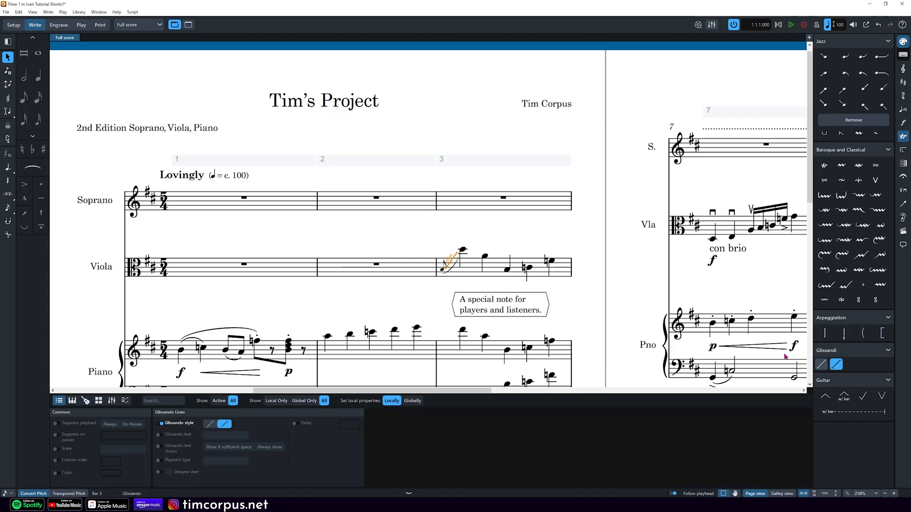
{"action": "left_click", "coordinate": [821, 364]}
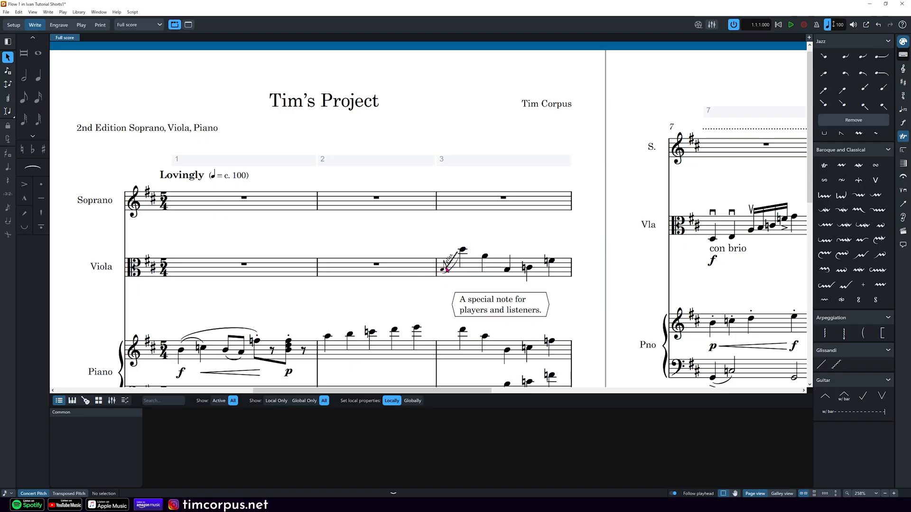
{"action": "left_click", "coordinate": [446, 270]}
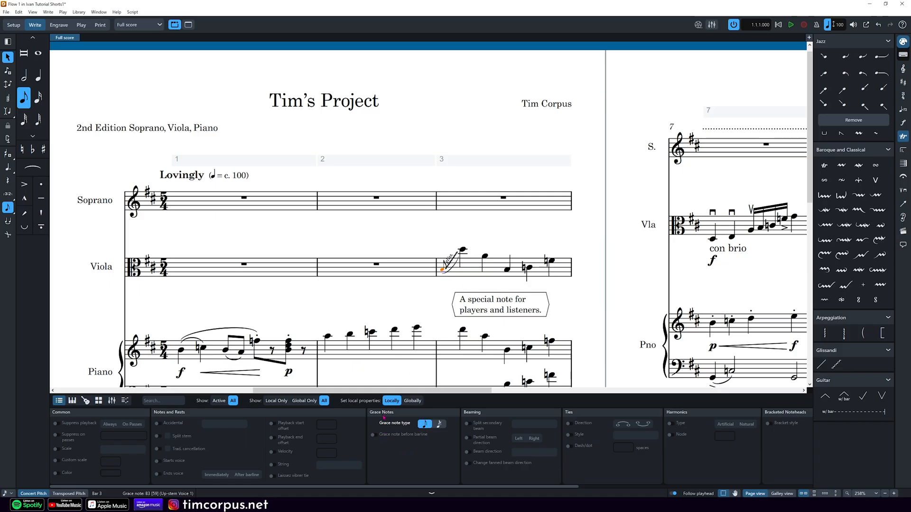
Toggle the grace-note type of the viola grace note in bar 3
{"action": "left_click", "coordinate": [373, 437]}
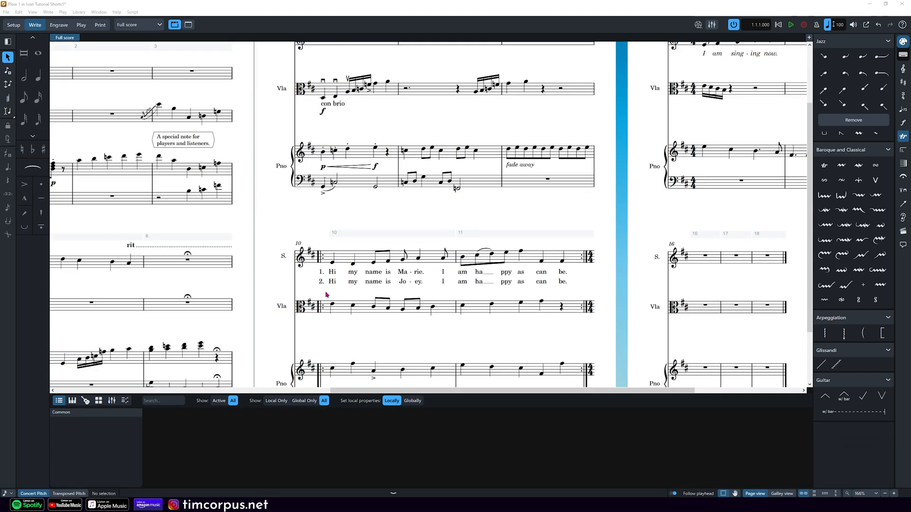
{"action": "mouse_move", "coordinate": [585, 336]}
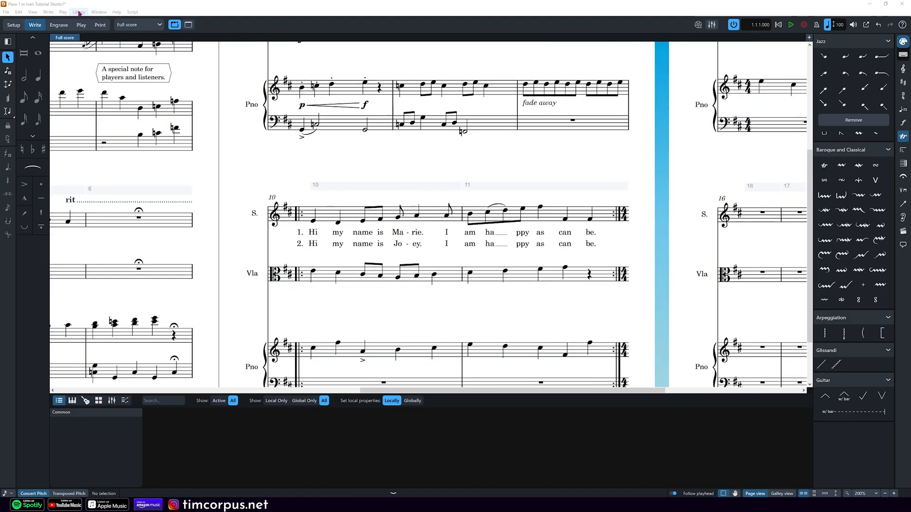
Lower the Lyrics paragraph style size from 11pt to 10pt in the Library
{"action": "left_click", "coordinate": [79, 12]}
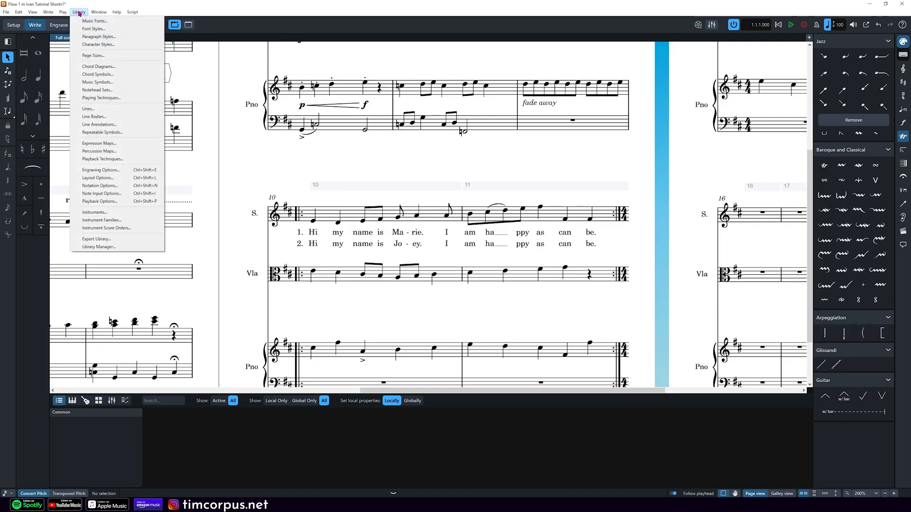
{"action": "mouse_move", "coordinate": [98, 37]}
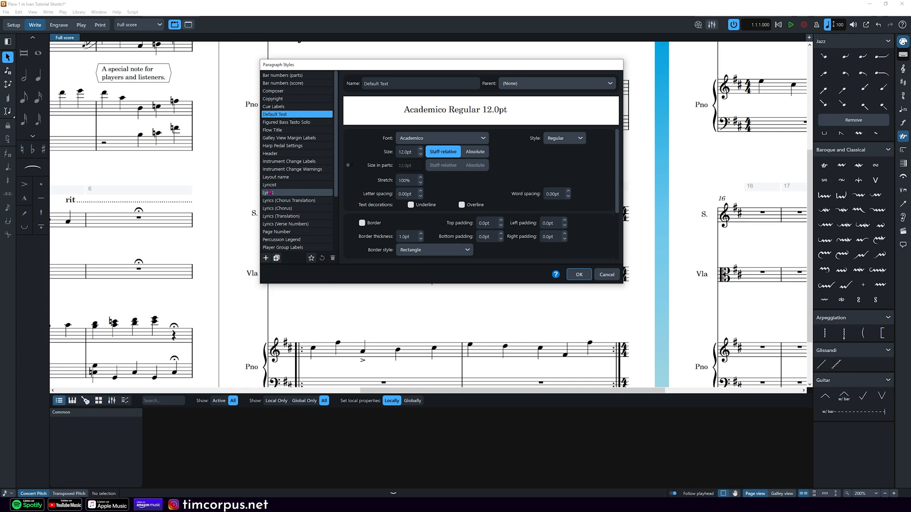
{"action": "left_click", "coordinate": [268, 192]}
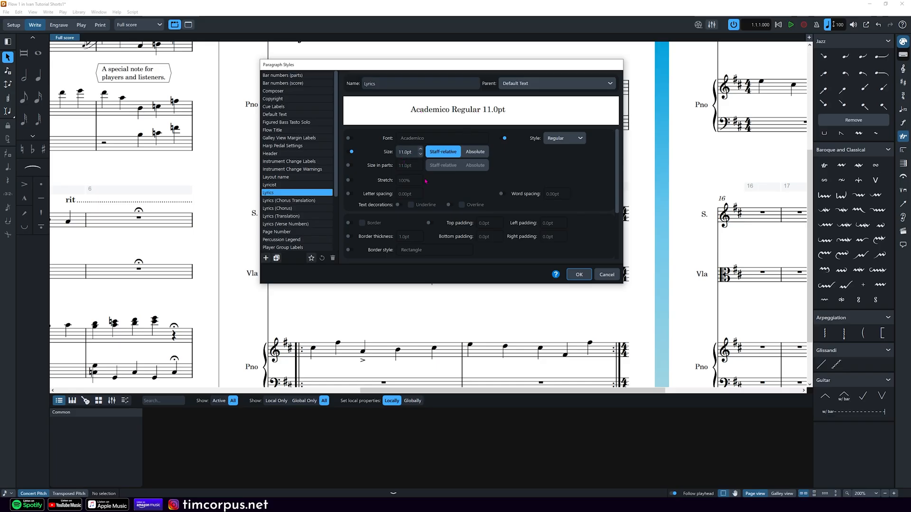
{"action": "left_click", "coordinate": [421, 153]}
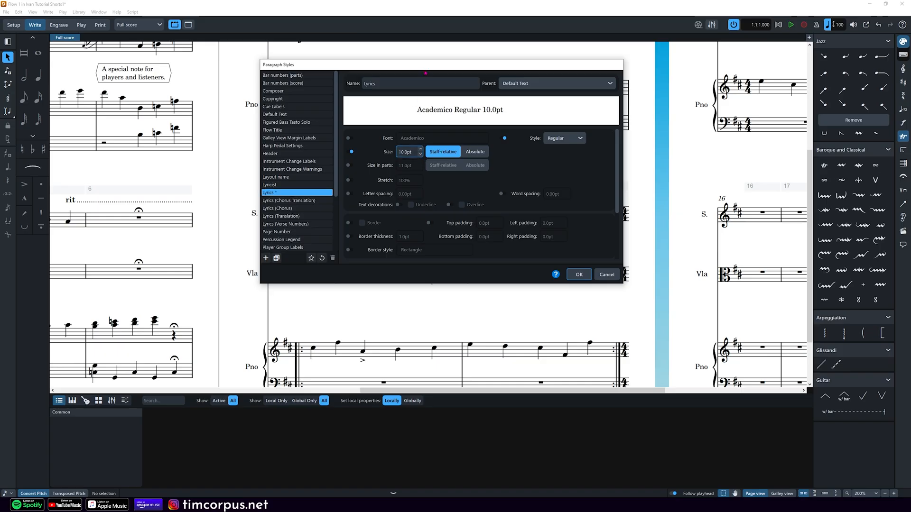
{"action": "left_click_drag", "start_coordinate": [425, 64], "coordinate": [271, 166]}
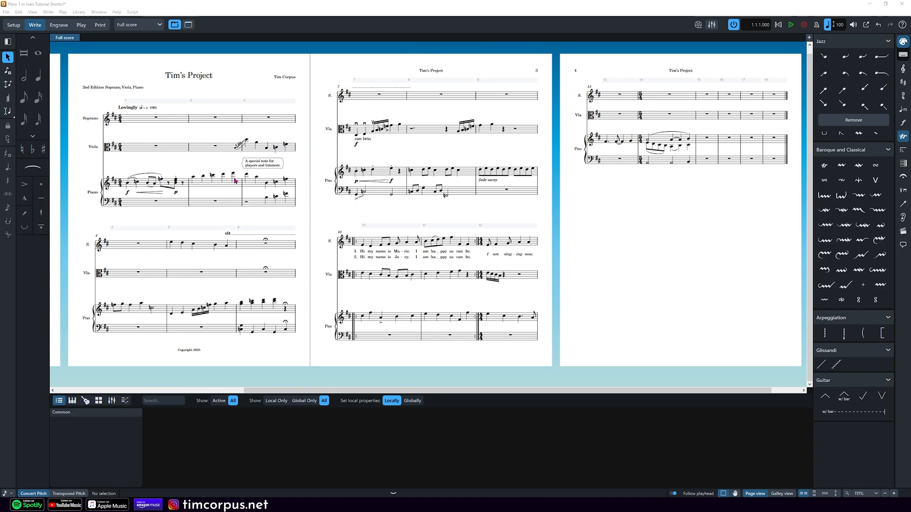
{"action": "mouse_move", "coordinate": [235, 181]}
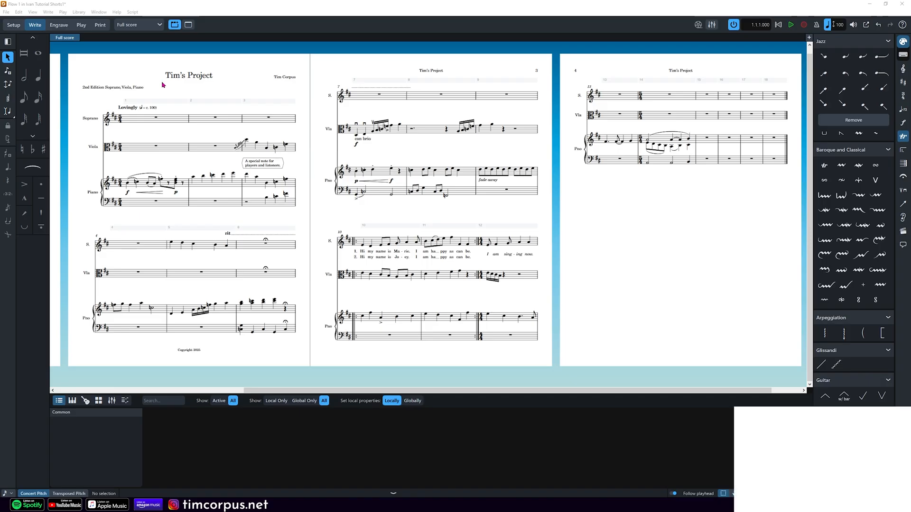
Set the full score's rastral staff size to Size 2 (7.4mm) in Layout Options and apply it
{"action": "left_click", "coordinate": [79, 11]}
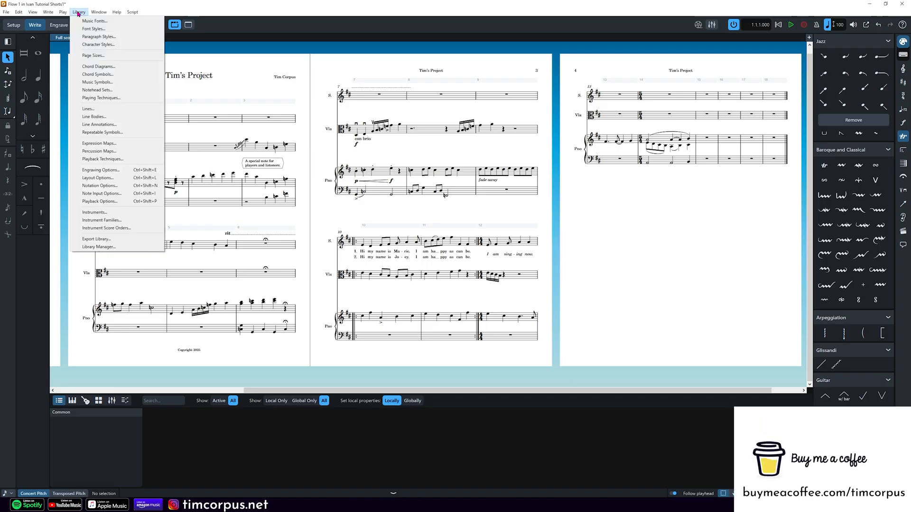
{"action": "left_click", "coordinate": [100, 170]}
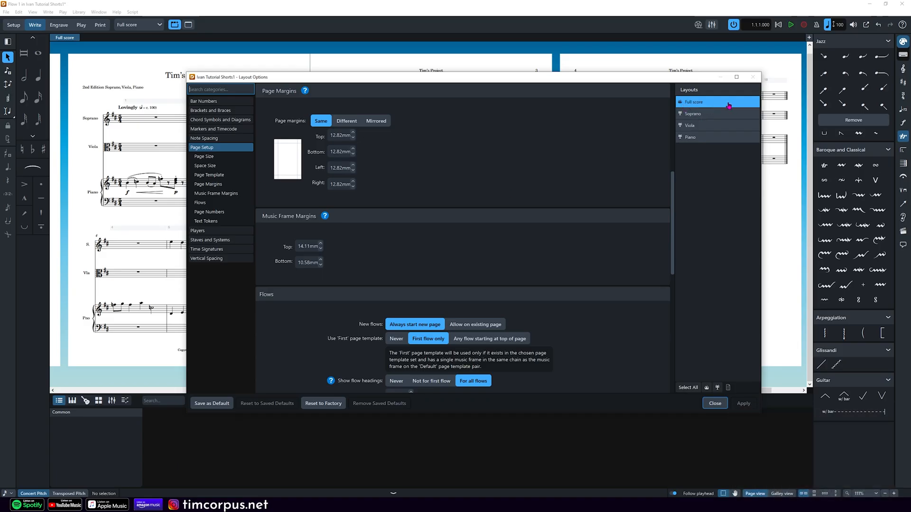
{"action": "mouse_move", "coordinate": [611, 238]}
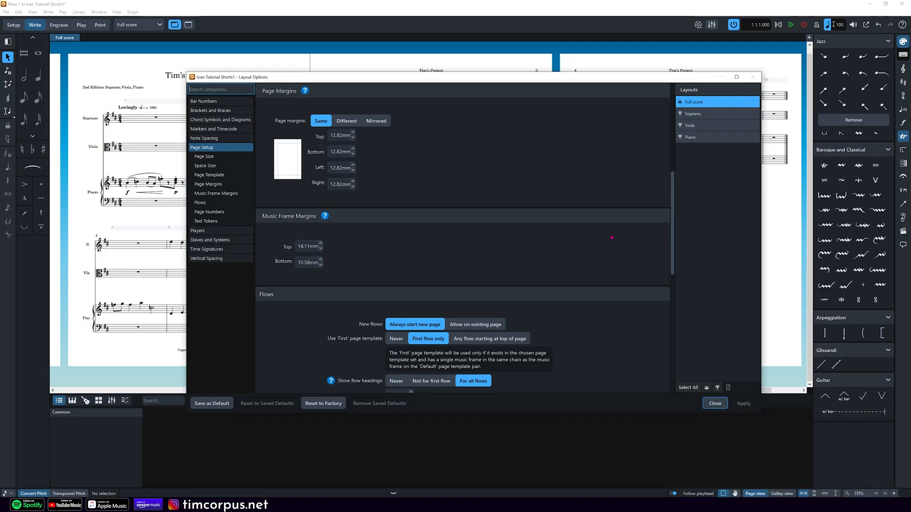
{"action": "left_click", "coordinate": [204, 157]}
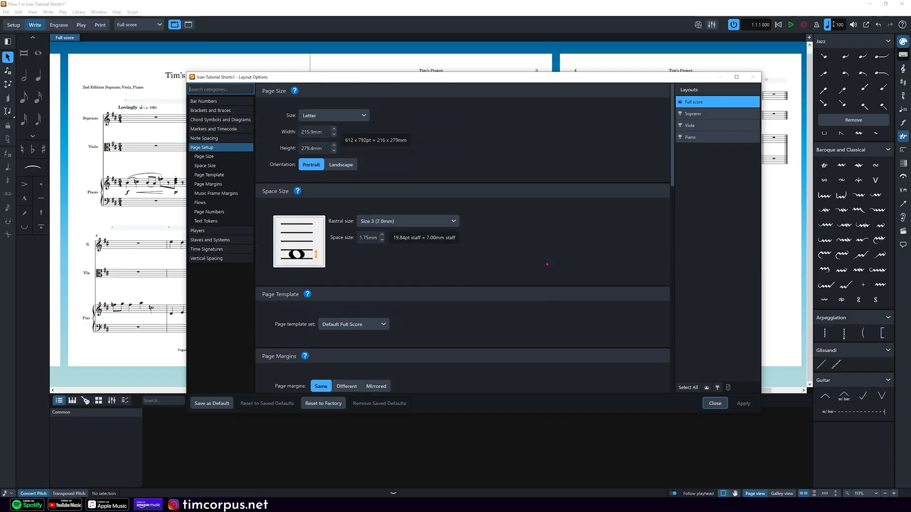
{"action": "mouse_move", "coordinate": [327, 233]}
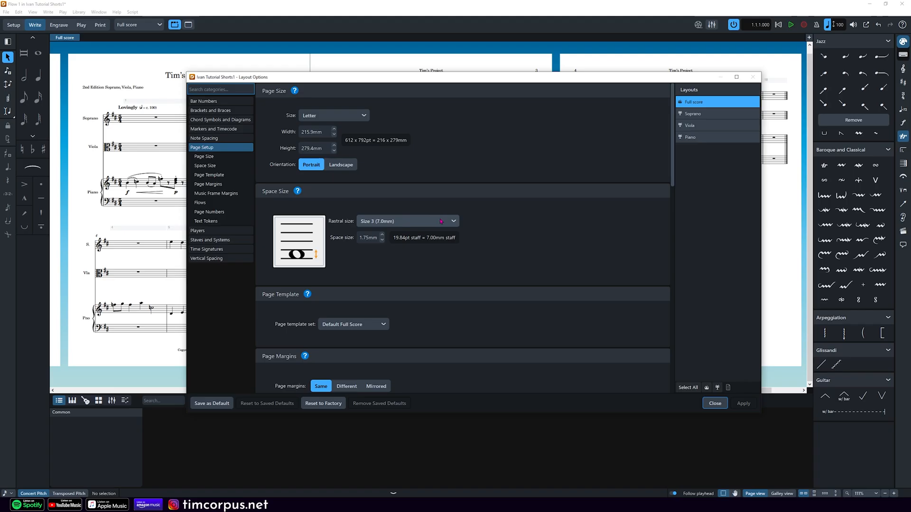
{"action": "left_click", "coordinate": [407, 221]}
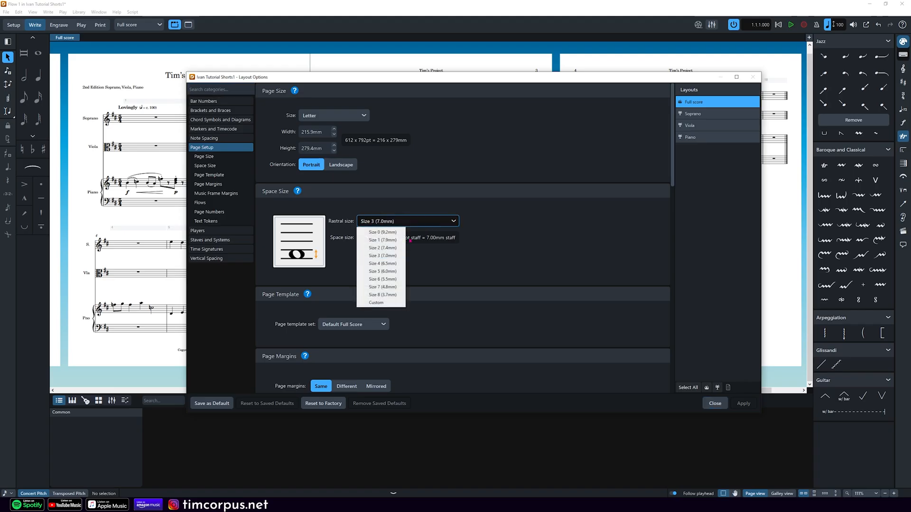
{"action": "mouse_move", "coordinate": [382, 248]}
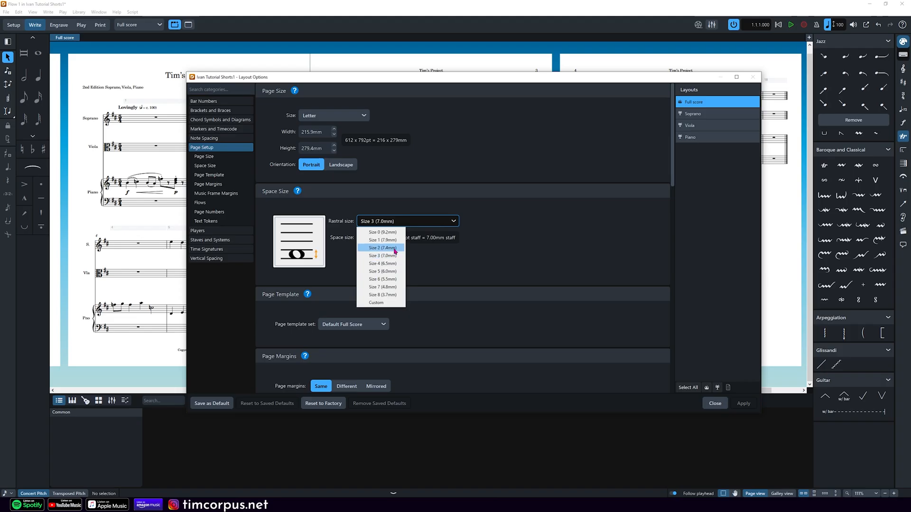
{"action": "left_click", "coordinate": [381, 248]}
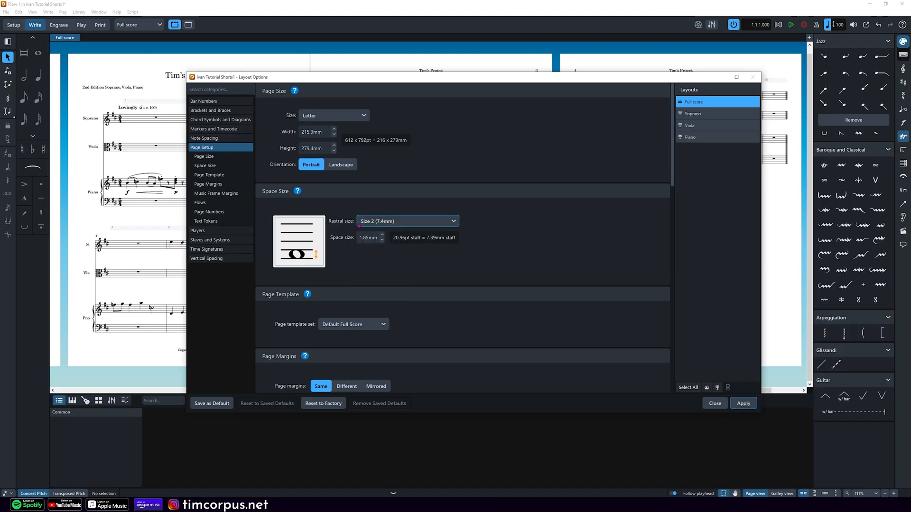
{"action": "mouse_move", "coordinate": [647, 349]}
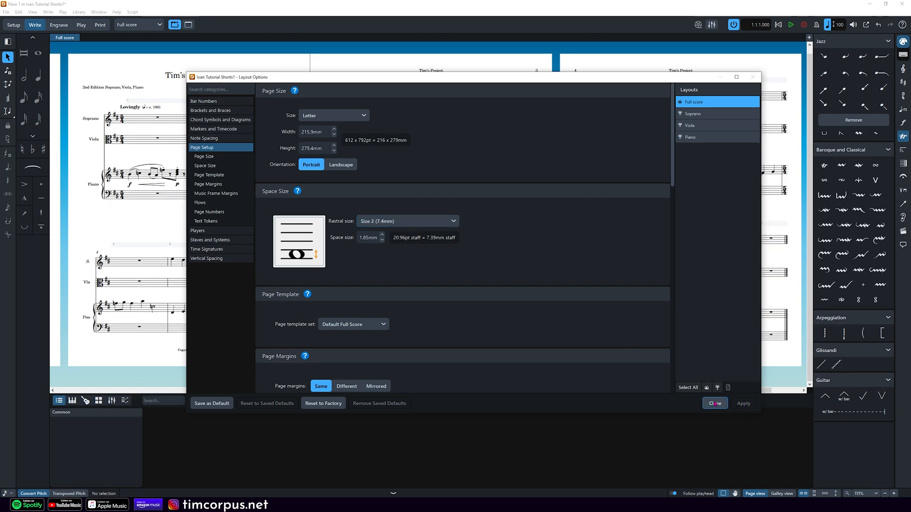
{"action": "left_click", "coordinate": [715, 404]}
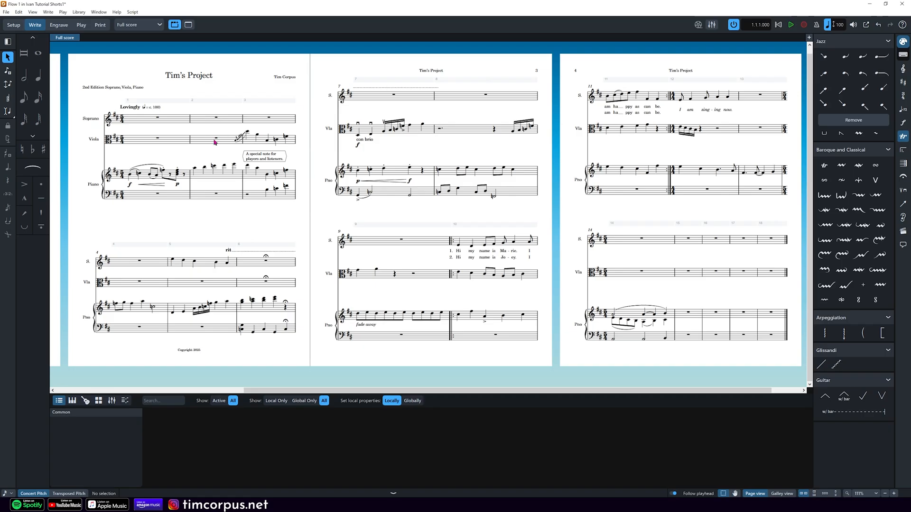
{"action": "mouse_move", "coordinate": [188, 331]}
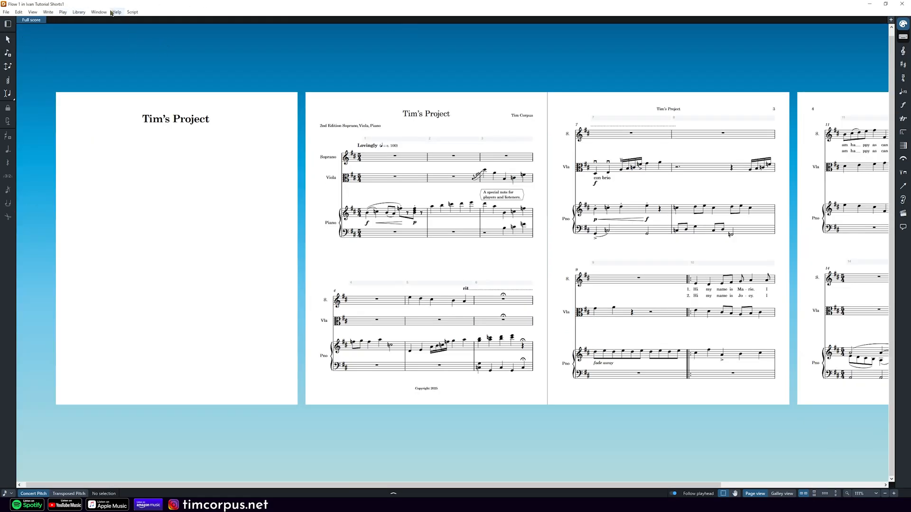
{"action": "mouse_move", "coordinate": [79, 11]}
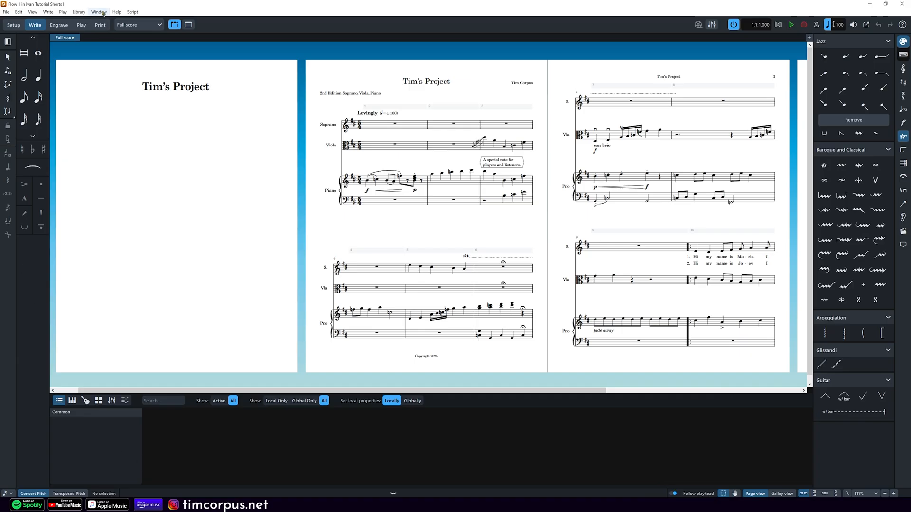
Add a title page showing Tim's Project ahead of the first page of music
{"action": "left_click", "coordinate": [98, 12]}
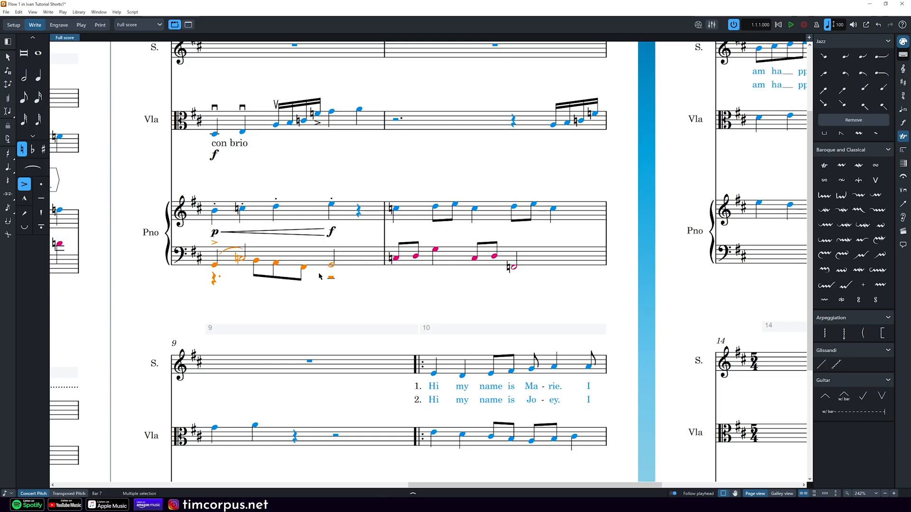
Zoom to the final 5/4 system from bar 14 and return to the Select tool
{"action": "left_click", "coordinate": [8, 56]}
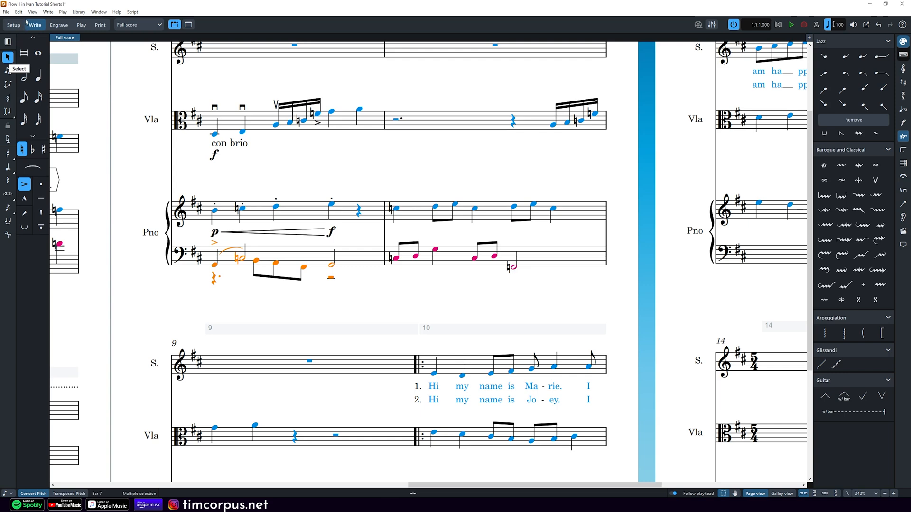
{"action": "left_click", "coordinate": [19, 11]}
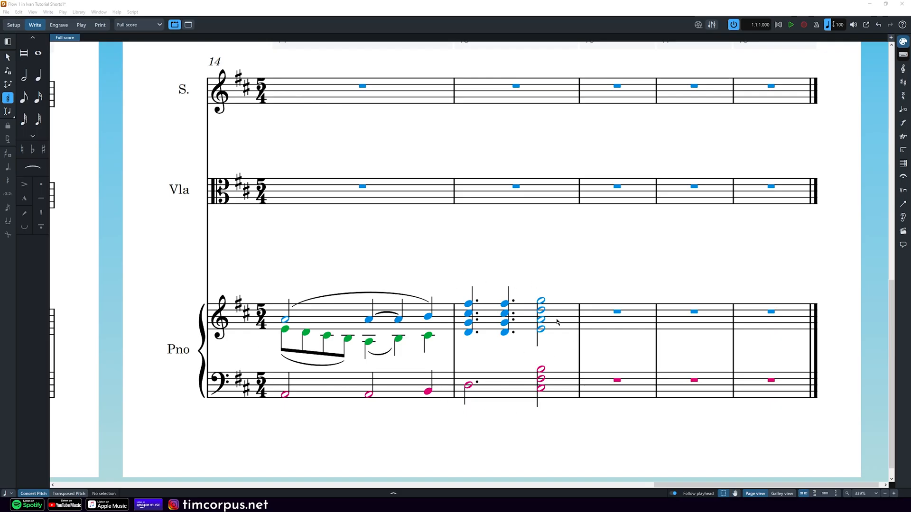
{"action": "mouse_move", "coordinate": [476, 353]}
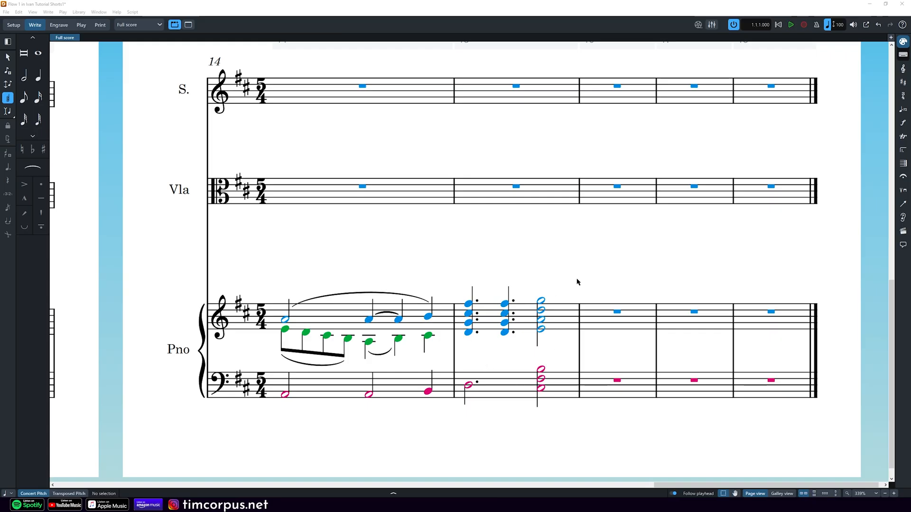
{"action": "mouse_move", "coordinate": [575, 279]}
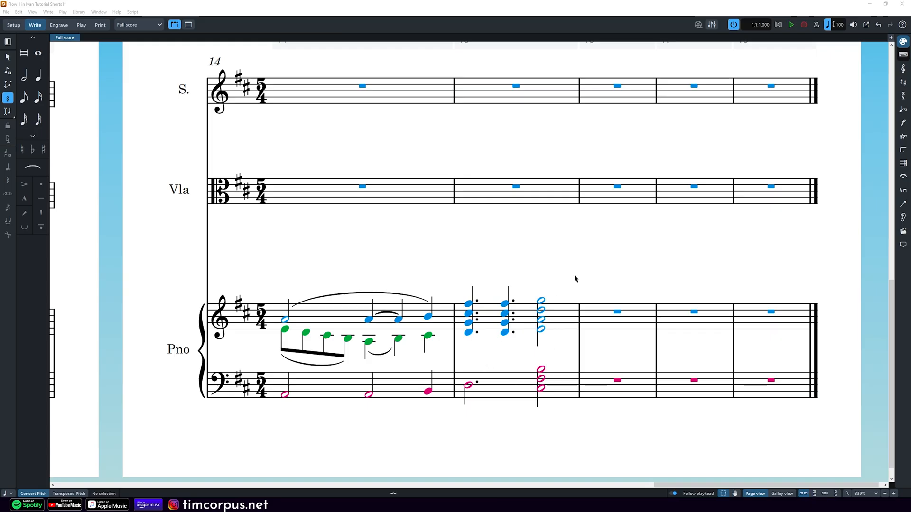
Add an upward arpeggio to the first piano chord of bar 15
{"action": "left_click", "coordinate": [466, 323]}
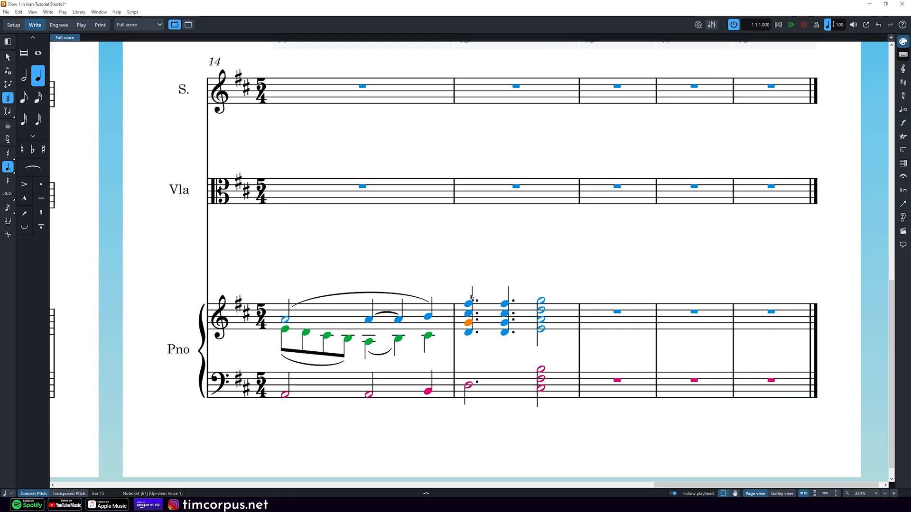
{"action": "left_click", "coordinate": [467, 314]}
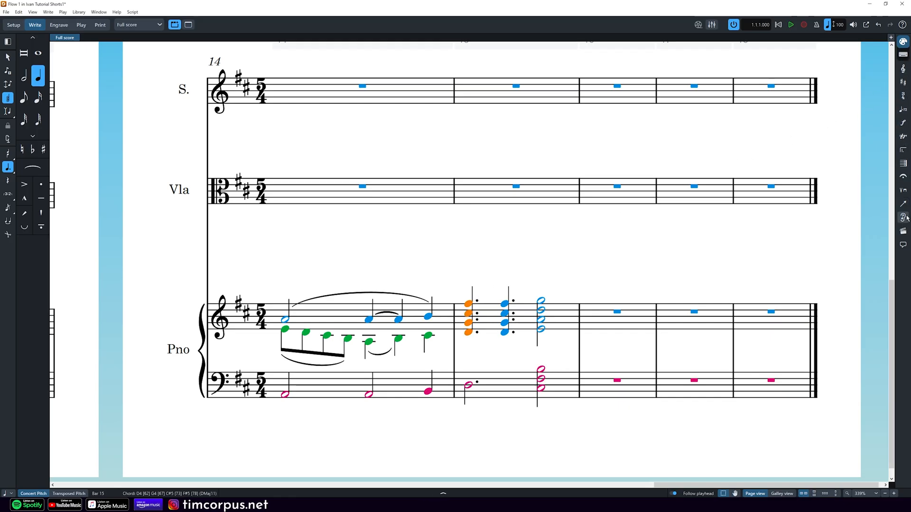
{"action": "left_click", "coordinate": [903, 137]}
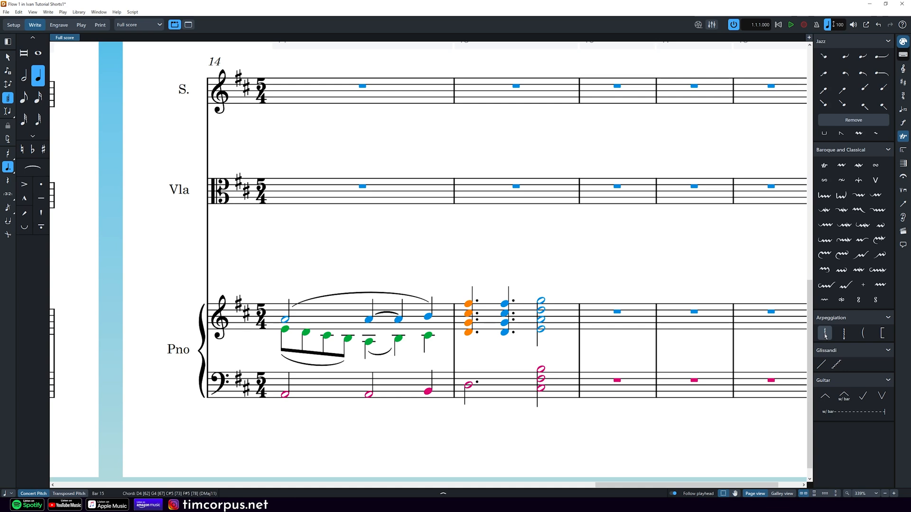
{"action": "left_click", "coordinate": [825, 332]}
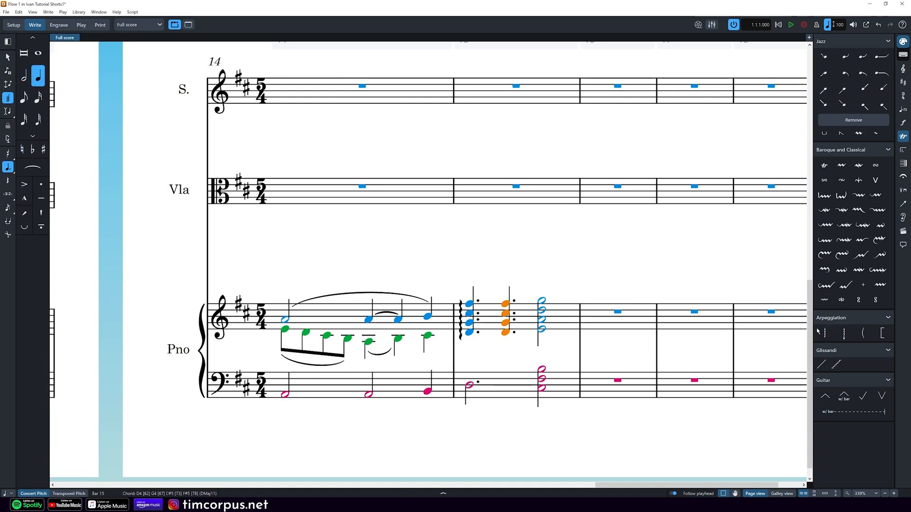
Add a downward arpeggio to the second chord and a two-stave arpeggio to the final chord
{"action": "left_click", "coordinate": [844, 333]}
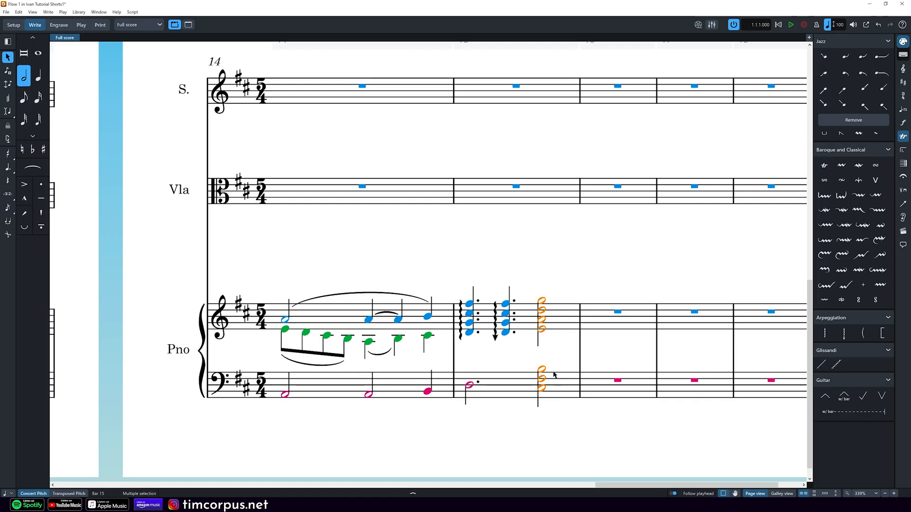
{"action": "left_click", "coordinate": [823, 333]}
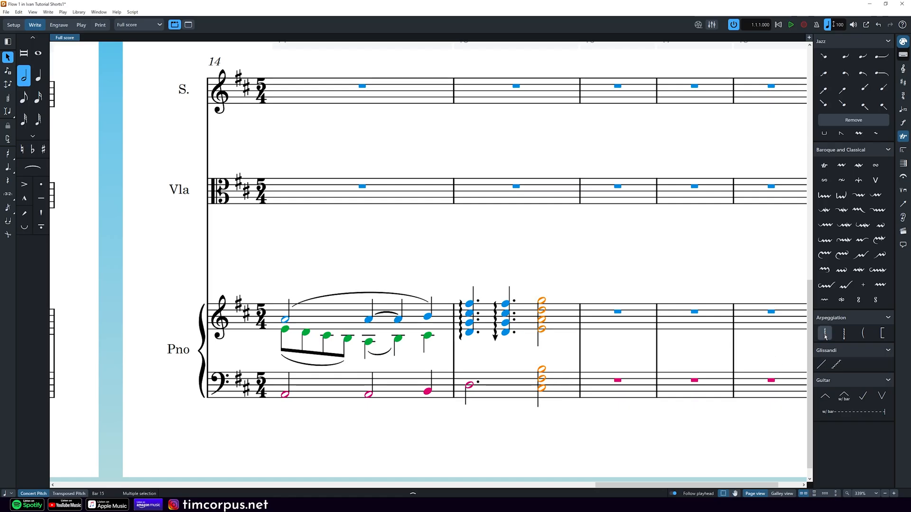
{"action": "left_click", "coordinate": [824, 333]}
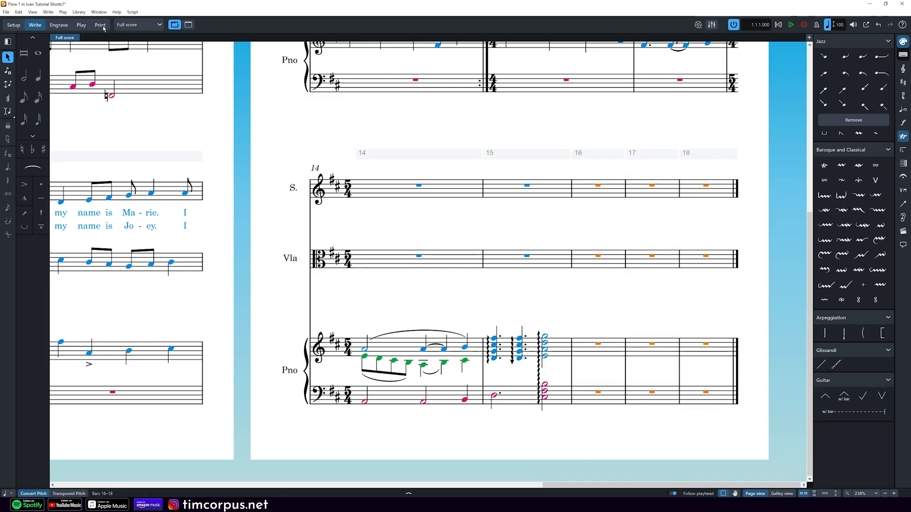
Select bars 15 and 14 around the arpeggiated chords to adjust the bar count
{"action": "left_click", "coordinate": [19, 12]}
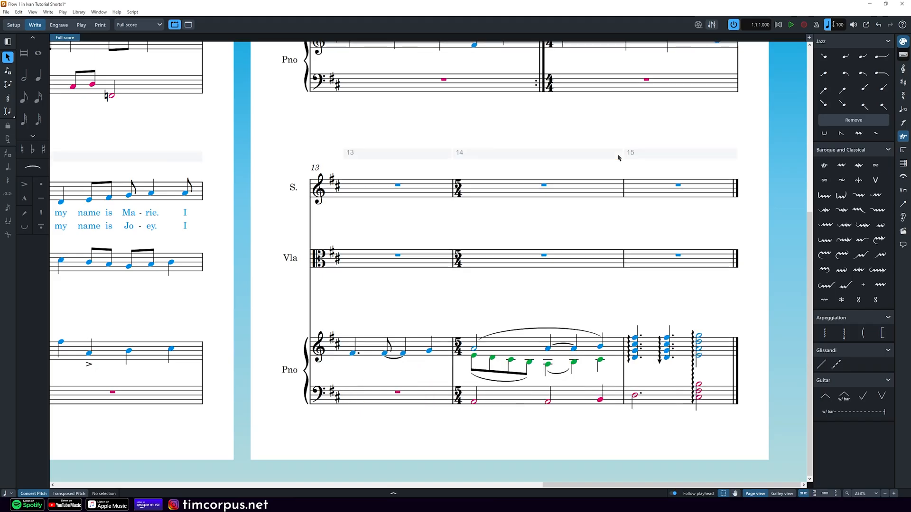
{"action": "left_click", "coordinate": [678, 153]}
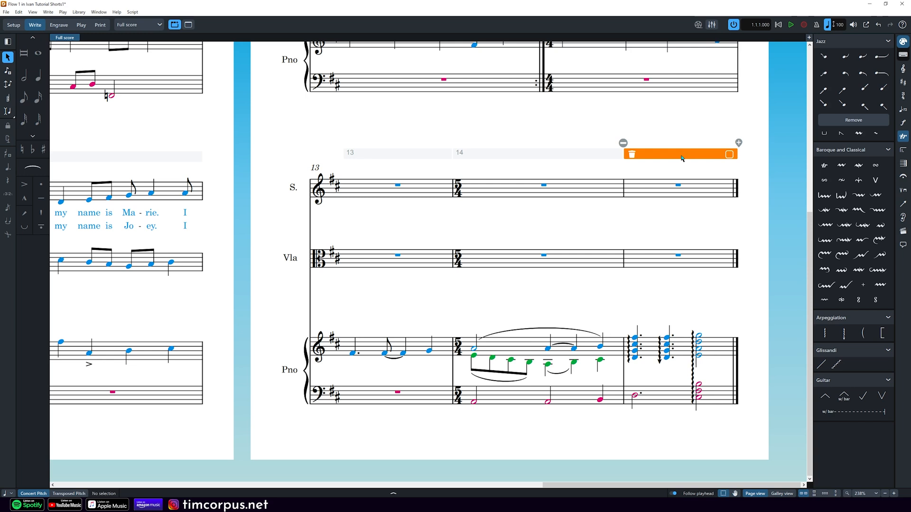
{"action": "mouse_move", "coordinate": [602, 181]}
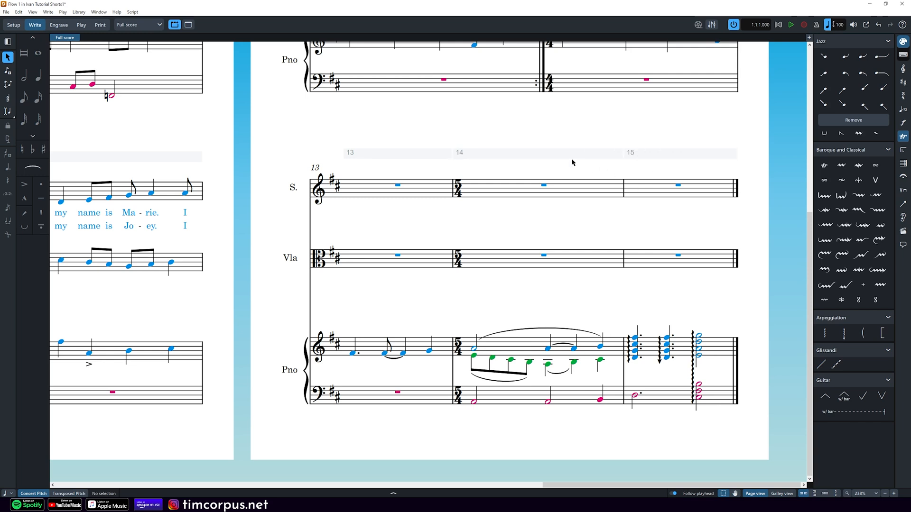
{"action": "left_click", "coordinate": [544, 153]}
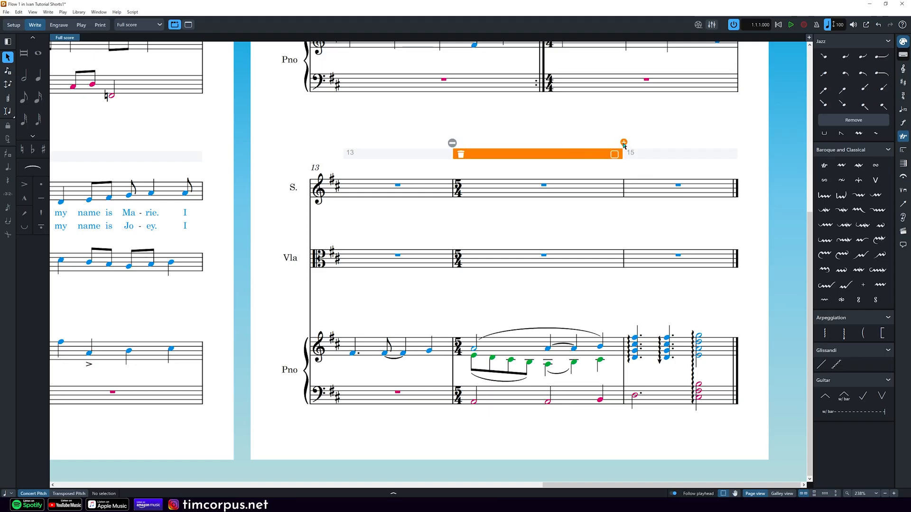
{"action": "left_click", "coordinate": [623, 144]}
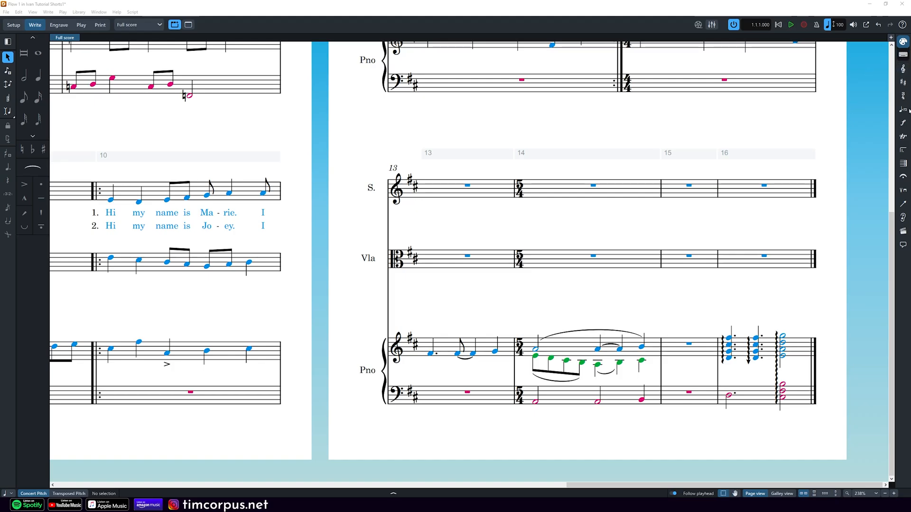
{"action": "mouse_move", "coordinate": [903, 165]}
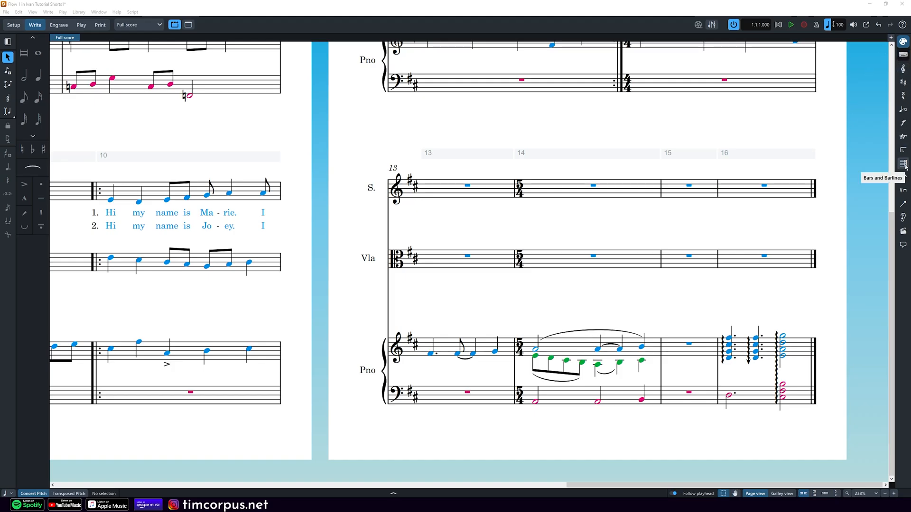
Bring up the Insert Bars options in the Bars and Barlines panel
{"action": "left_click", "coordinate": [903, 165]}
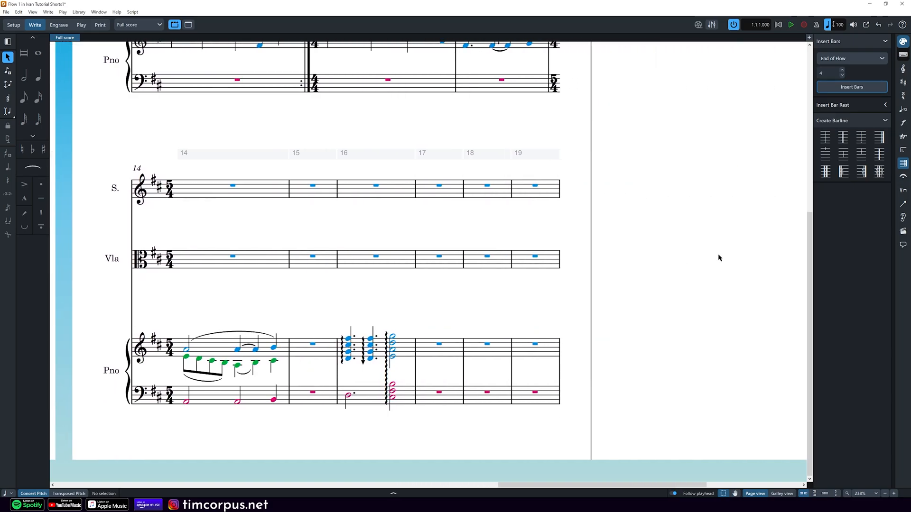
{"action": "mouse_move", "coordinate": [479, 295]}
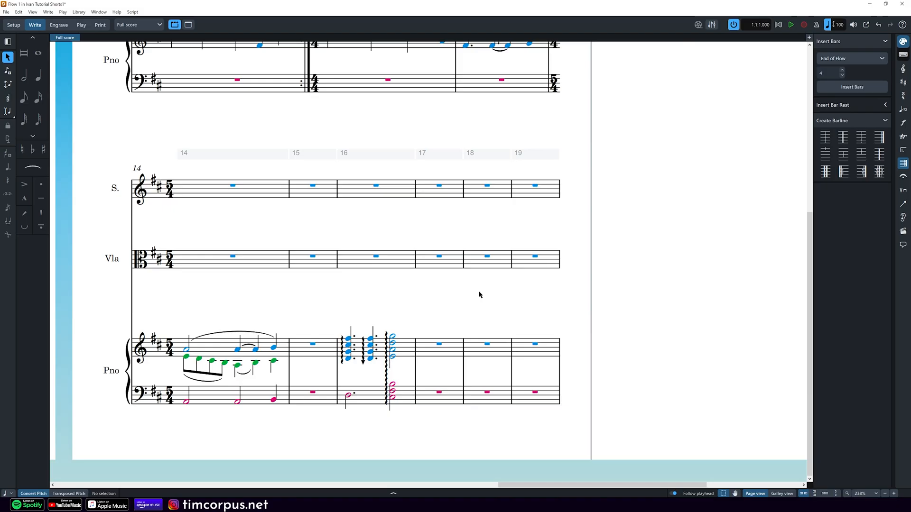
{"action": "mouse_move", "coordinate": [327, 180]}
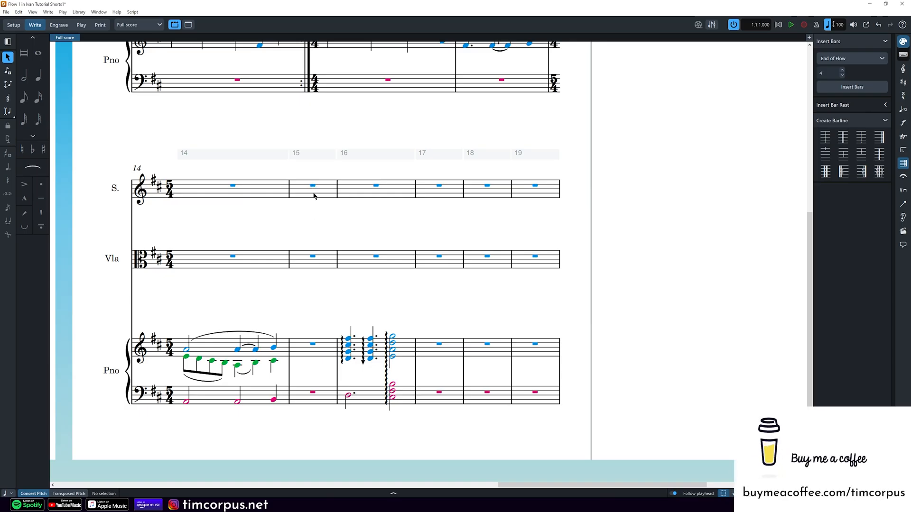
Insert +4 bars at the soprano rest in bar 16, pushing the chords to bar 20
{"action": "left_click", "coordinate": [375, 186]}
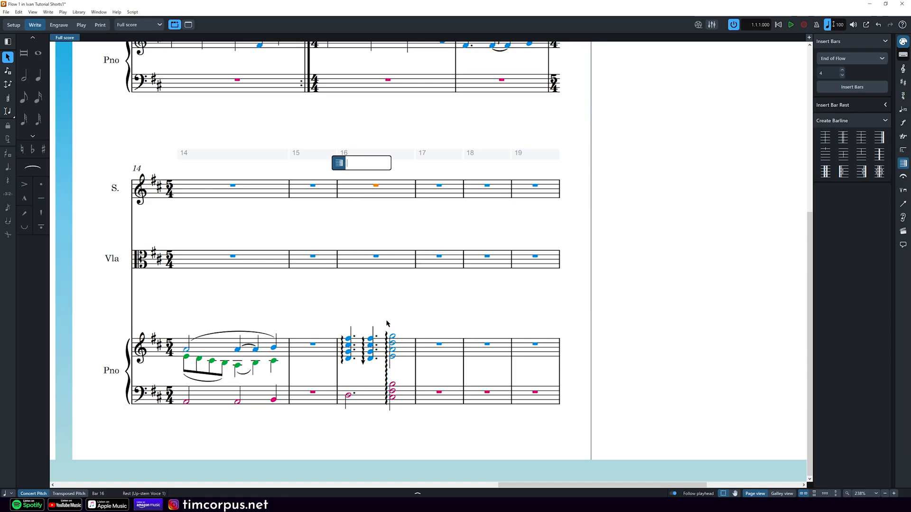
{"action": "type", "text": "+4"}
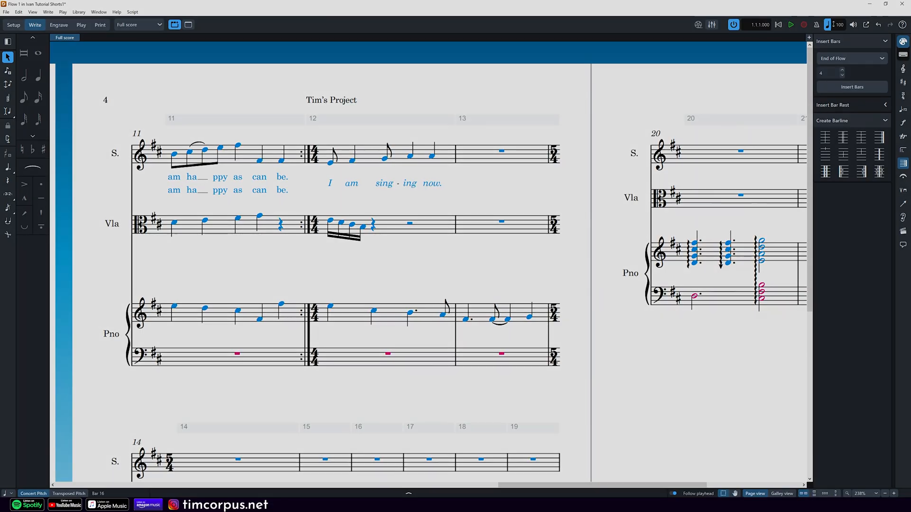
Scroll down to the viola's sixteenth-note figure in bar 15
{"action": "scroll", "scroll_direction": "down", "scroll_amount": 3}
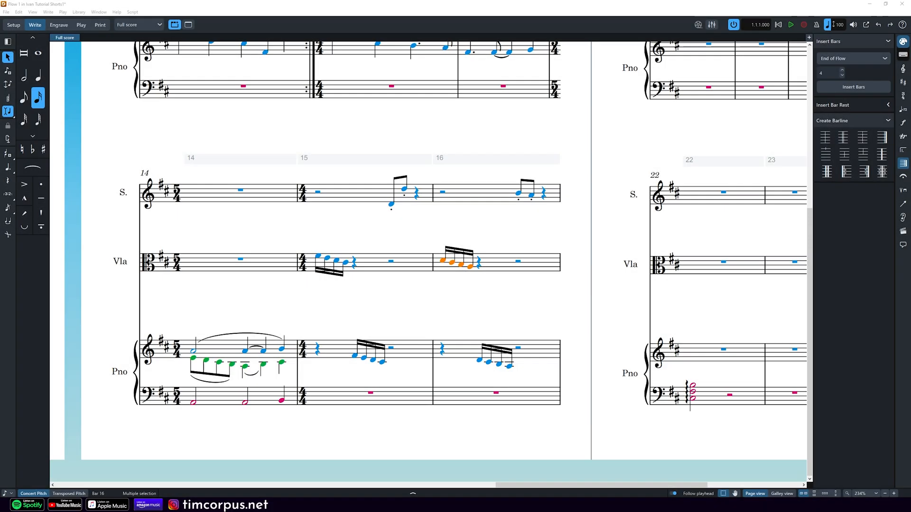
{"action": "mouse_move", "coordinate": [464, 255]}
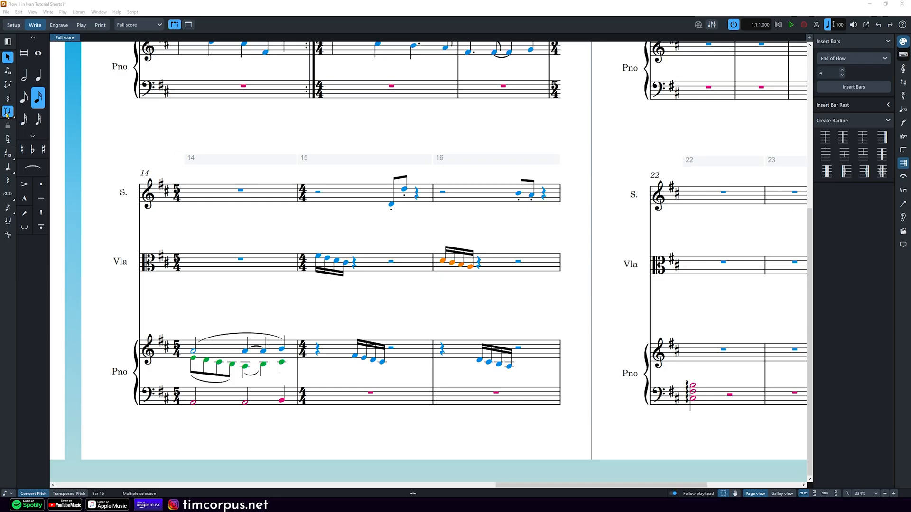
{"action": "mouse_move", "coordinate": [8, 110]}
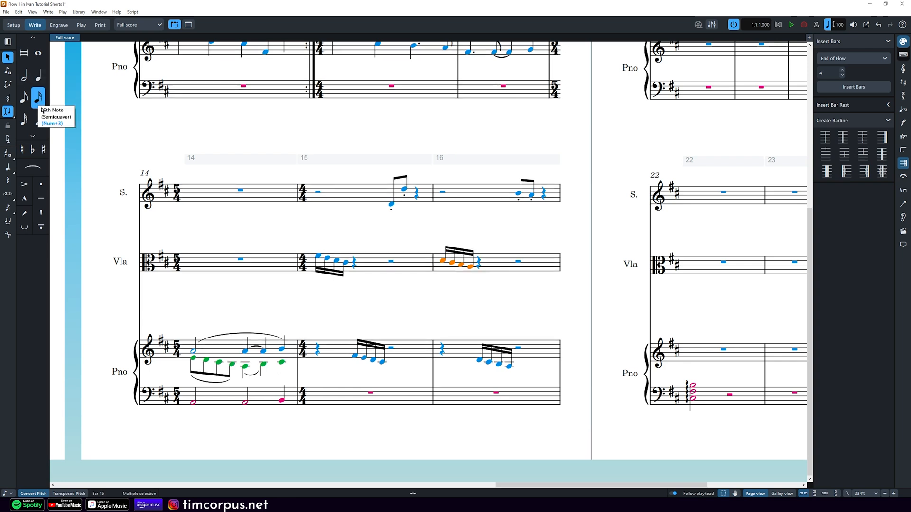
{"action": "mouse_move", "coordinate": [7, 111]}
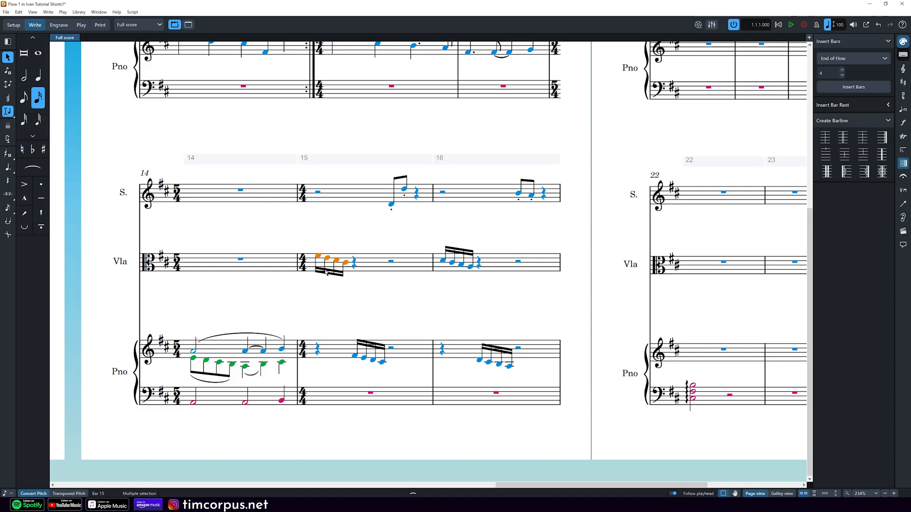
{"action": "mouse_move", "coordinate": [58, 103]}
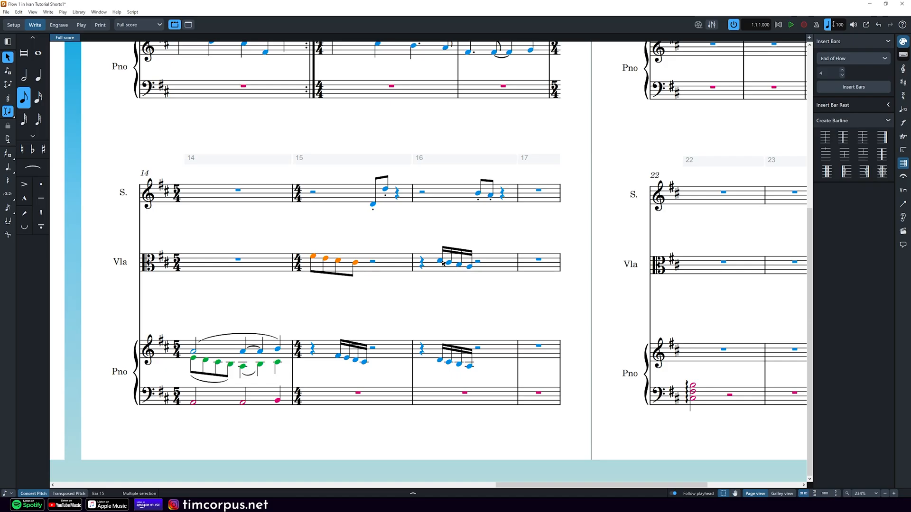
{"action": "mouse_move", "coordinate": [426, 267]}
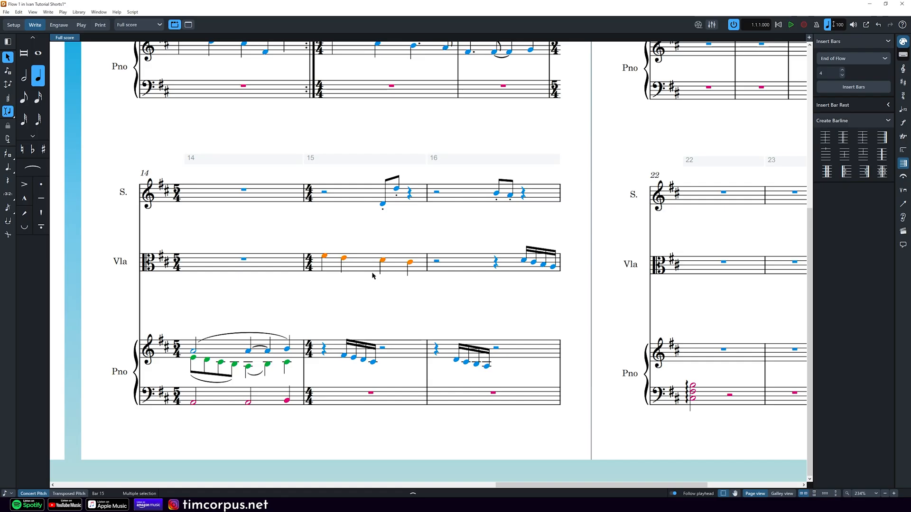
{"action": "mouse_move", "coordinate": [537, 269]}
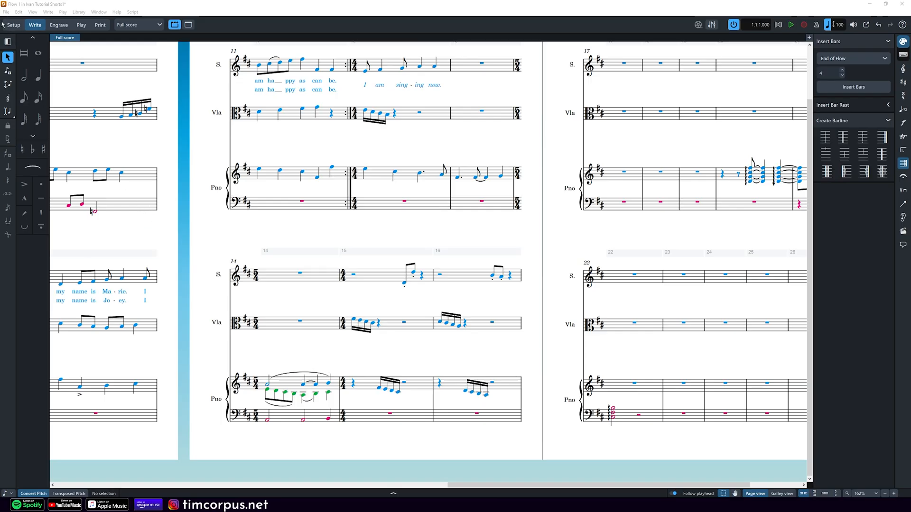
Start an audio export of the score from the File menu
{"action": "left_click", "coordinate": [6, 12]}
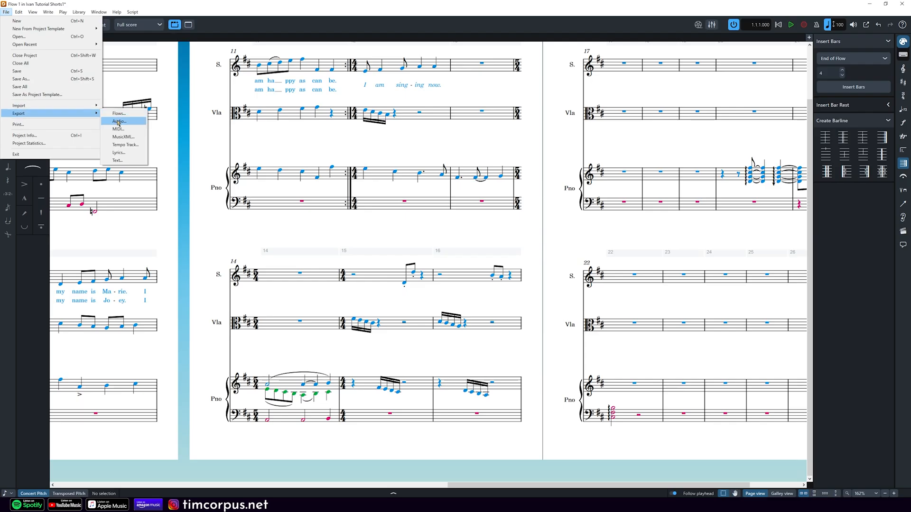
{"action": "left_click", "coordinate": [119, 121]}
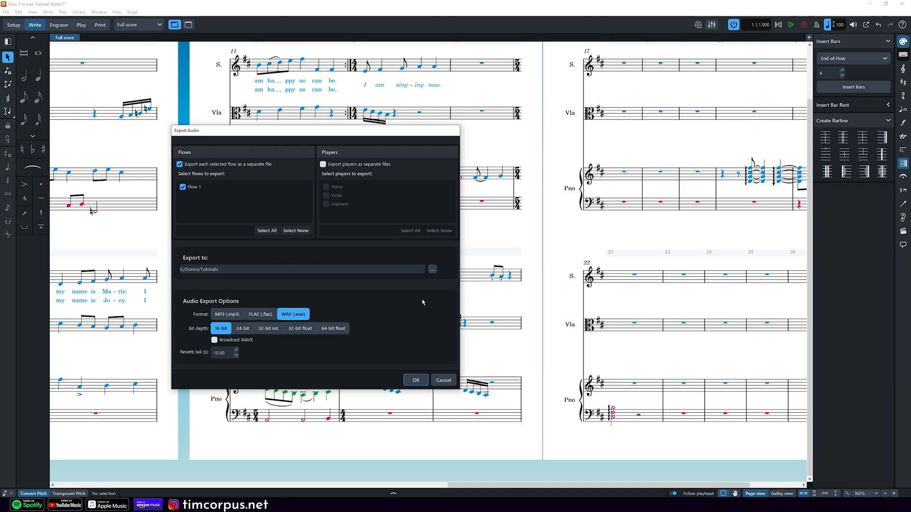
{"action": "mouse_move", "coordinate": [183, 179]}
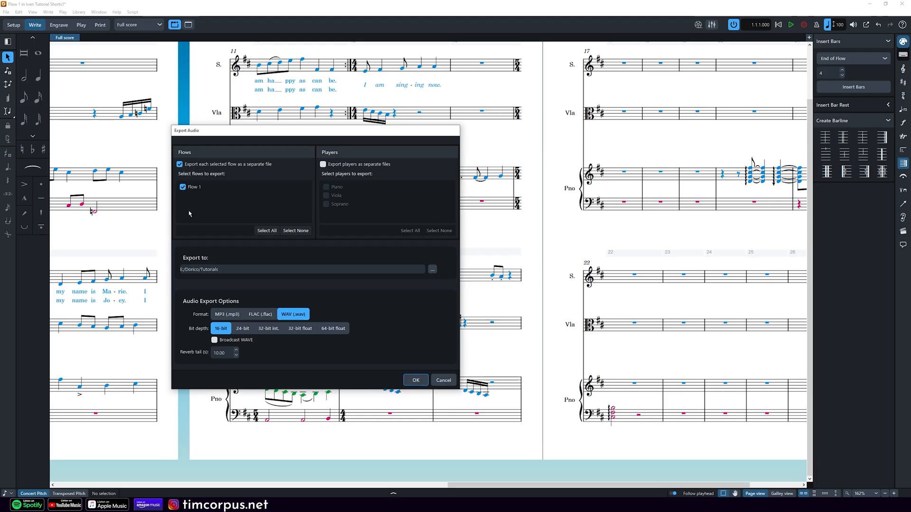
{"action": "mouse_move", "coordinate": [216, 158]}
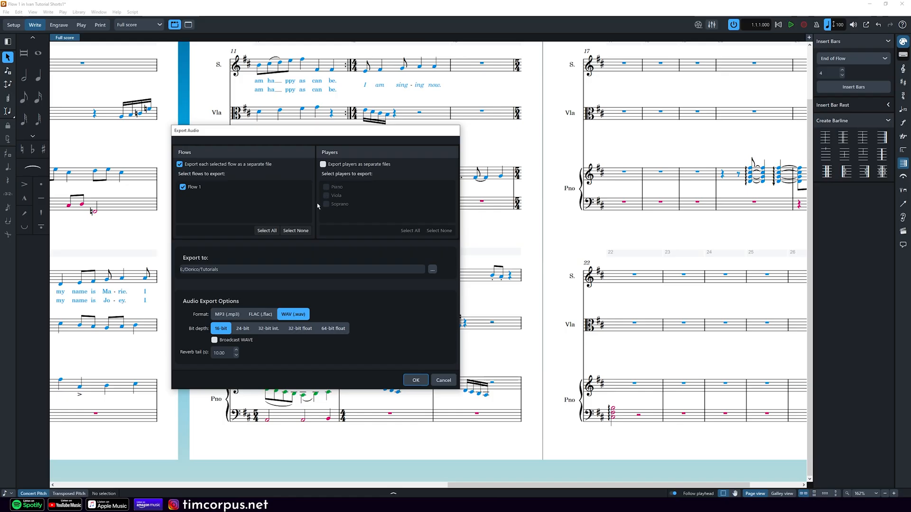
Toggle 'Export players as separate files', keep one WAV in E:/Dorico/Tutorials
{"action": "left_click", "coordinate": [325, 164]}
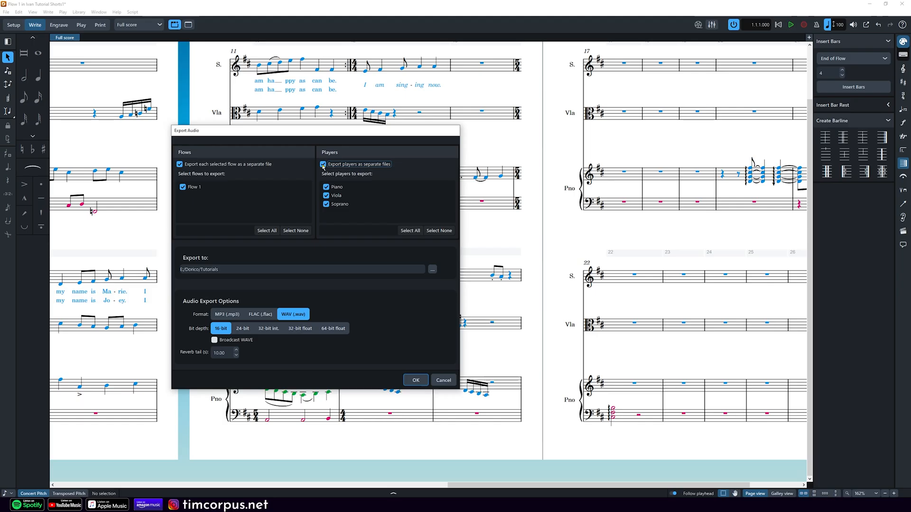
{"action": "left_click", "coordinate": [325, 164]}
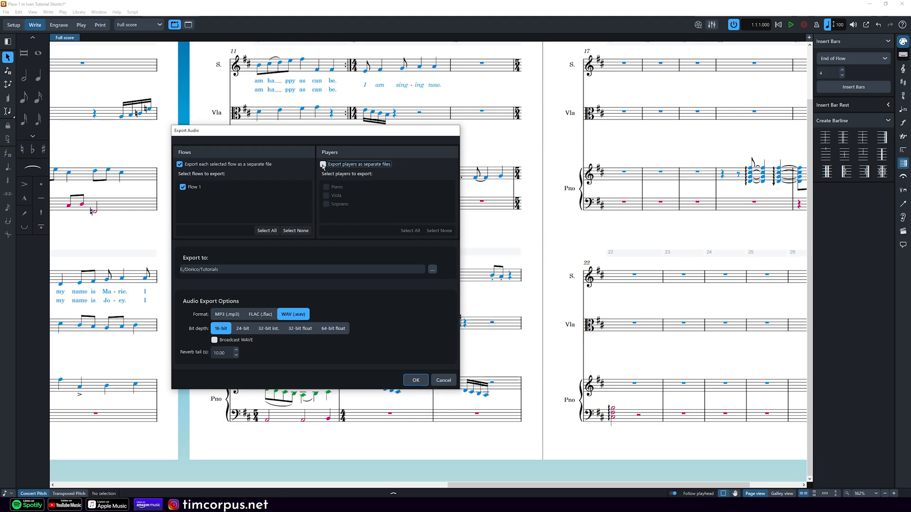
{"action": "left_click", "coordinate": [324, 164]}
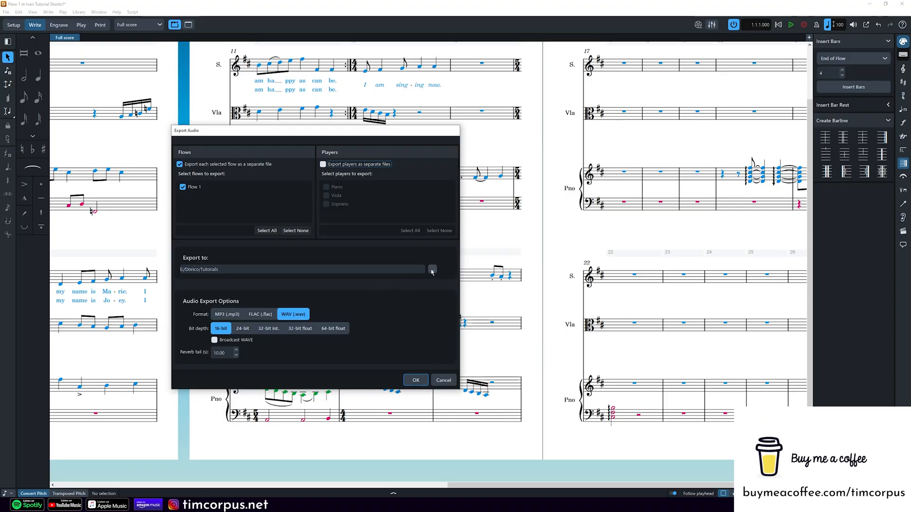
{"action": "left_click", "coordinate": [432, 269]}
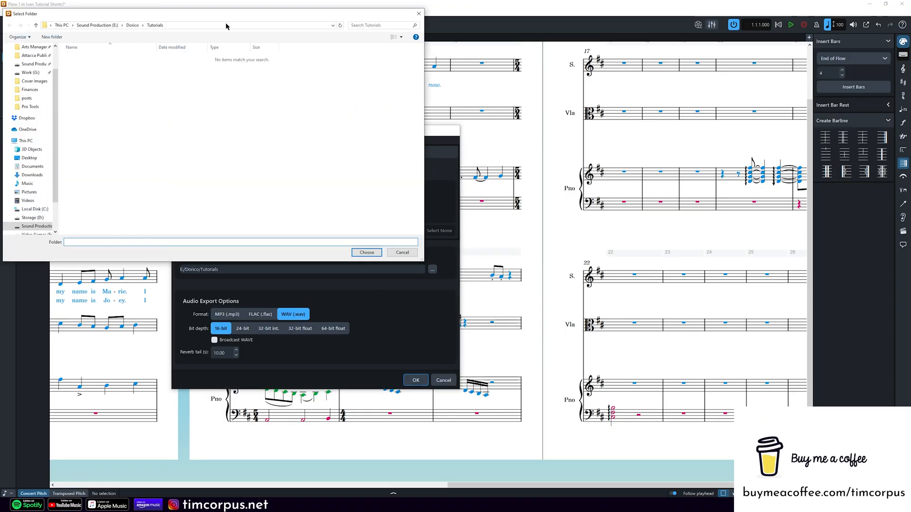
{"action": "mouse_move", "coordinate": [419, 13]}
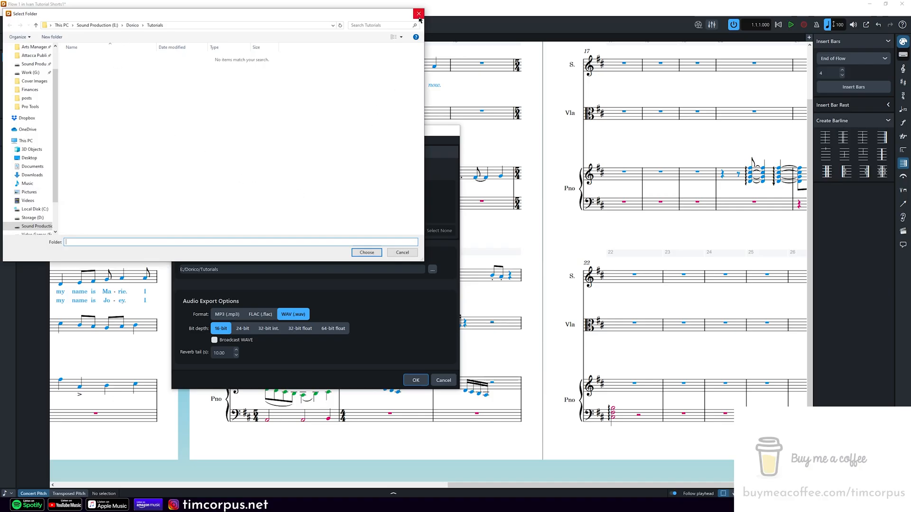
{"action": "left_click", "coordinate": [418, 13]}
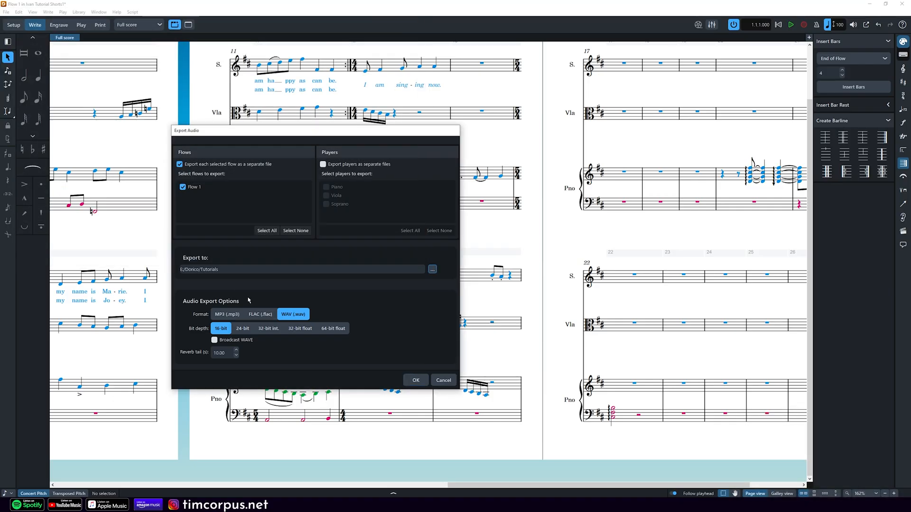
{"action": "mouse_move", "coordinate": [355, 251]}
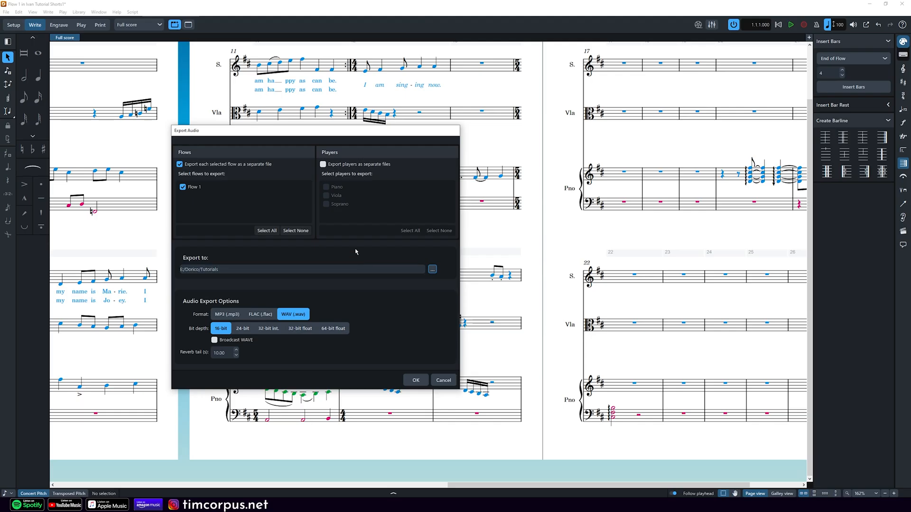
{"action": "mouse_move", "coordinate": [334, 324]}
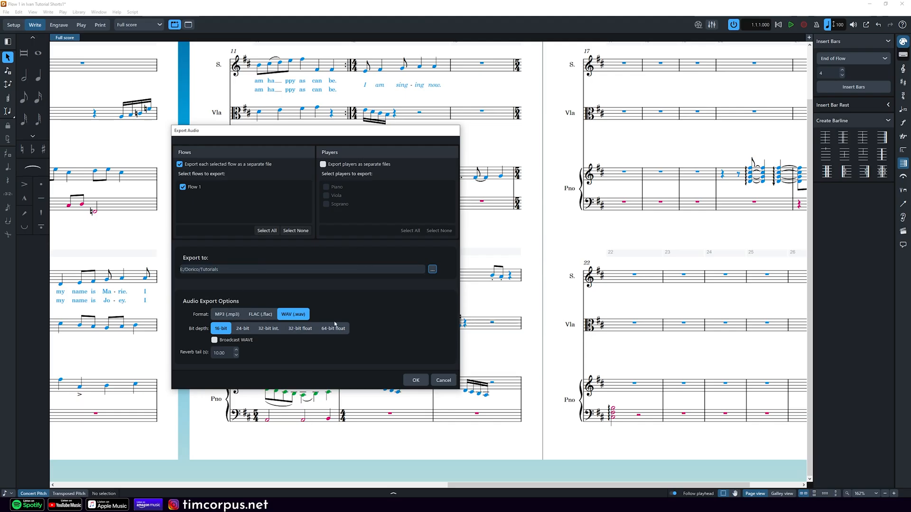
{"action": "mouse_move", "coordinate": [347, 303]}
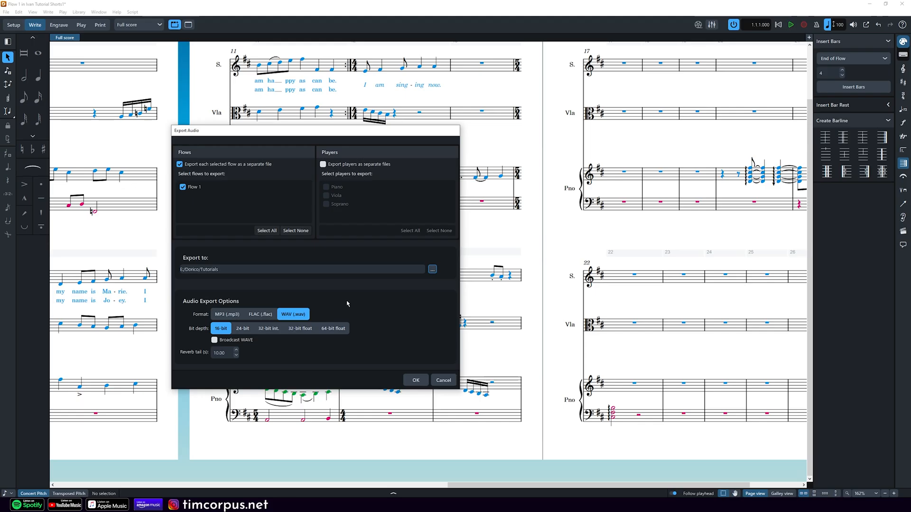
{"action": "left_click", "coordinate": [227, 314]}
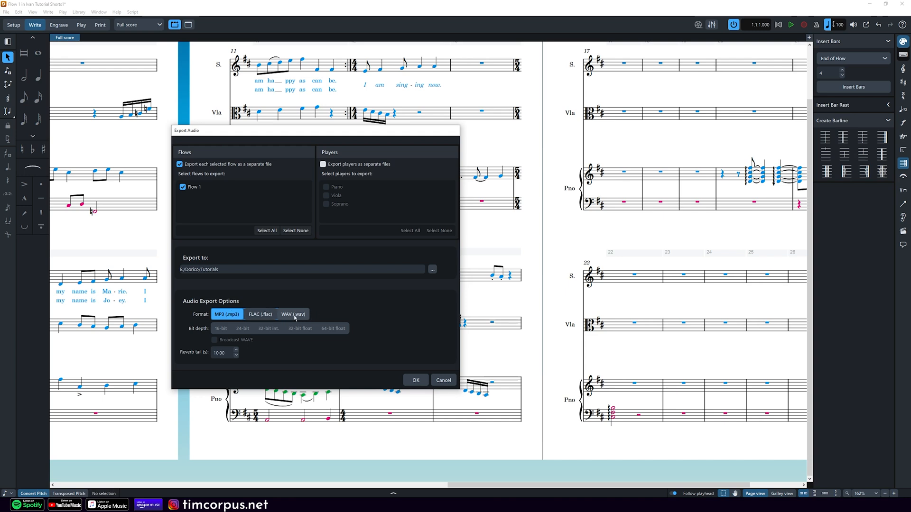
{"action": "left_click", "coordinate": [293, 314]}
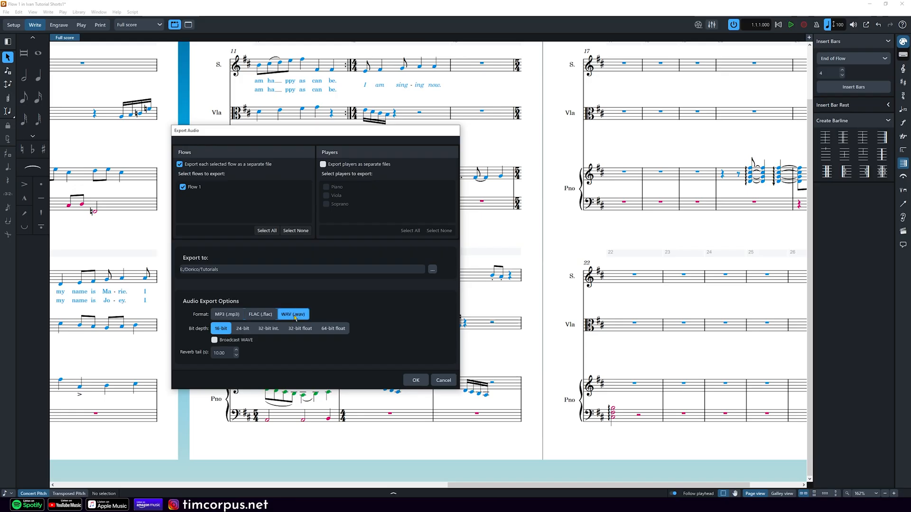